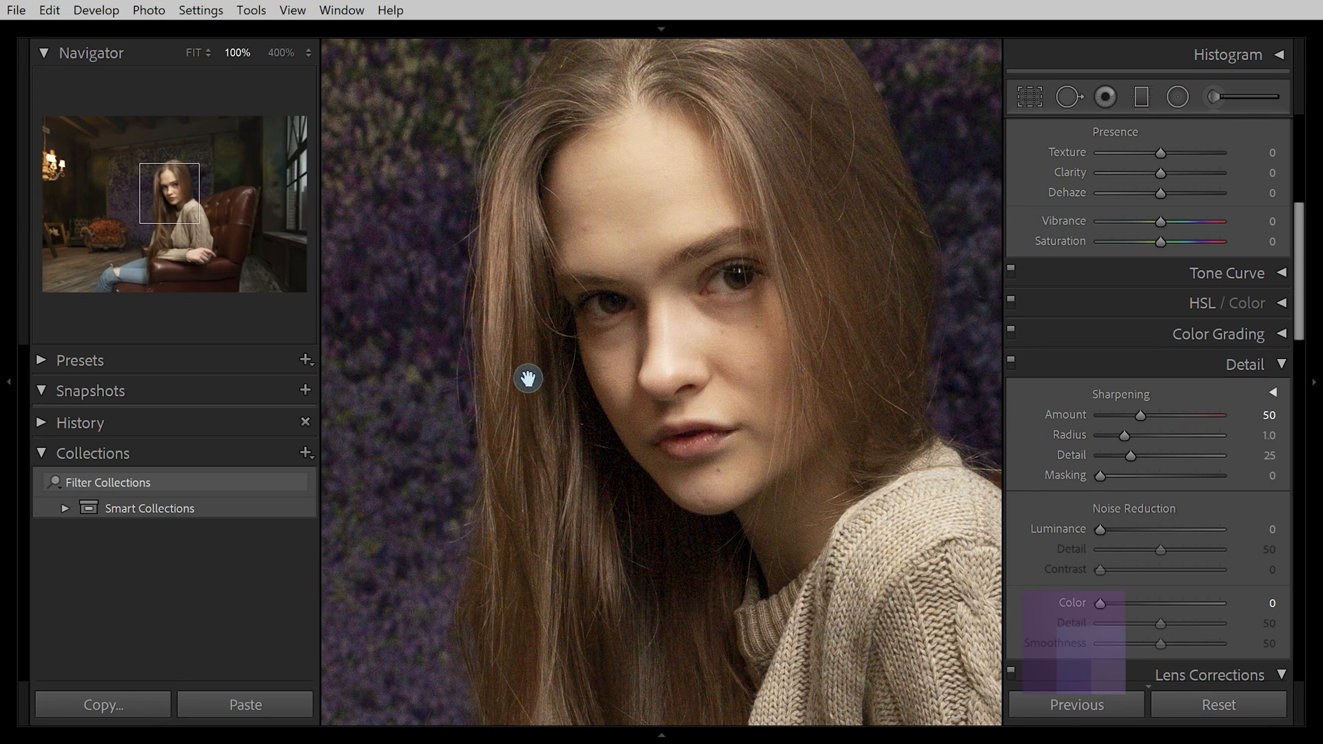
pyautogui.moveTo(526, 316)
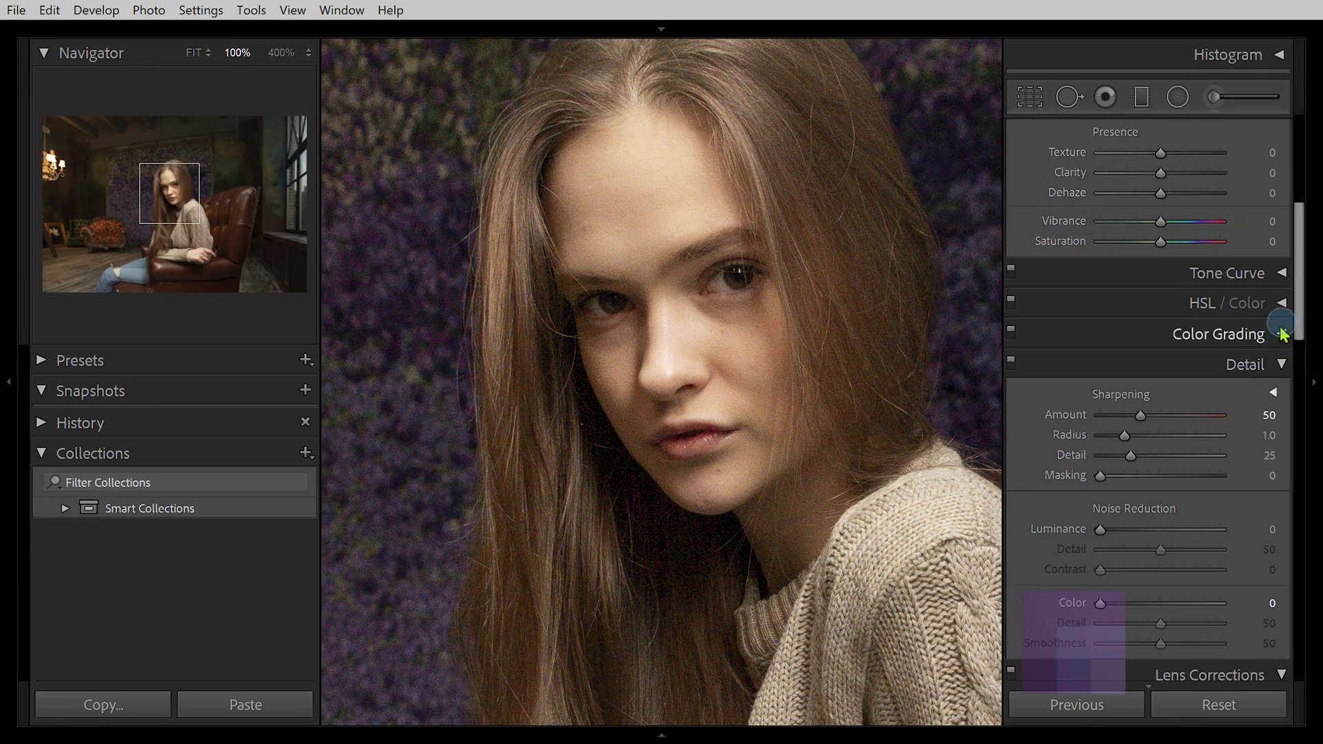
# Reveal the Detail panel's magnified preview window for the portrait
pyautogui.scroll(-3)
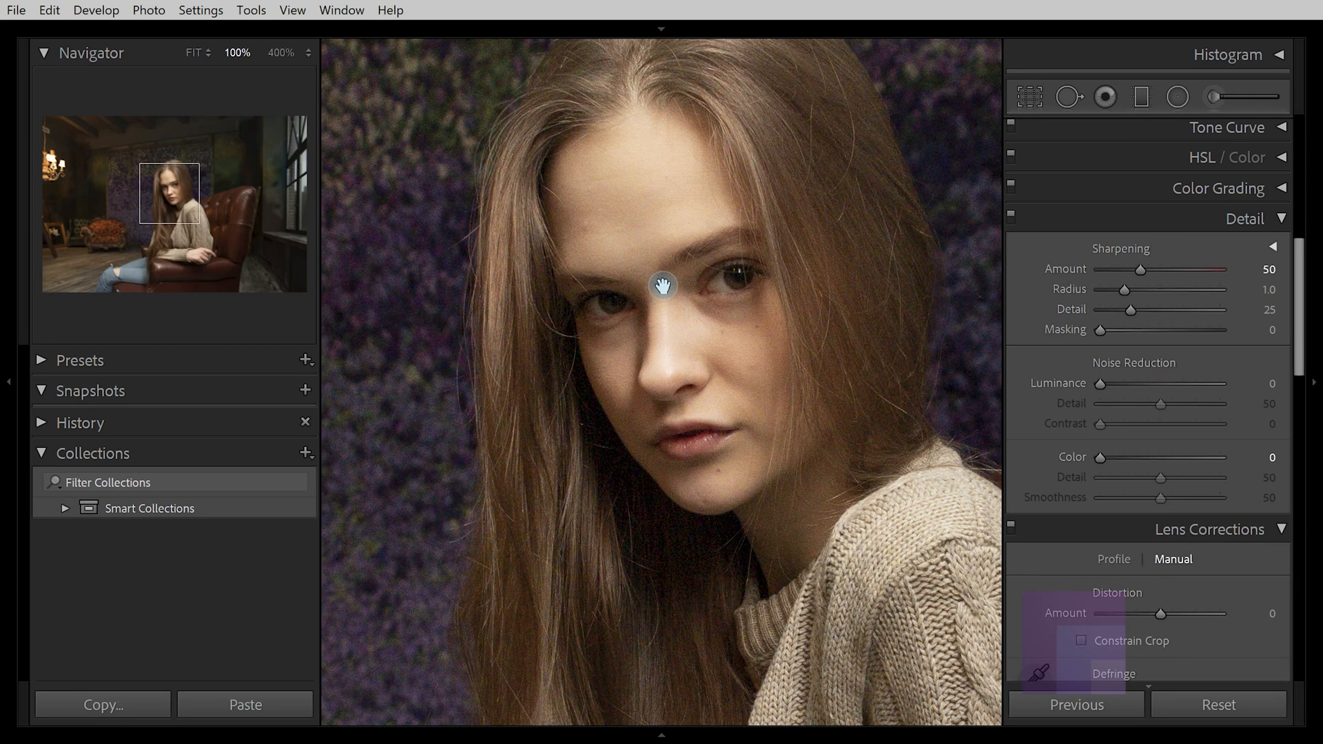
pyautogui.moveTo(664, 267)
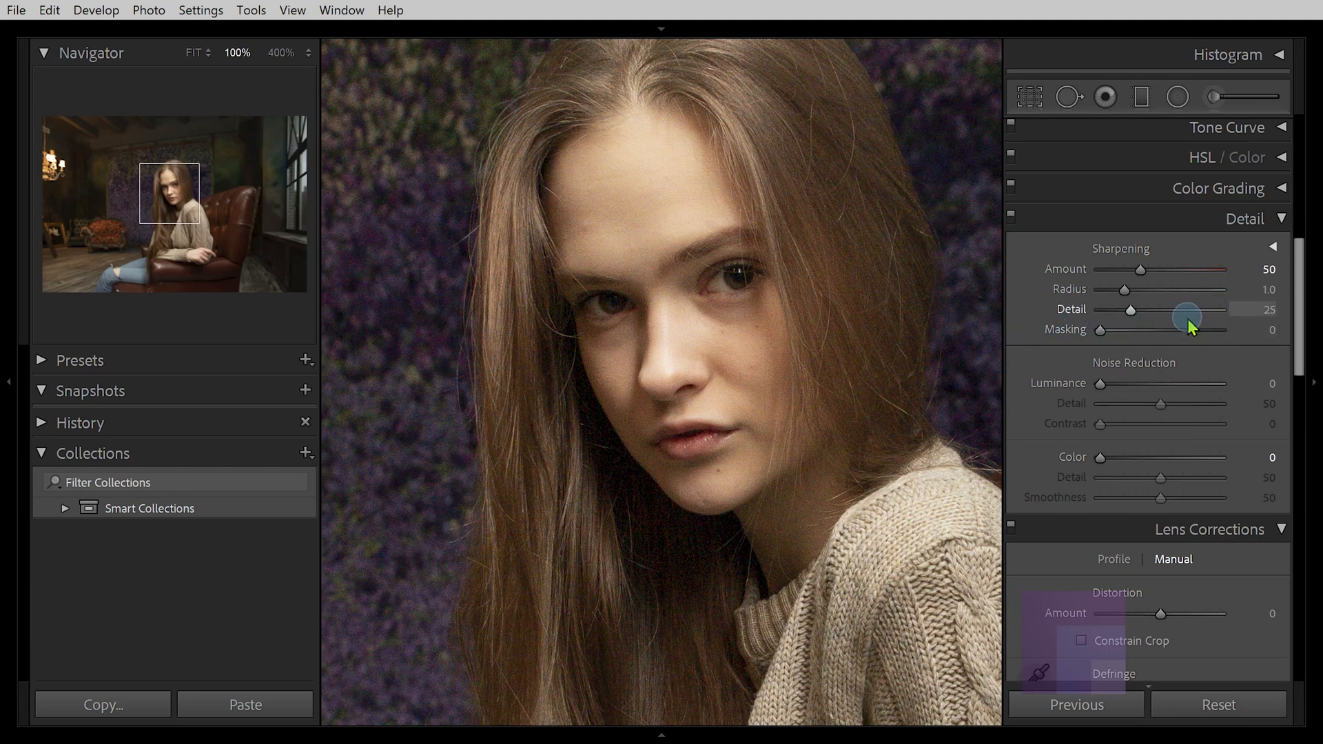
pyautogui.moveTo(1093, 430)
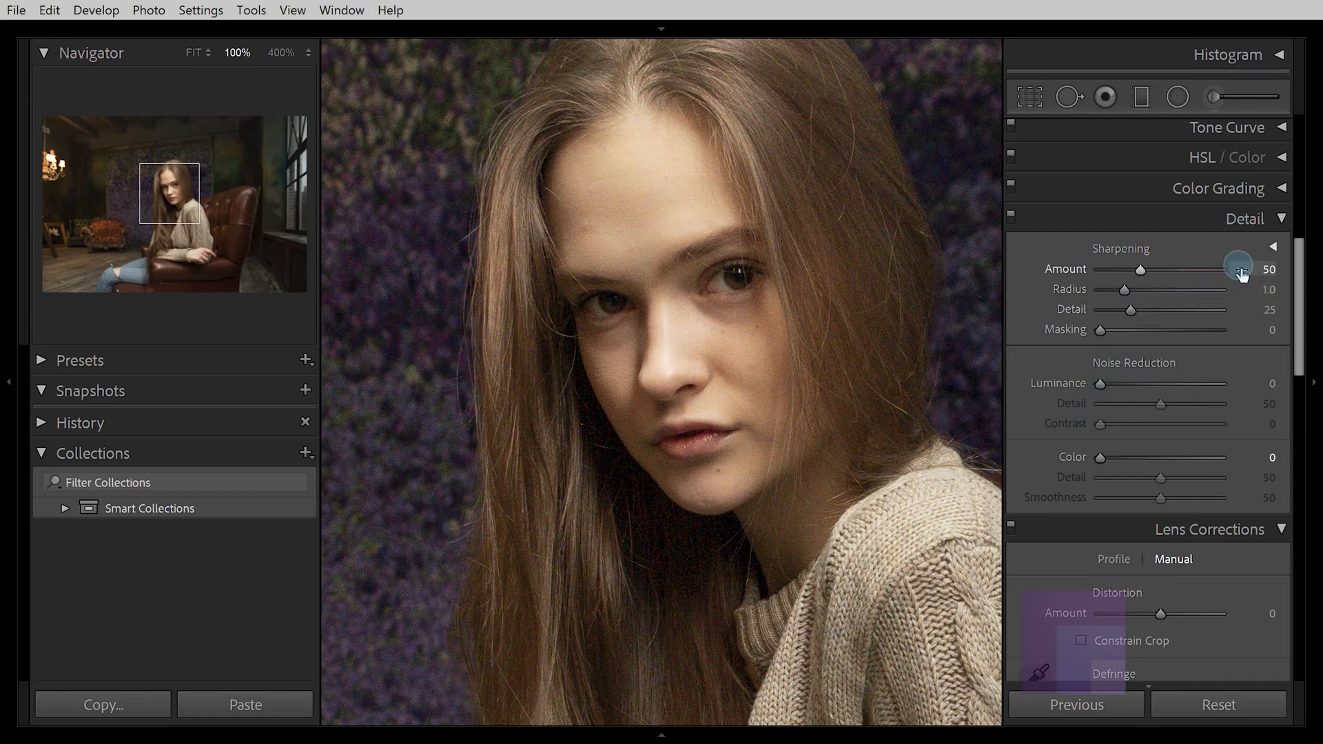
pyautogui.moveTo(1234, 403)
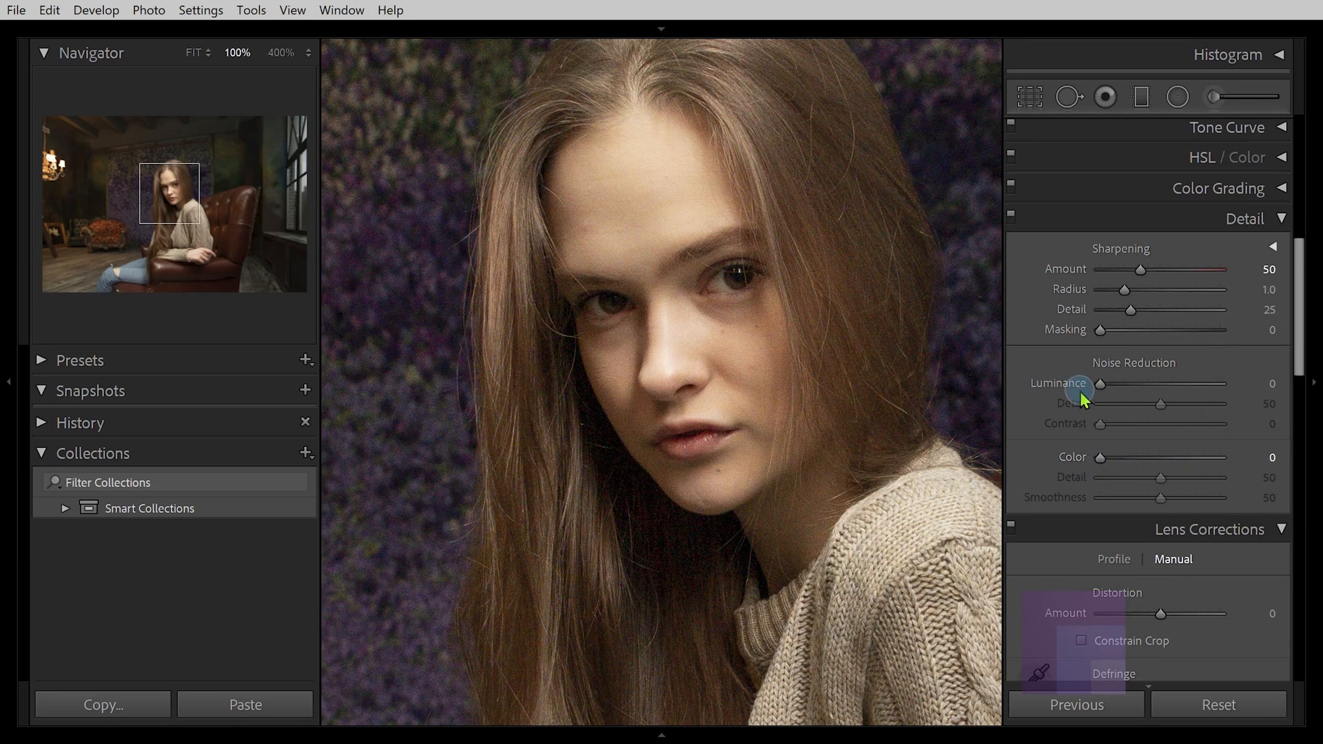
pyautogui.moveTo(1101, 465)
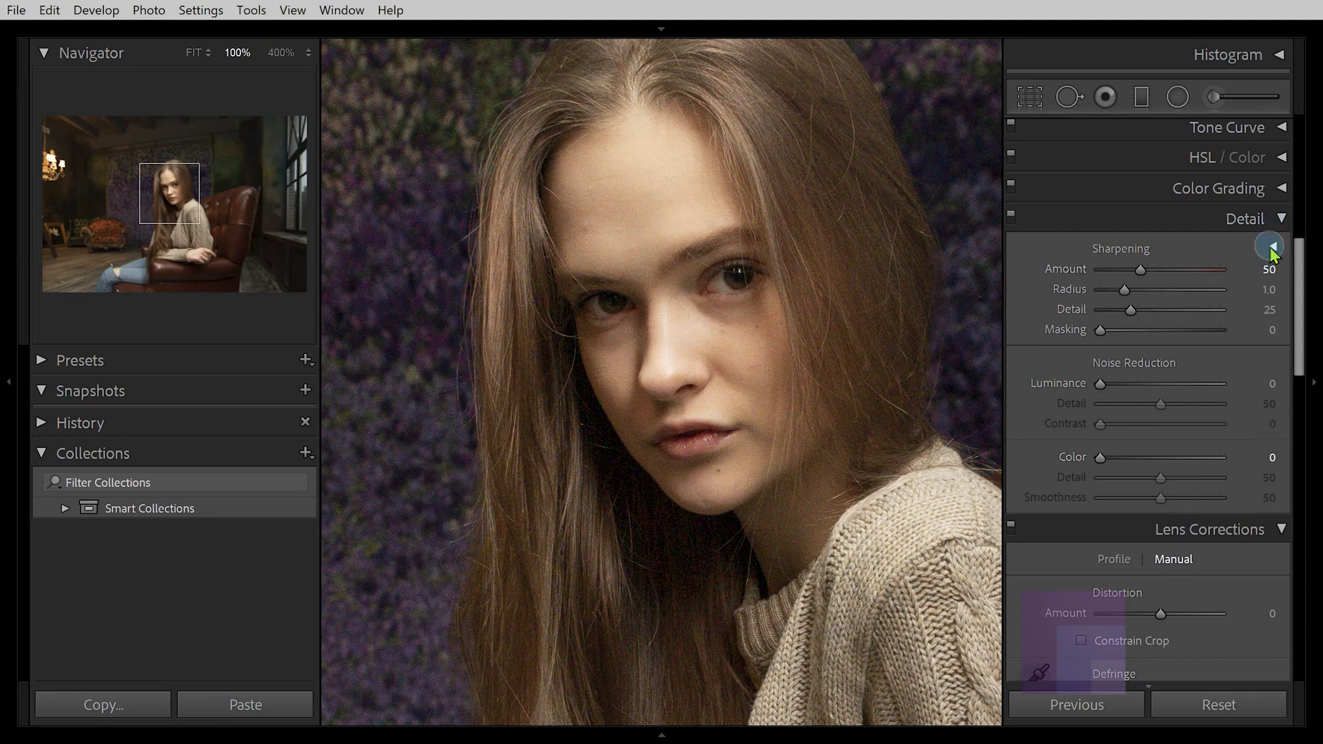
pyautogui.click(1269, 249)
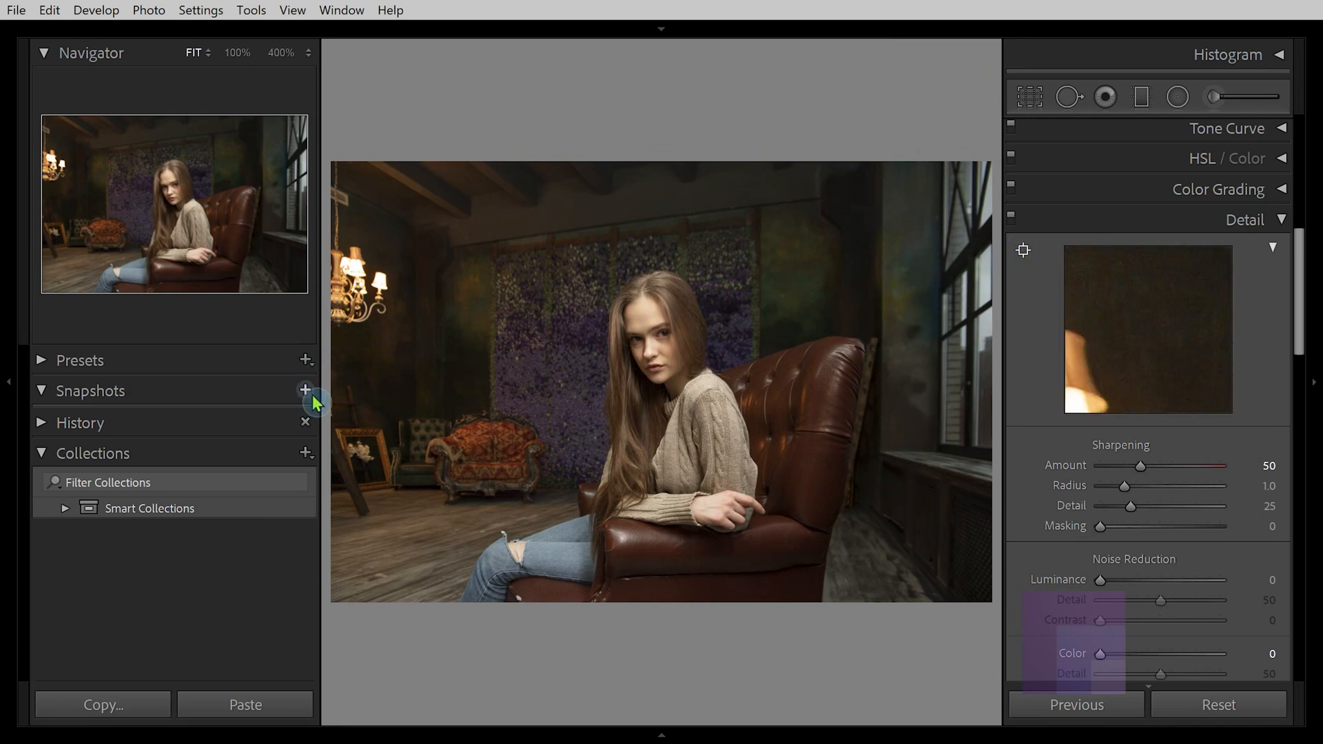
pyautogui.moveTo(743, 435)
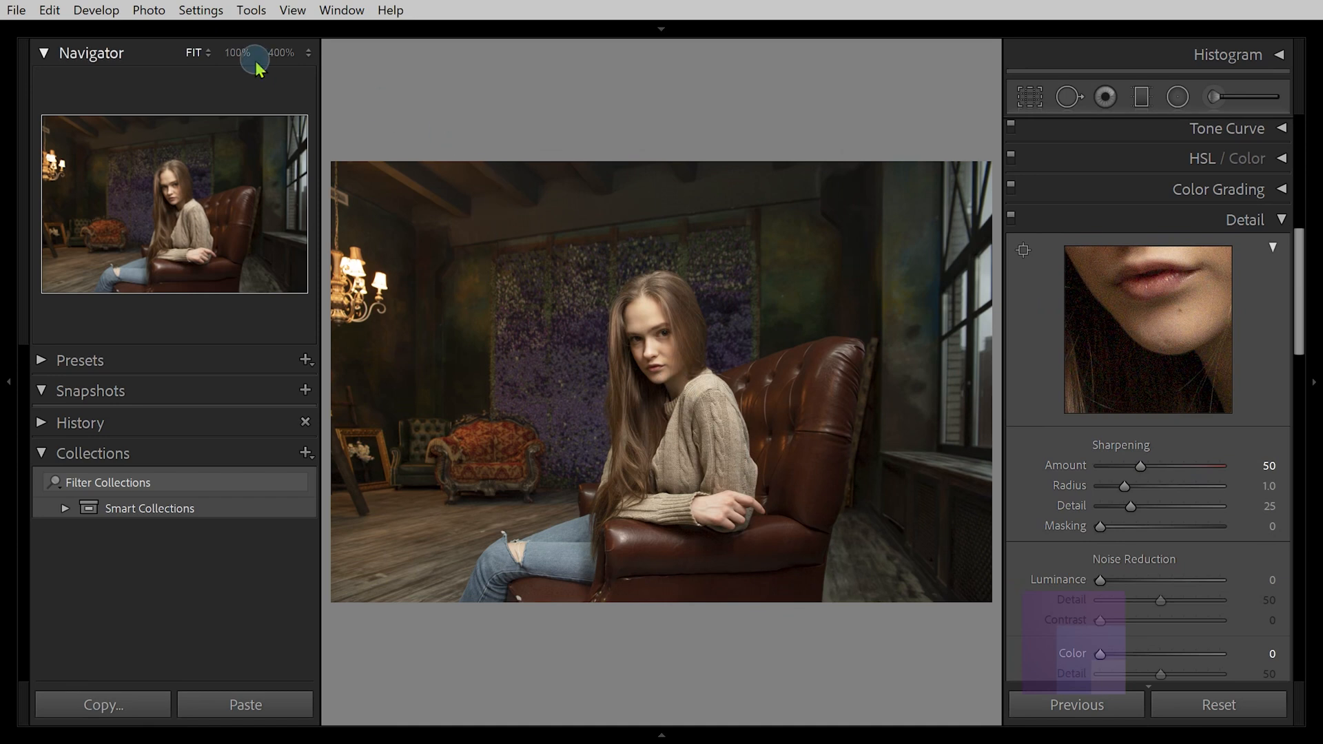
# Zoom the Navigator from 100% to 400%, then pan across the lips and nearby hair
pyautogui.click(237, 52)
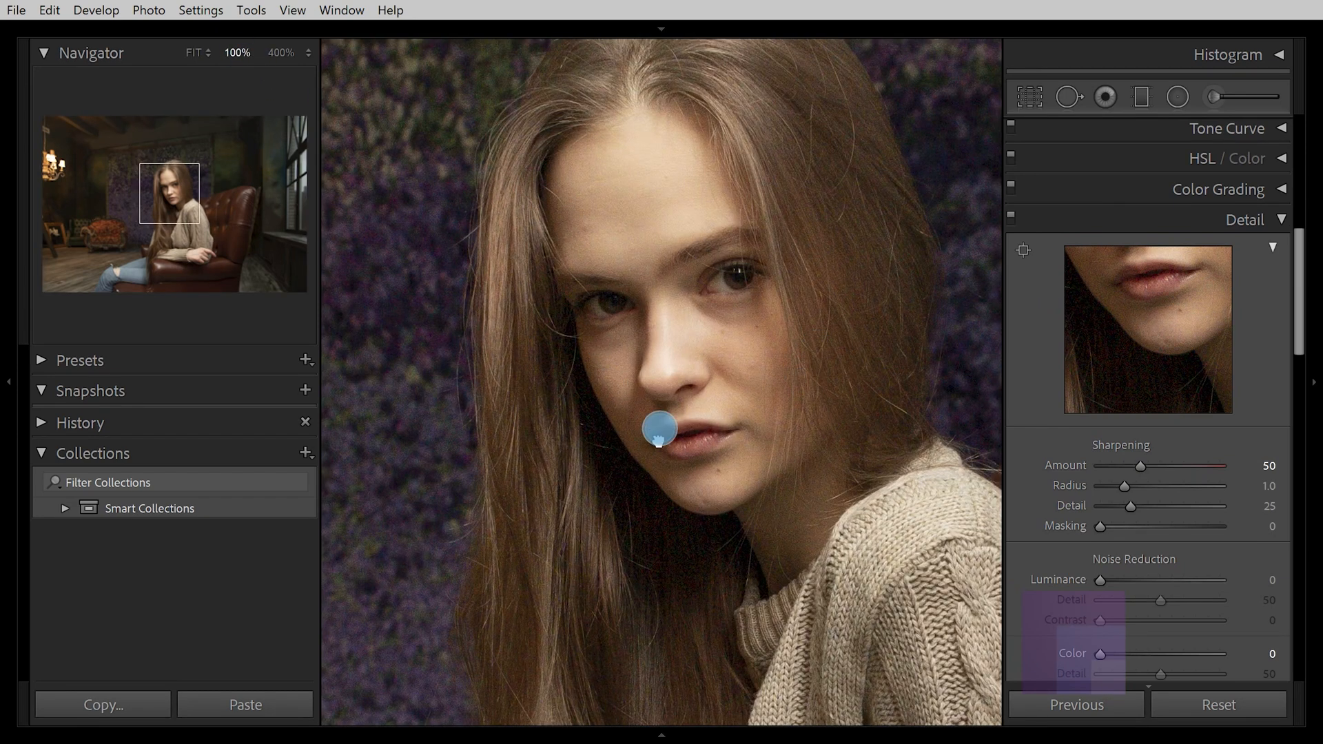
pyautogui.click(281, 52)
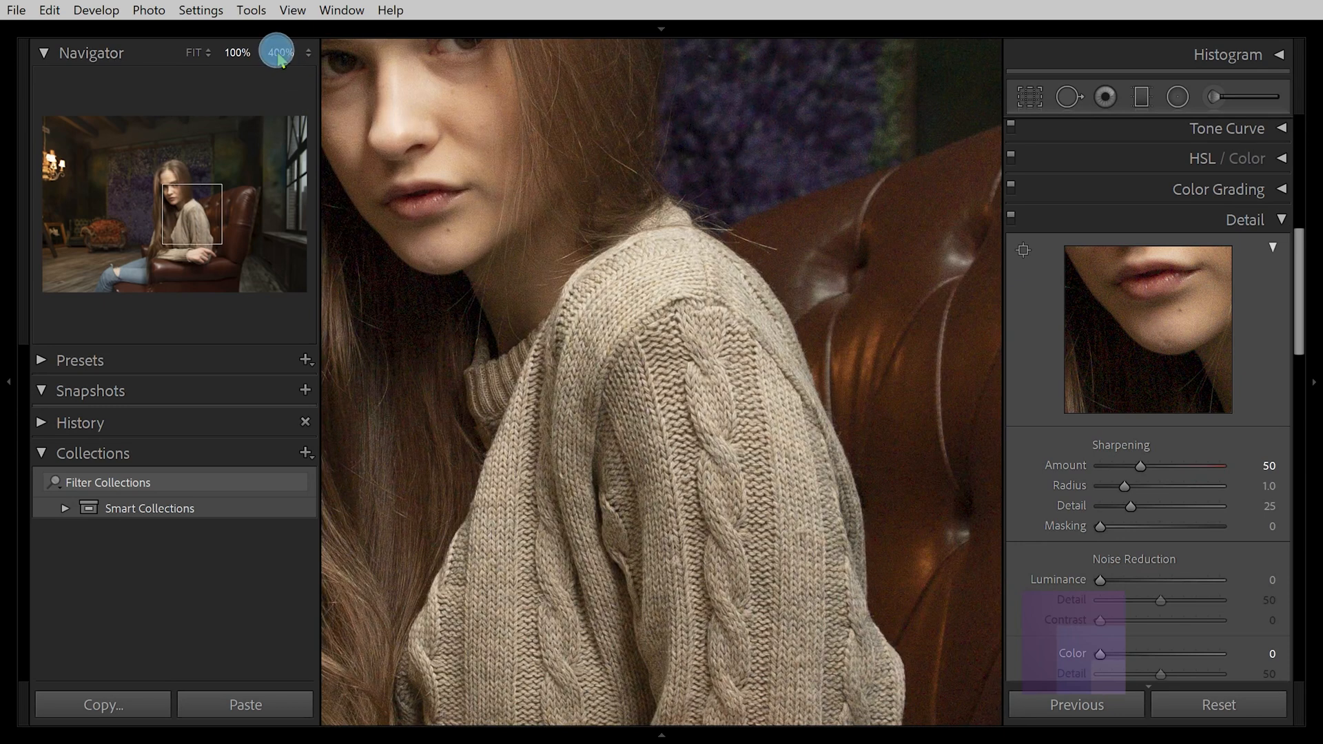
pyautogui.click(279, 52)
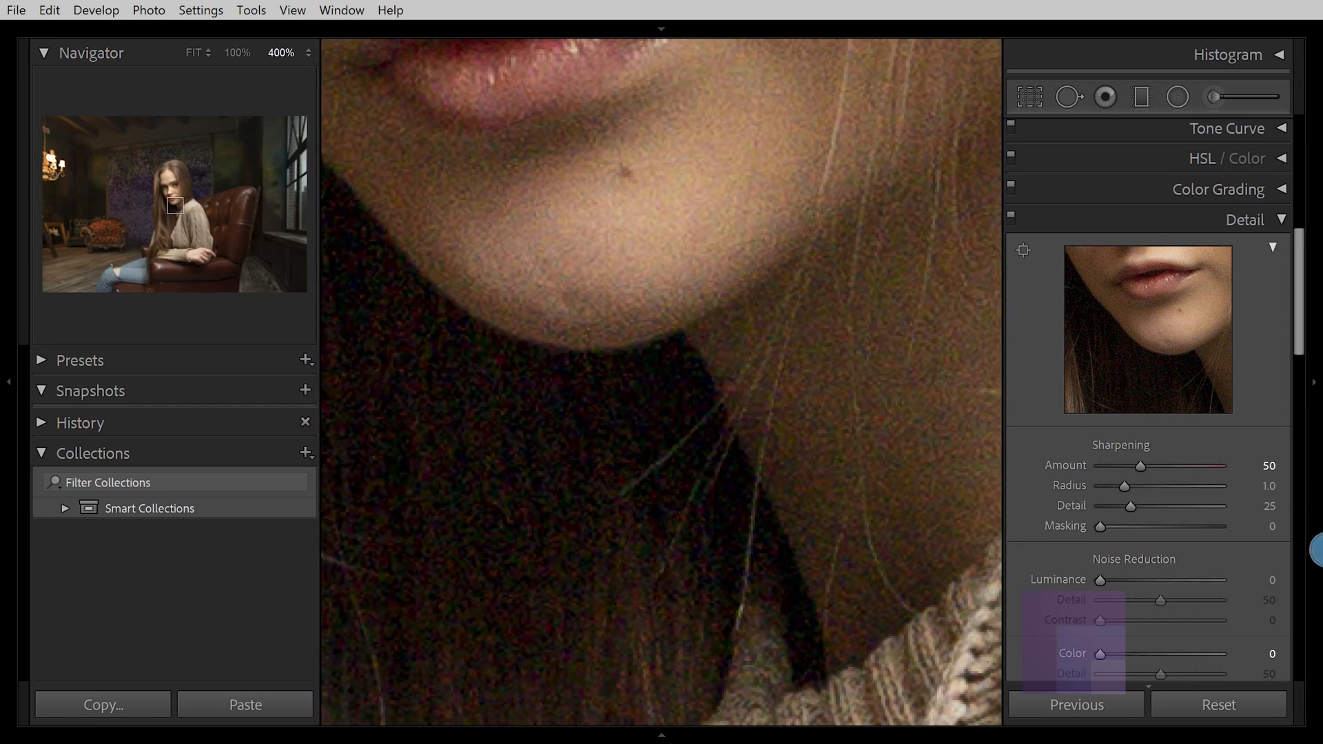
pyautogui.moveTo(658, 252); pyautogui.dragTo(780, 203)
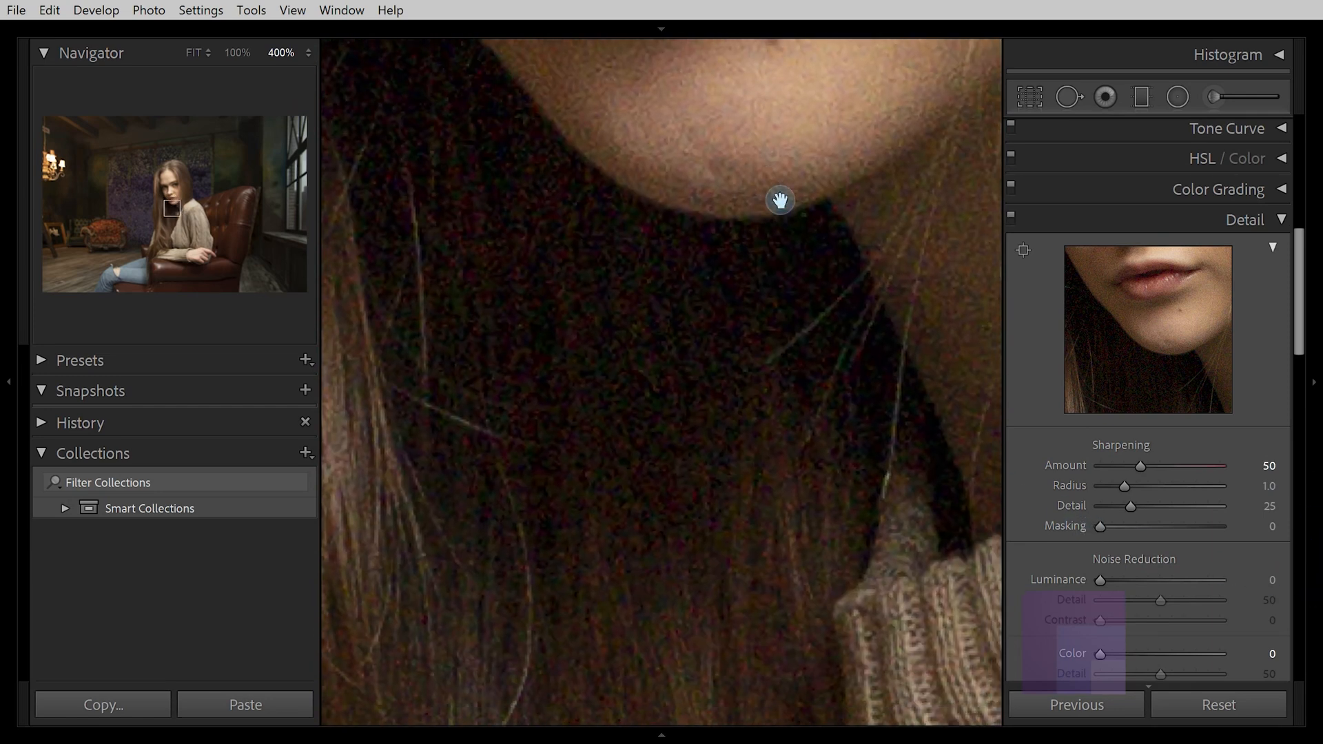
pyautogui.moveTo(779, 199); pyautogui.dragTo(957, 621)
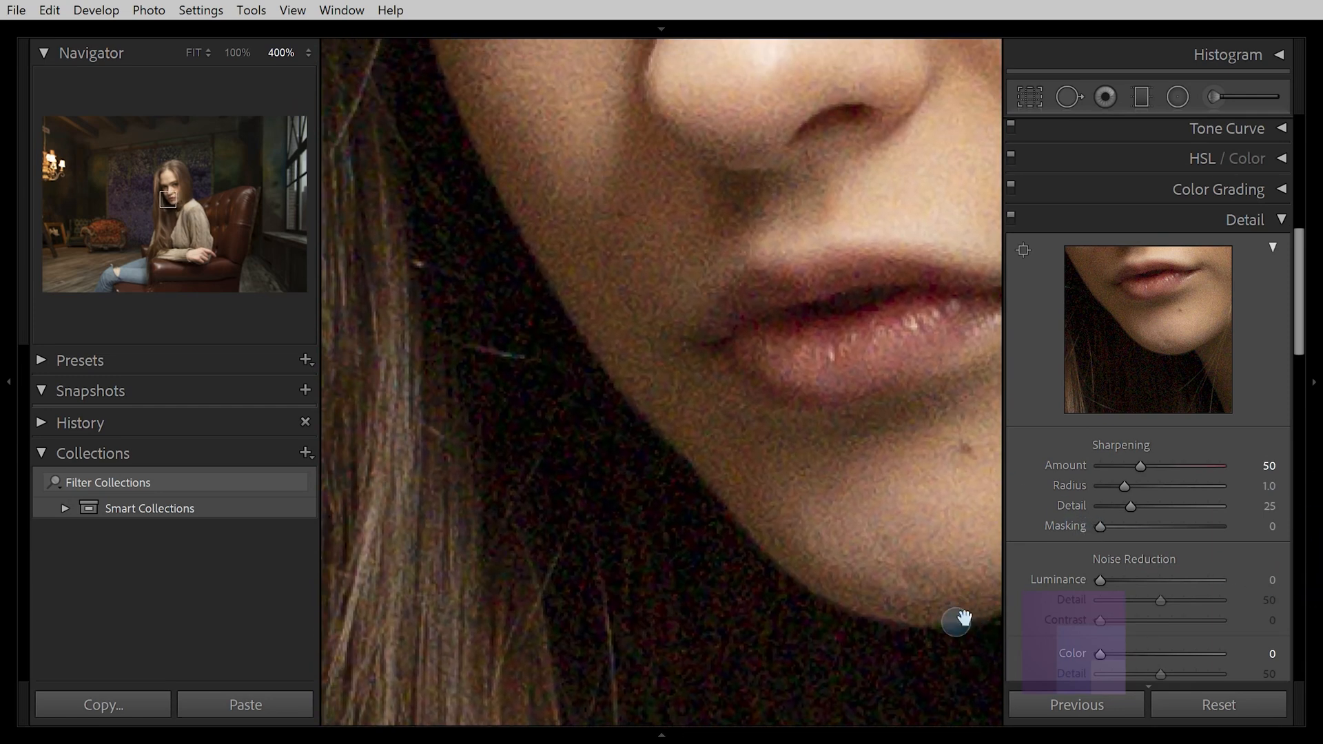
pyautogui.moveTo(945, 589)
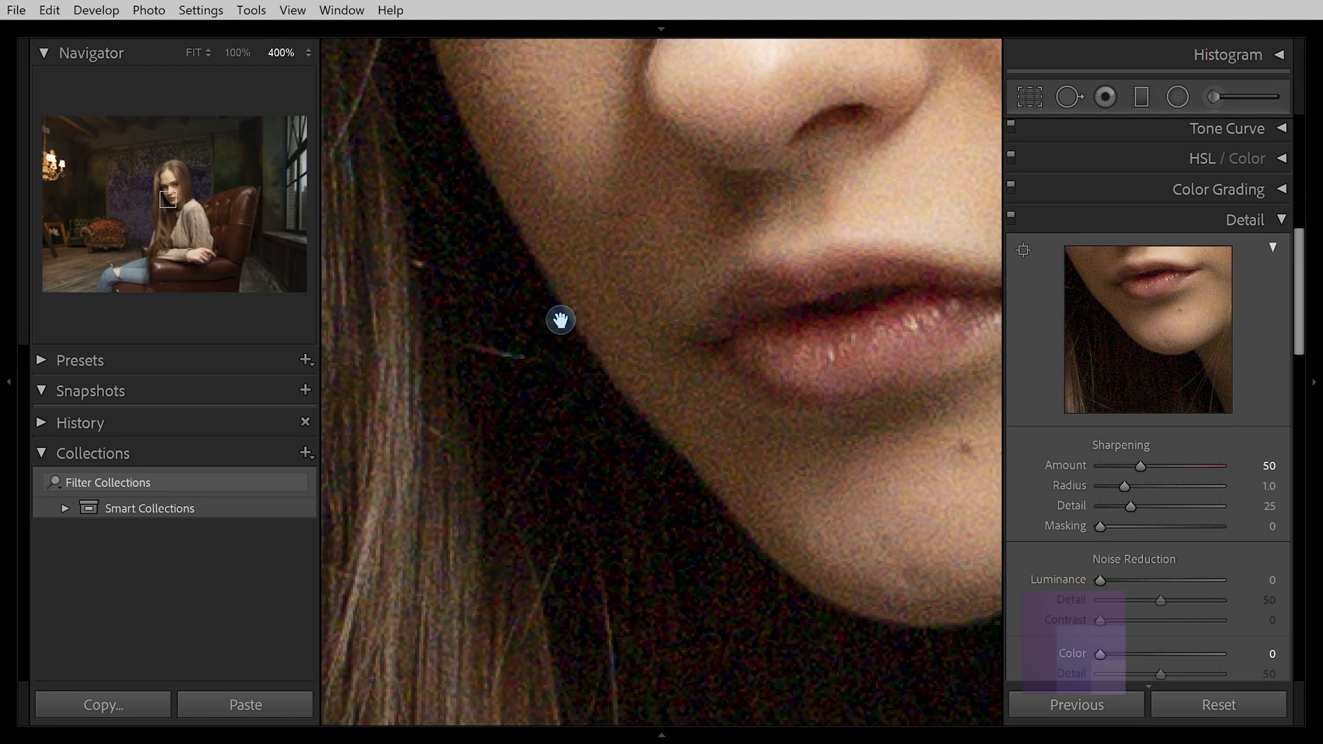
pyautogui.moveTo(546, 301)
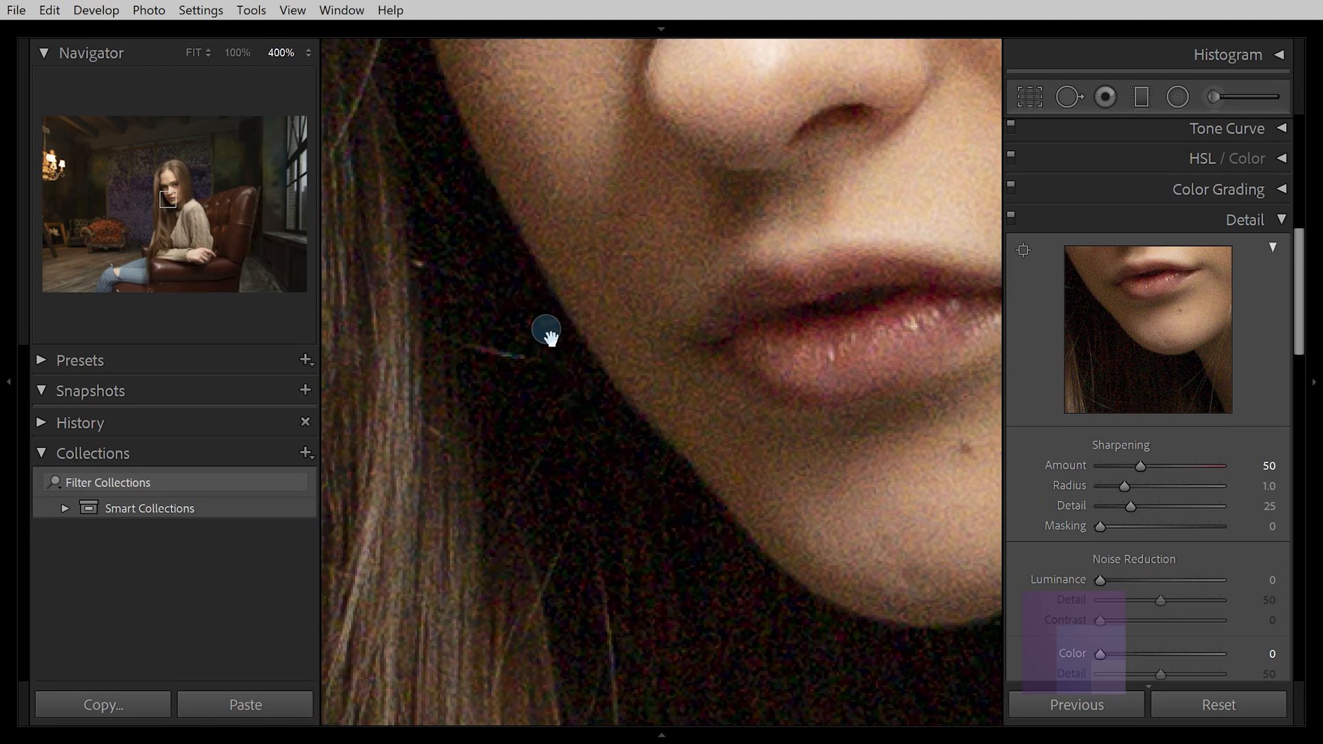
pyautogui.moveTo(546, 332); pyautogui.dragTo(639, 192)
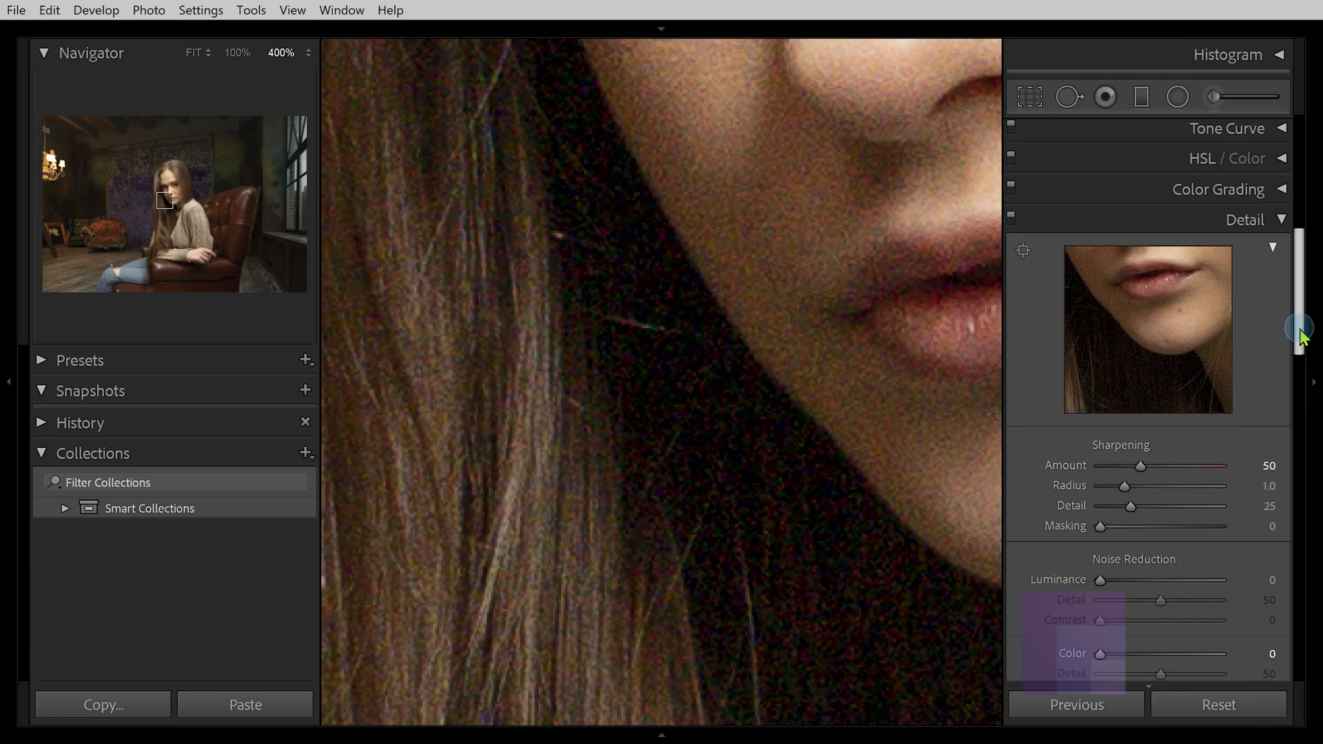
# Adjust the Noise Reduction Color slider back and forth, settling it at 25
pyautogui.scroll(-3)
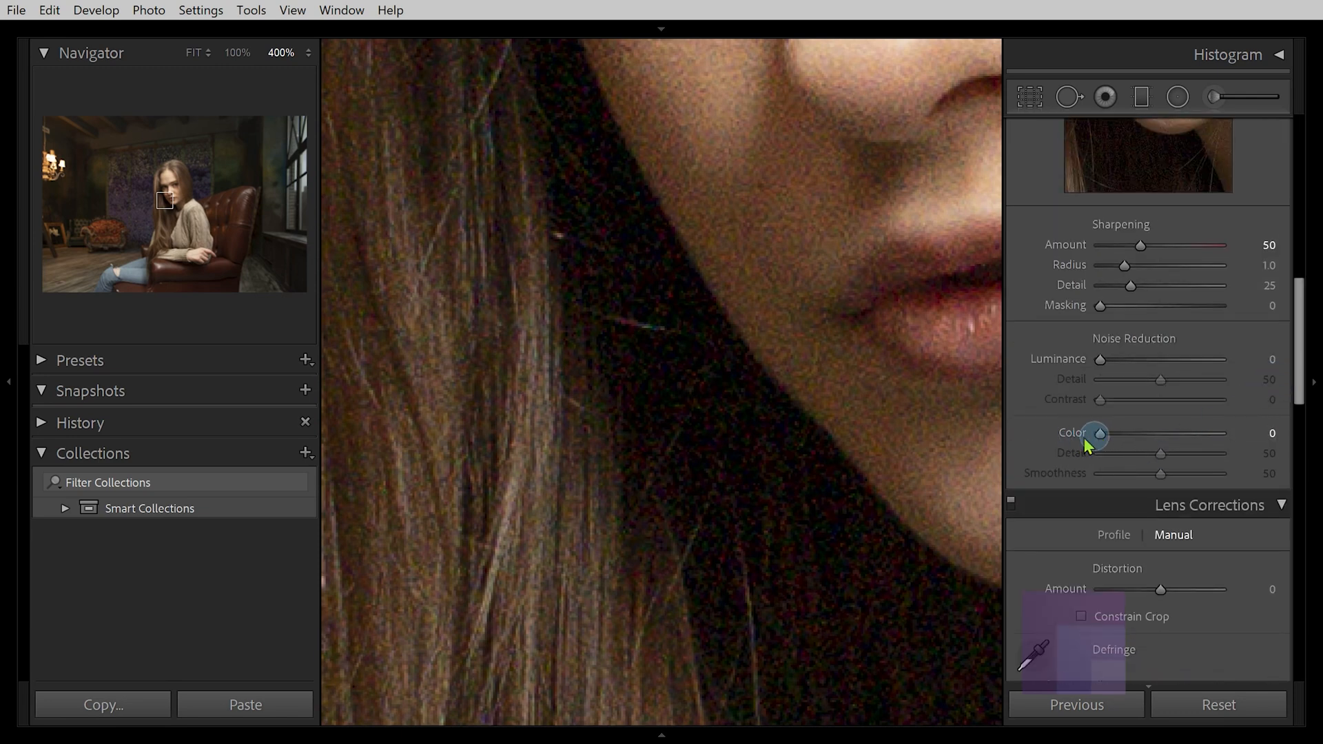
pyautogui.moveTo(1097, 433); pyautogui.dragTo(1102, 440)
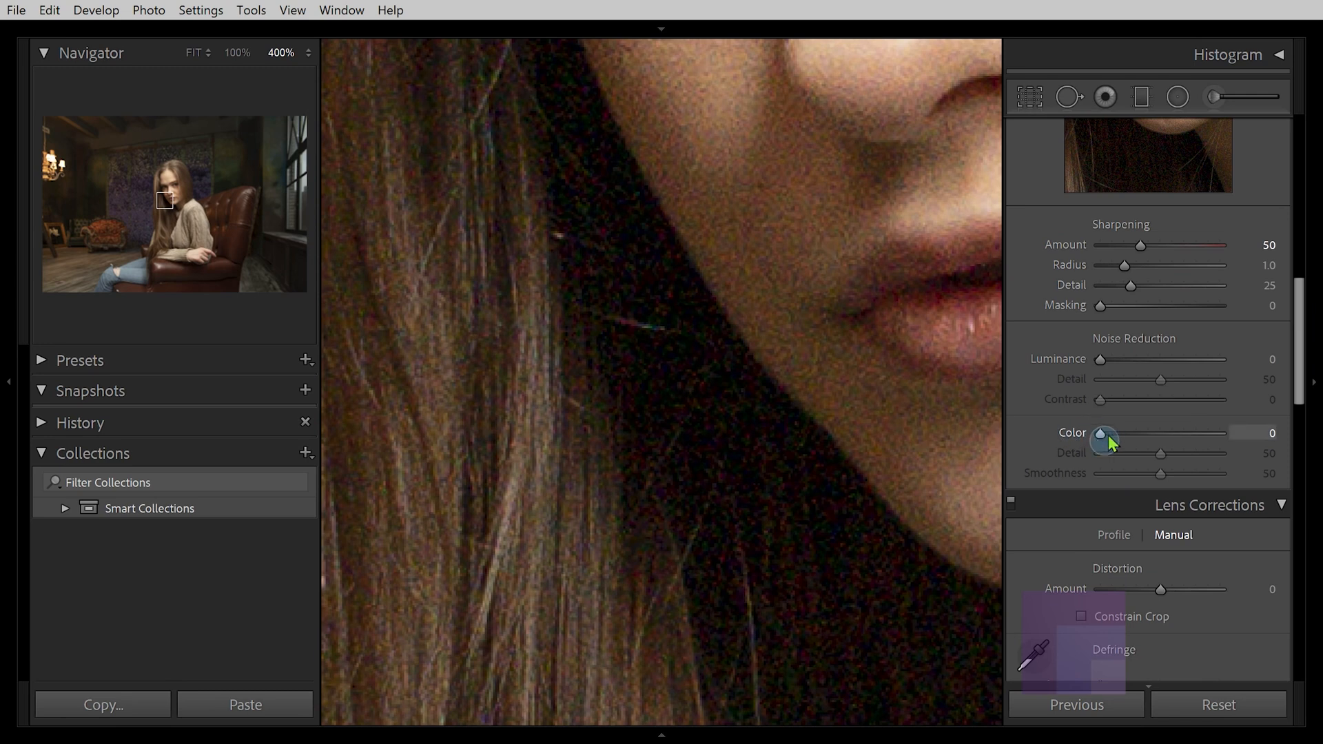
pyautogui.moveTo(1102, 433); pyautogui.dragTo(1126, 433)
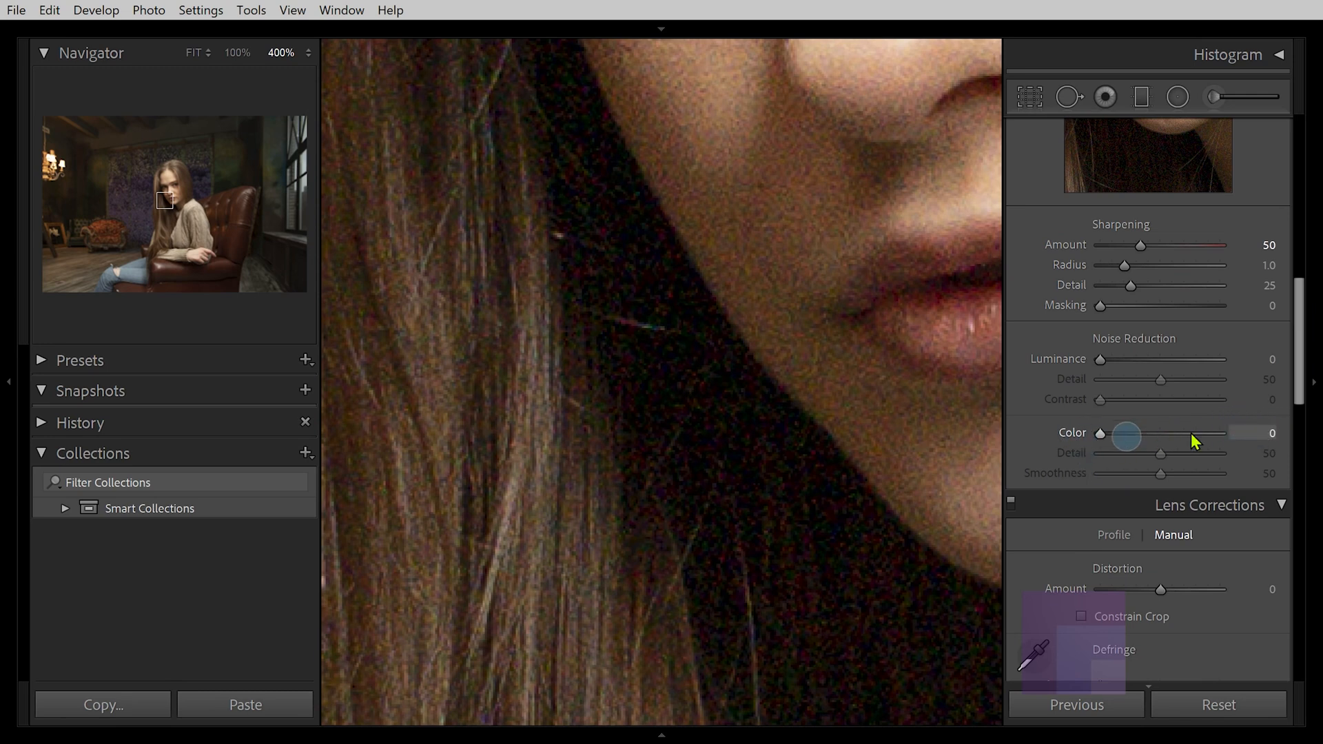
pyautogui.moveTo(1127, 432); pyautogui.dragTo(1099, 432)
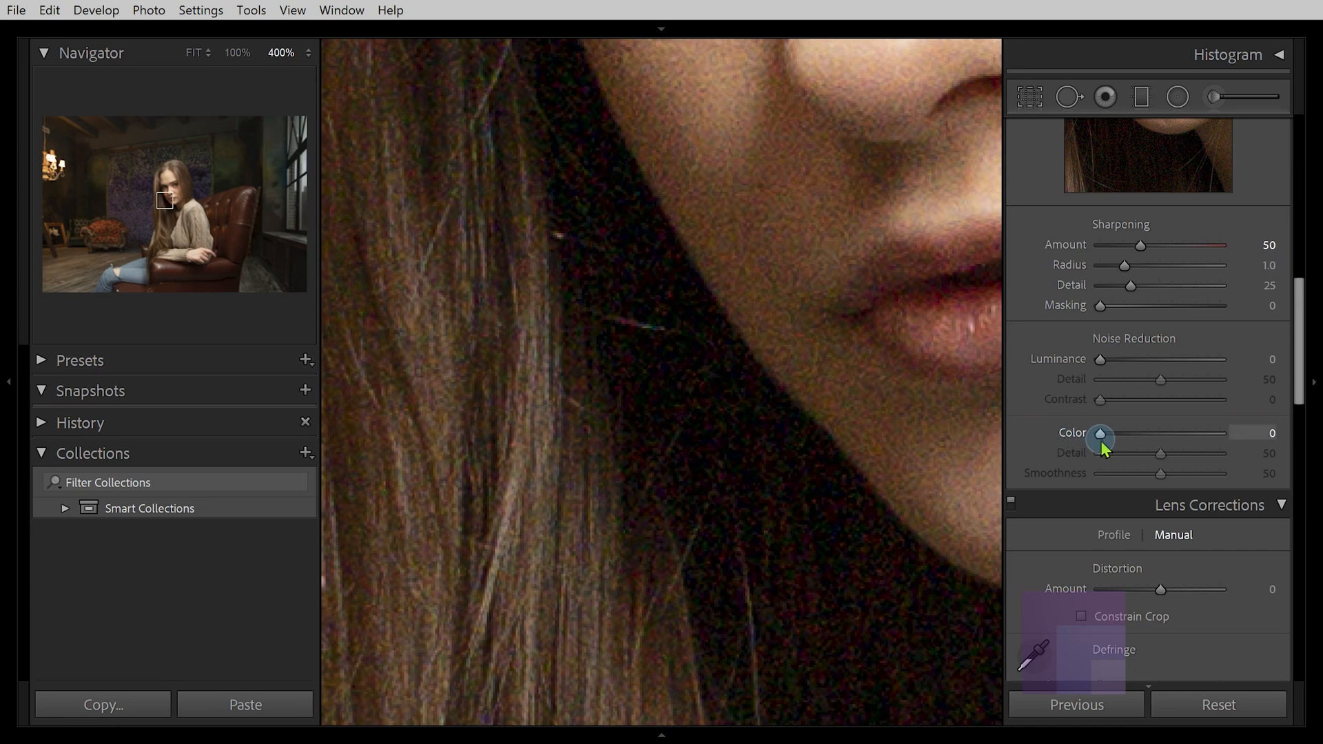
pyautogui.moveTo(1101, 432); pyautogui.dragTo(1131, 432)
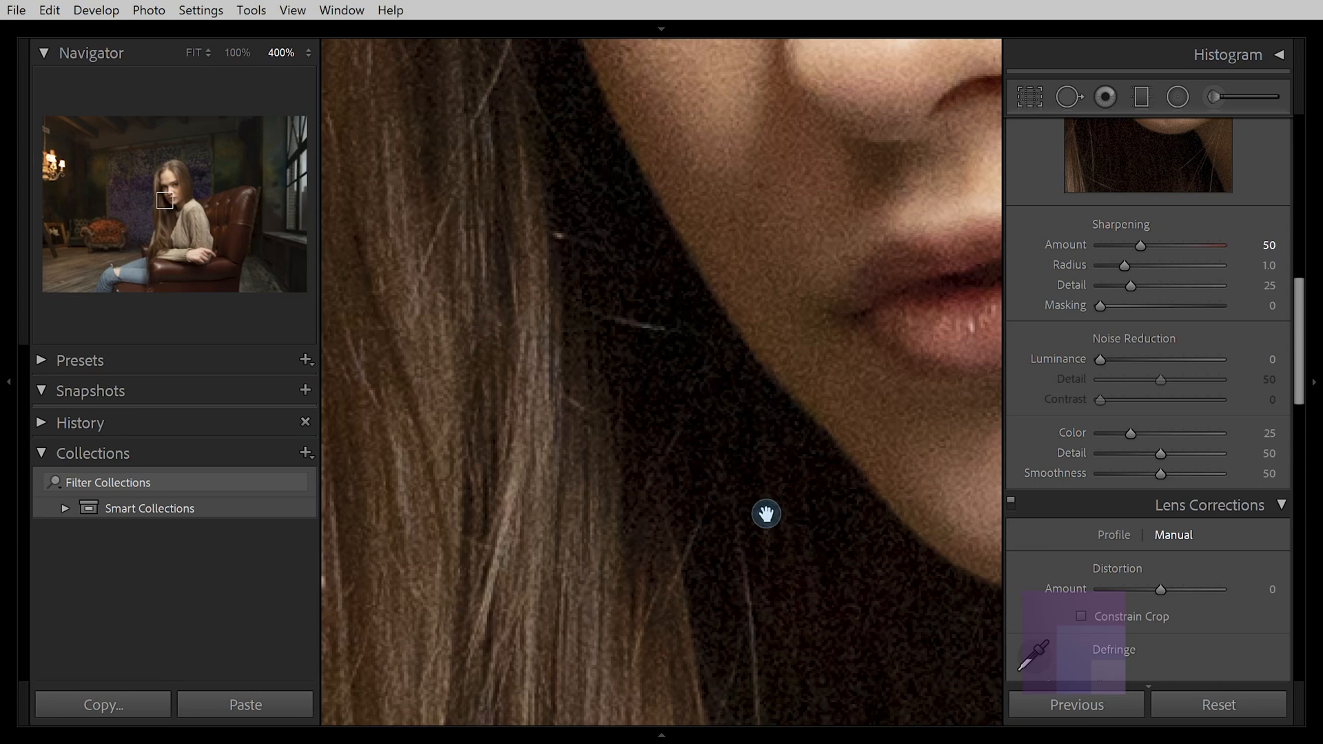
pyautogui.moveTo(762, 503)
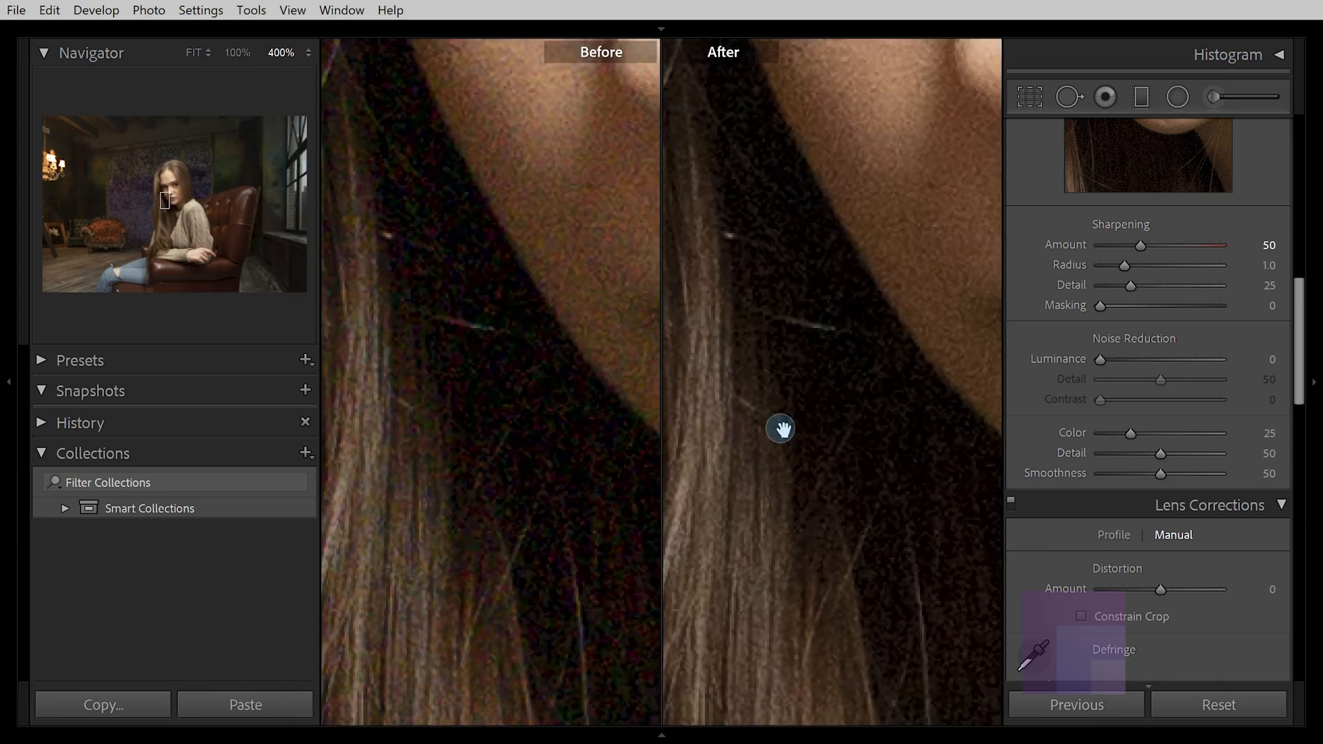
pyautogui.moveTo(747, 371)
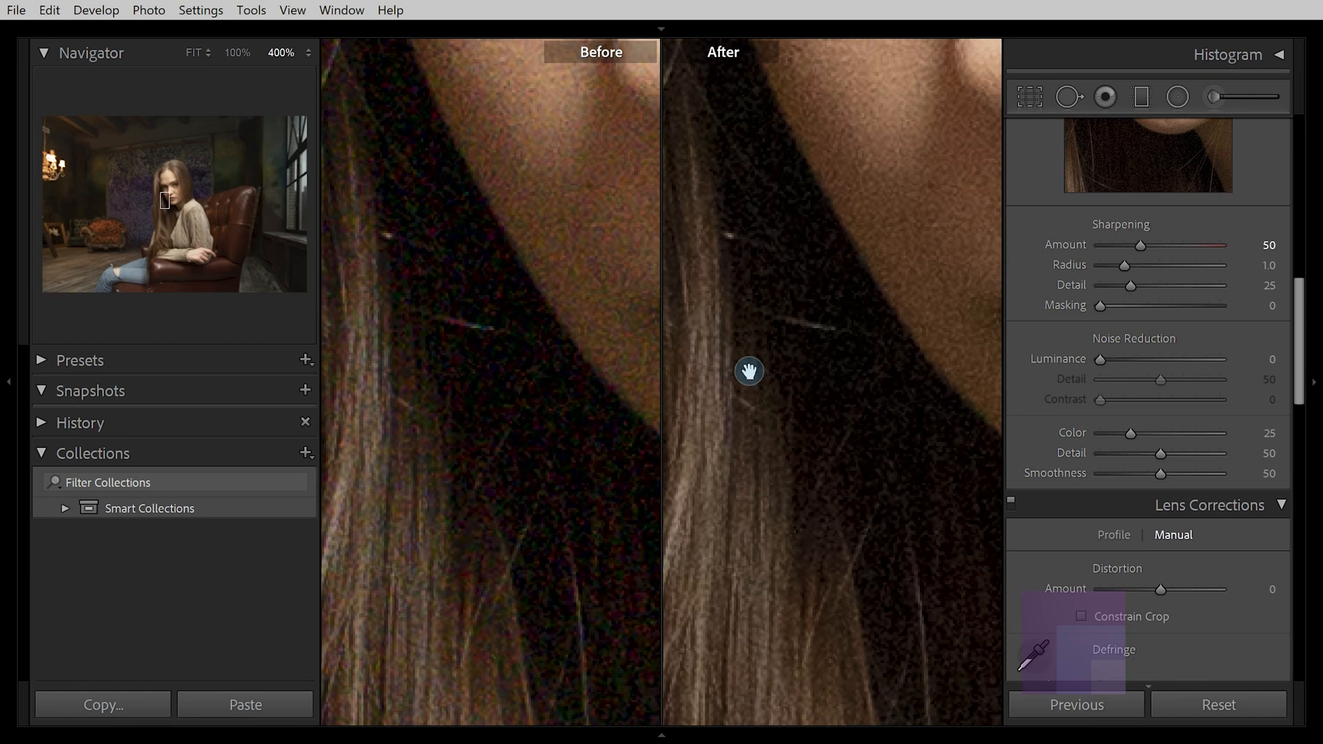
# Pan both Before/After halves to the cheek and hair edge
pyautogui.moveTo(748, 370); pyautogui.dragTo(714, 399)
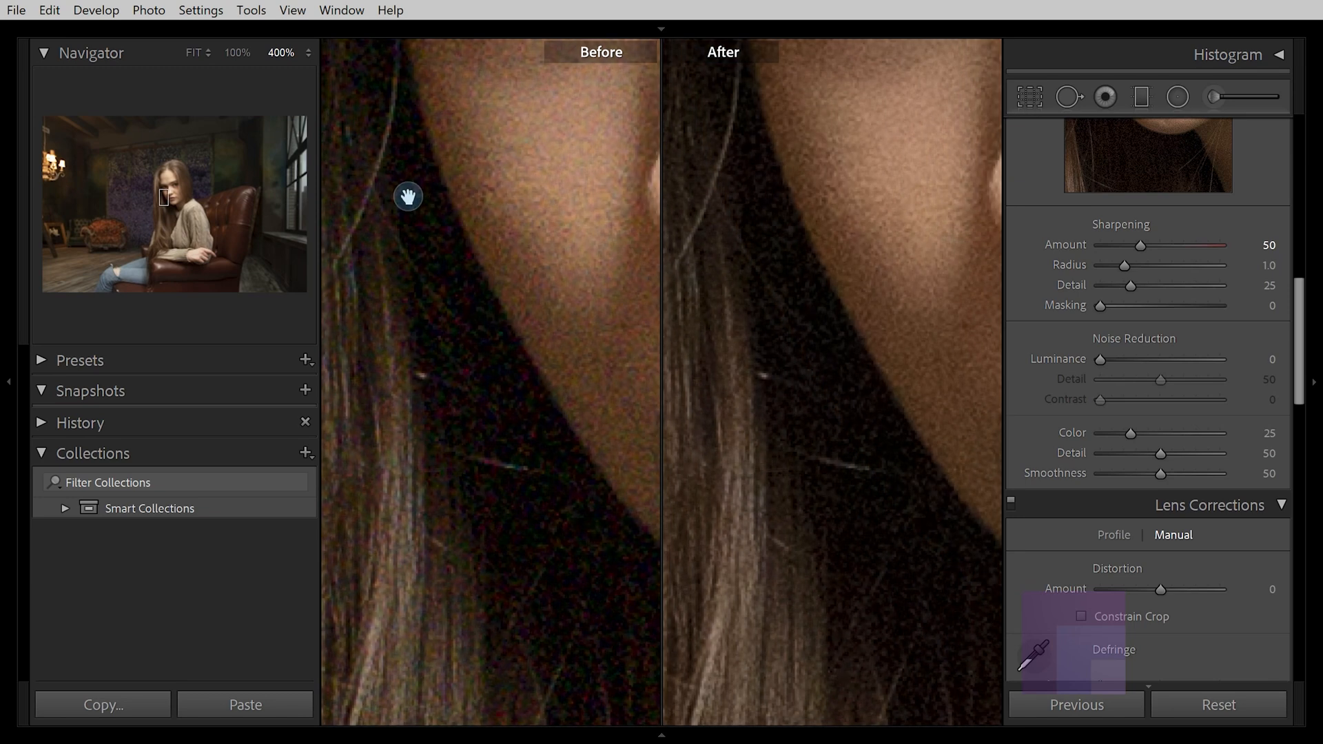
pyautogui.moveTo(483, 274)
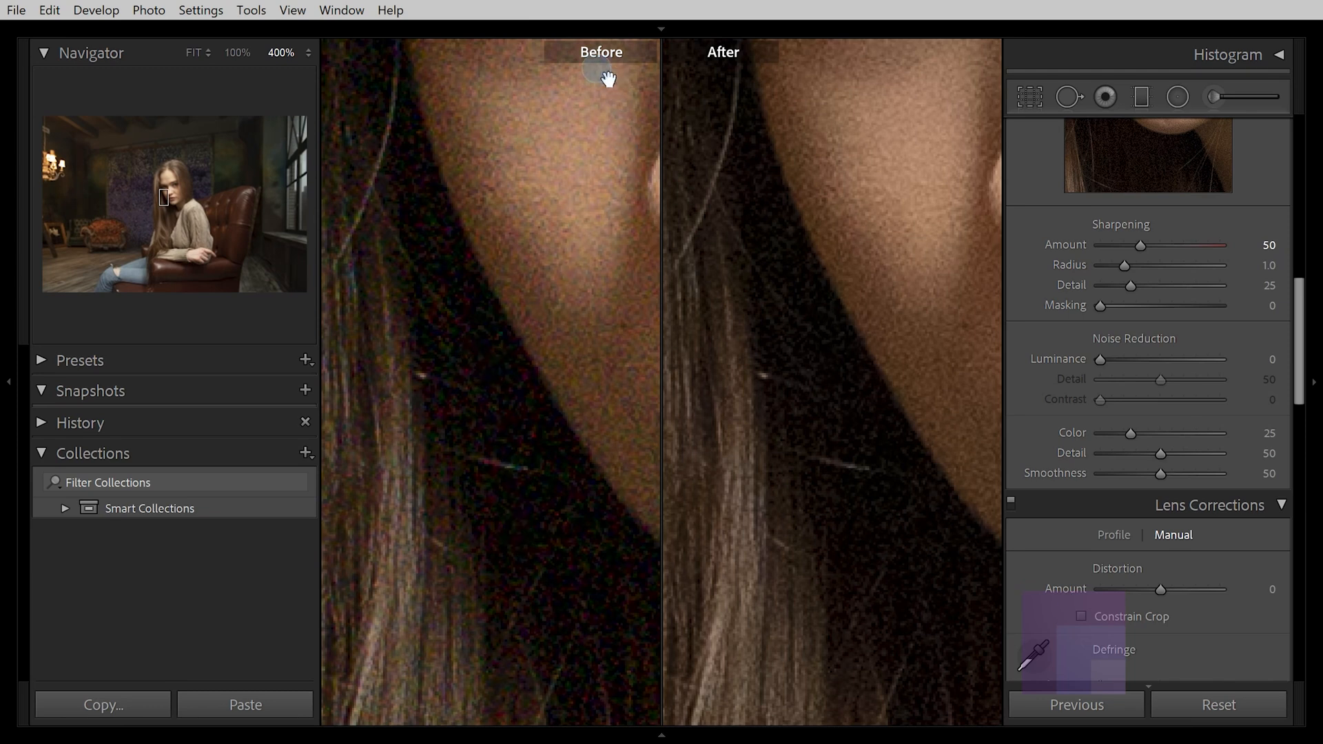
pyautogui.moveTo(387, 118)
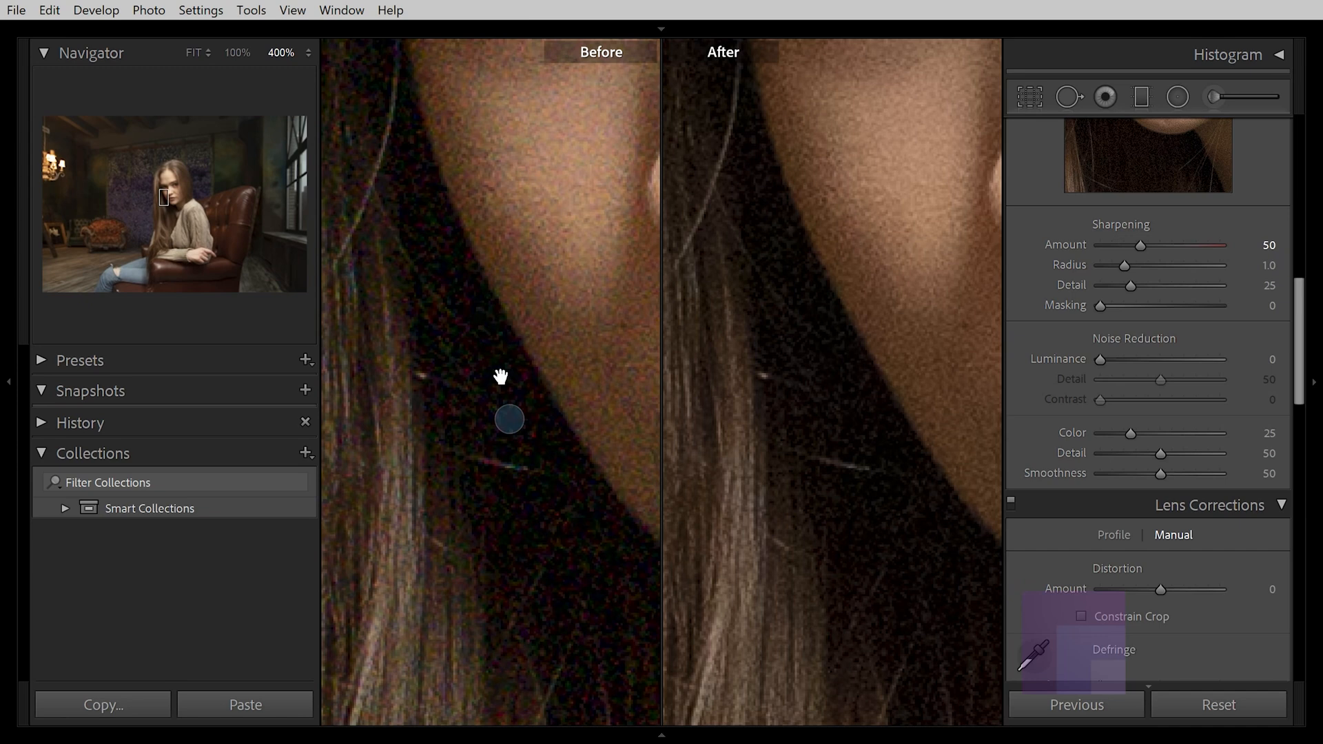
pyautogui.moveTo(437, 92)
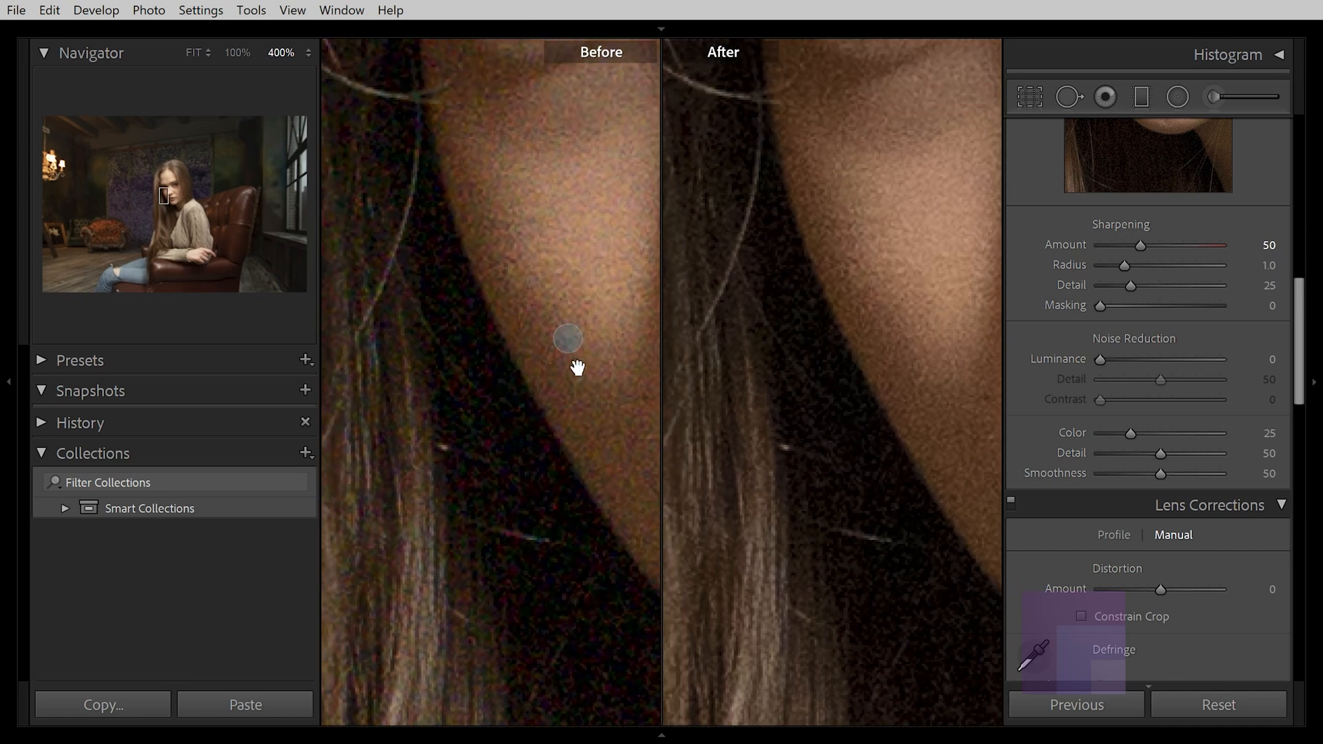
pyautogui.moveTo(512, 232)
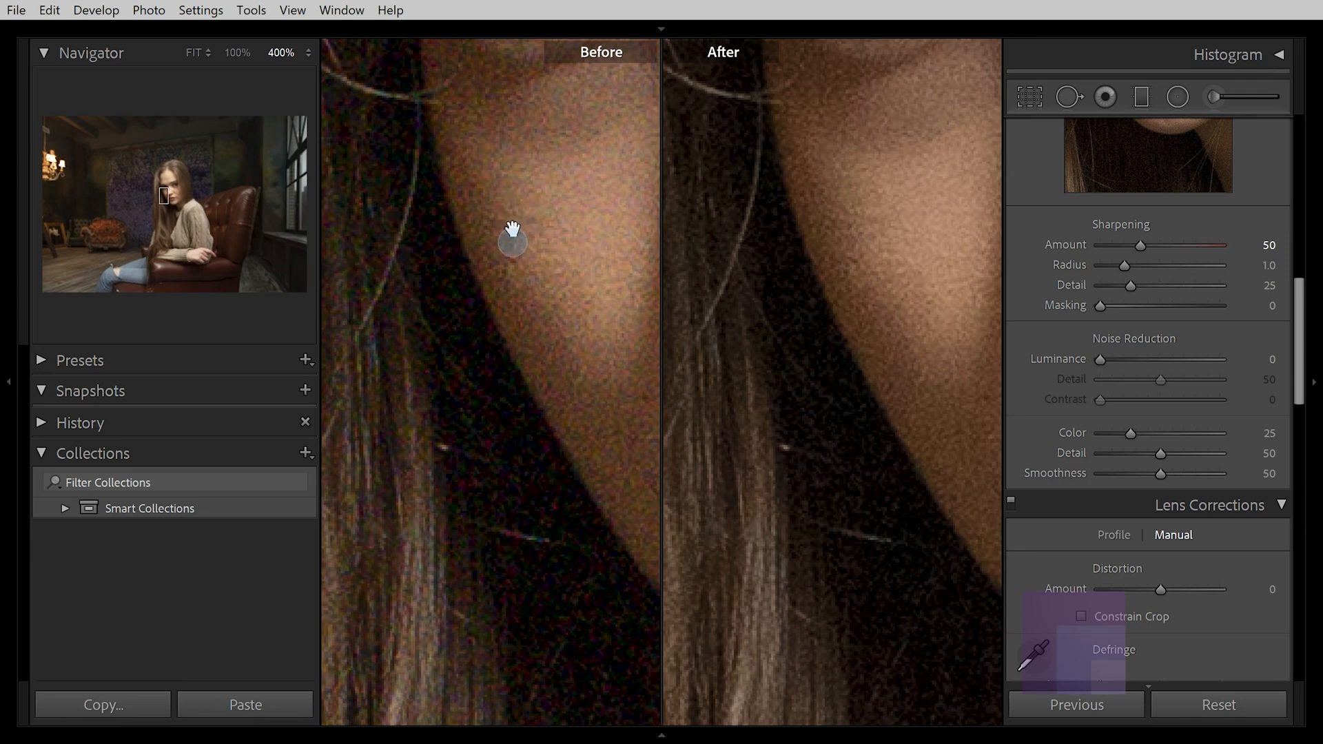
pyautogui.moveTo(601, 360)
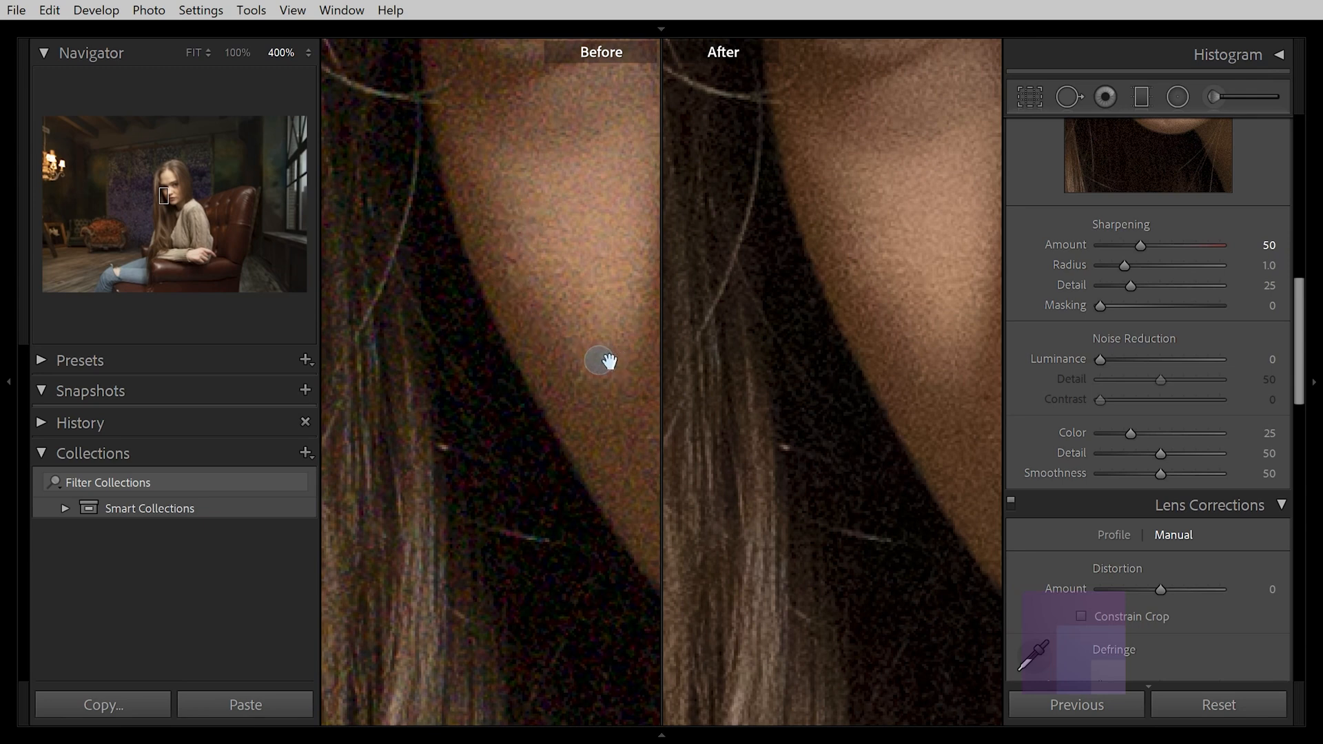
pyautogui.moveTo(782, 296)
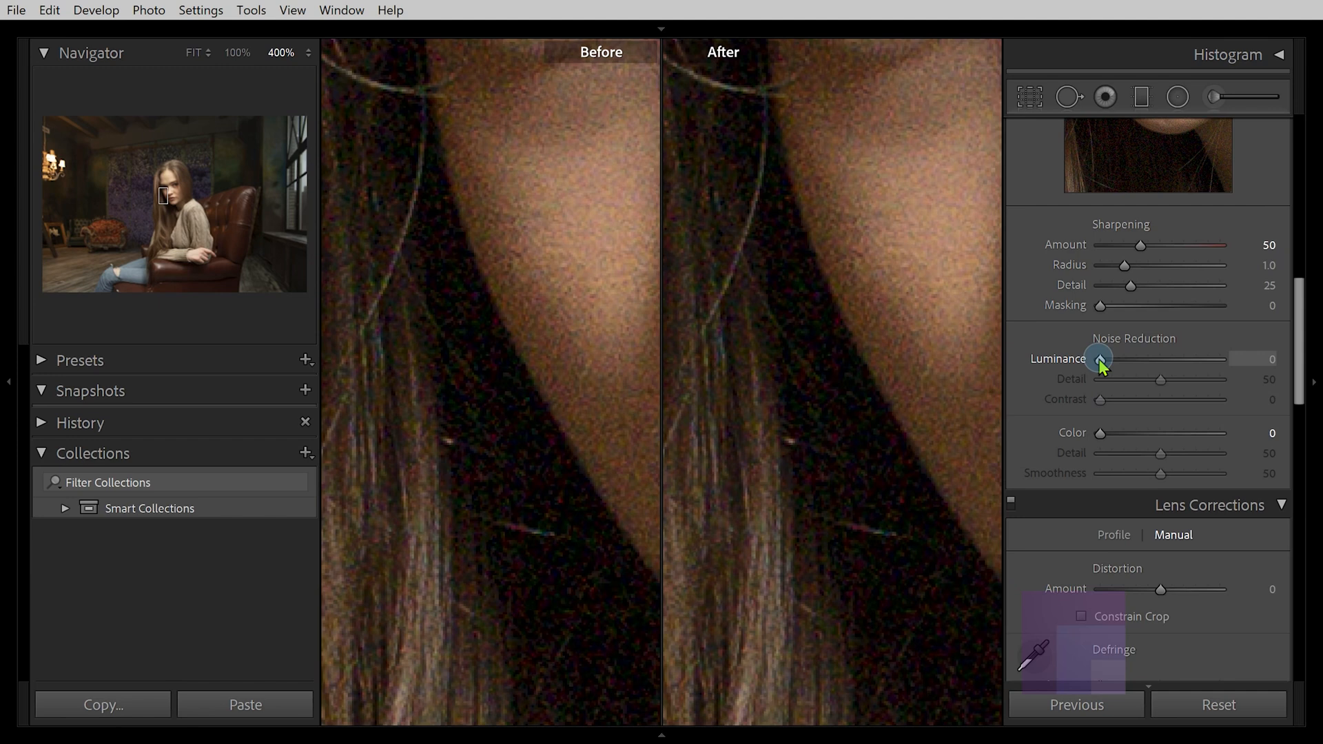
# Raise Luminance noise reduction to about 29 and Color noise reduction to 25
pyautogui.moveTo(1098, 358); pyautogui.dragTo(1120, 358)
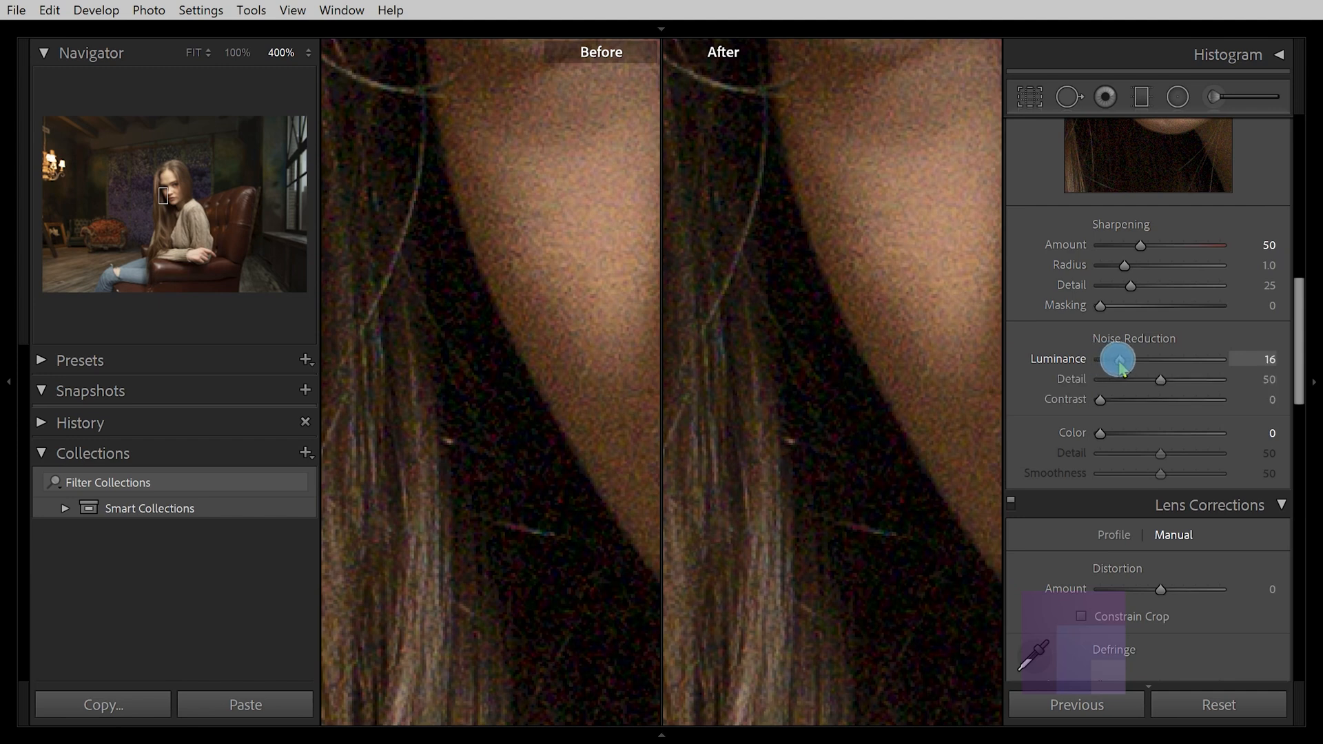
pyautogui.moveTo(1116, 358); pyautogui.dragTo(1132, 358)
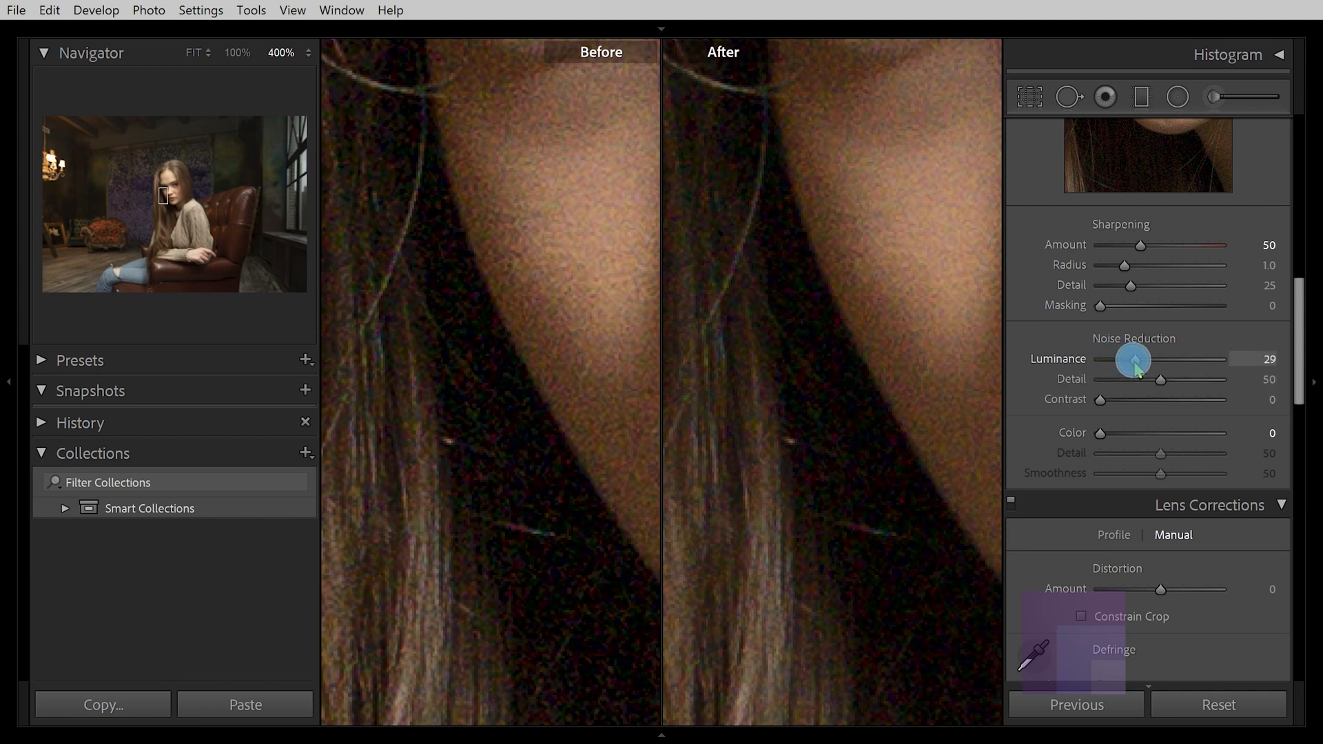
pyautogui.moveTo(793, 398)
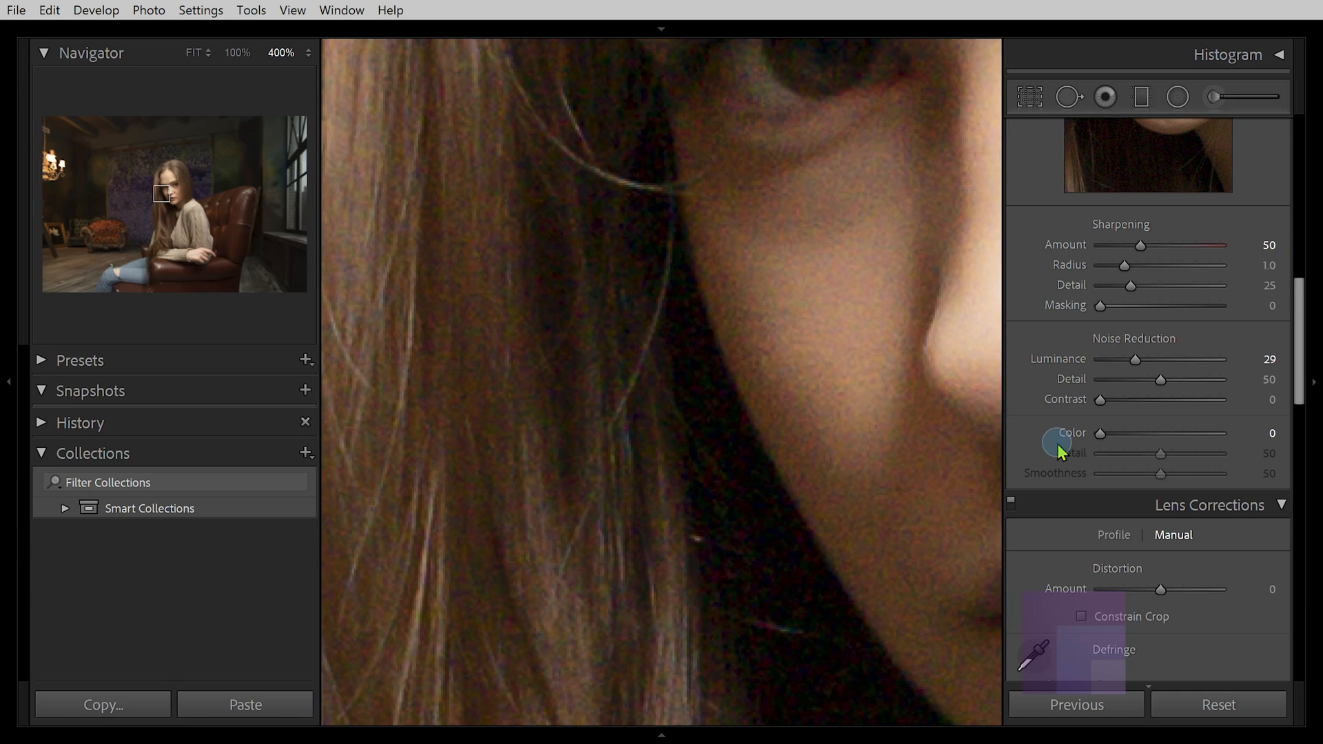
pyautogui.moveTo(1123, 432); pyautogui.dragTo(1157, 432)
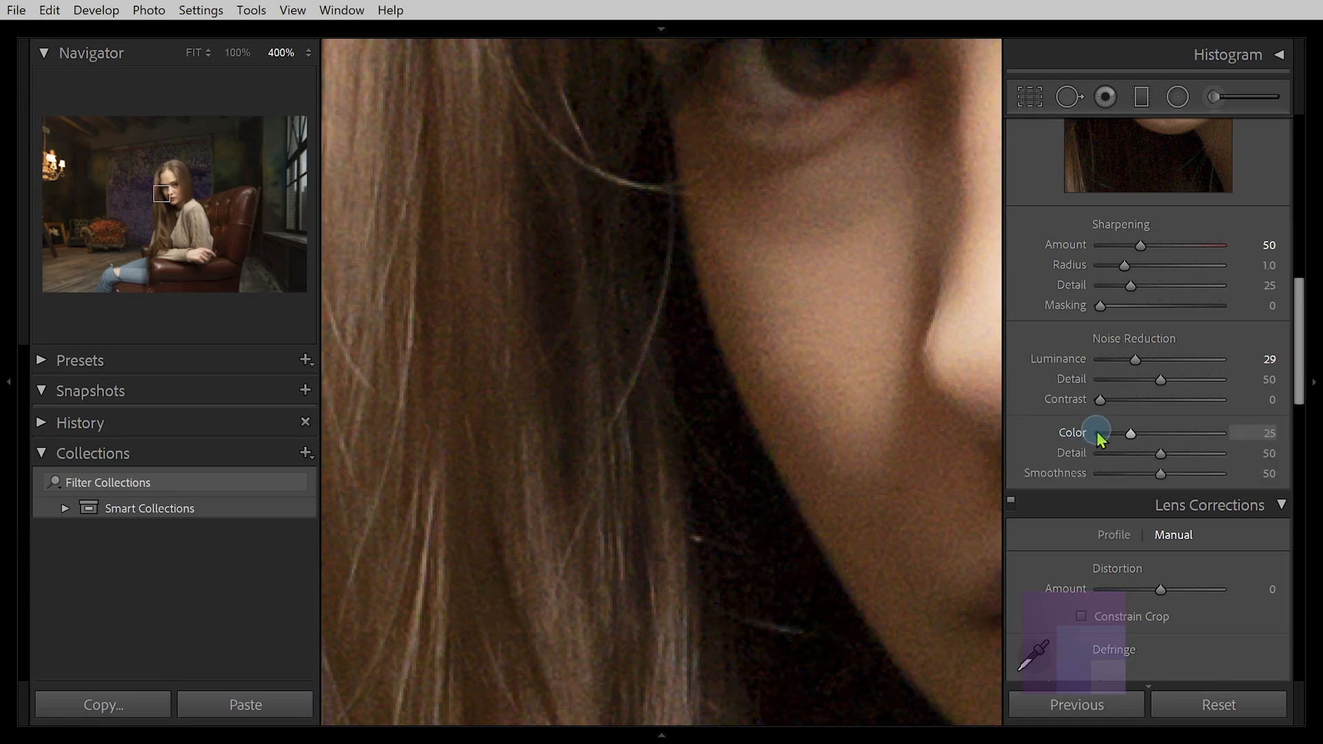
pyautogui.moveTo(1134, 369)
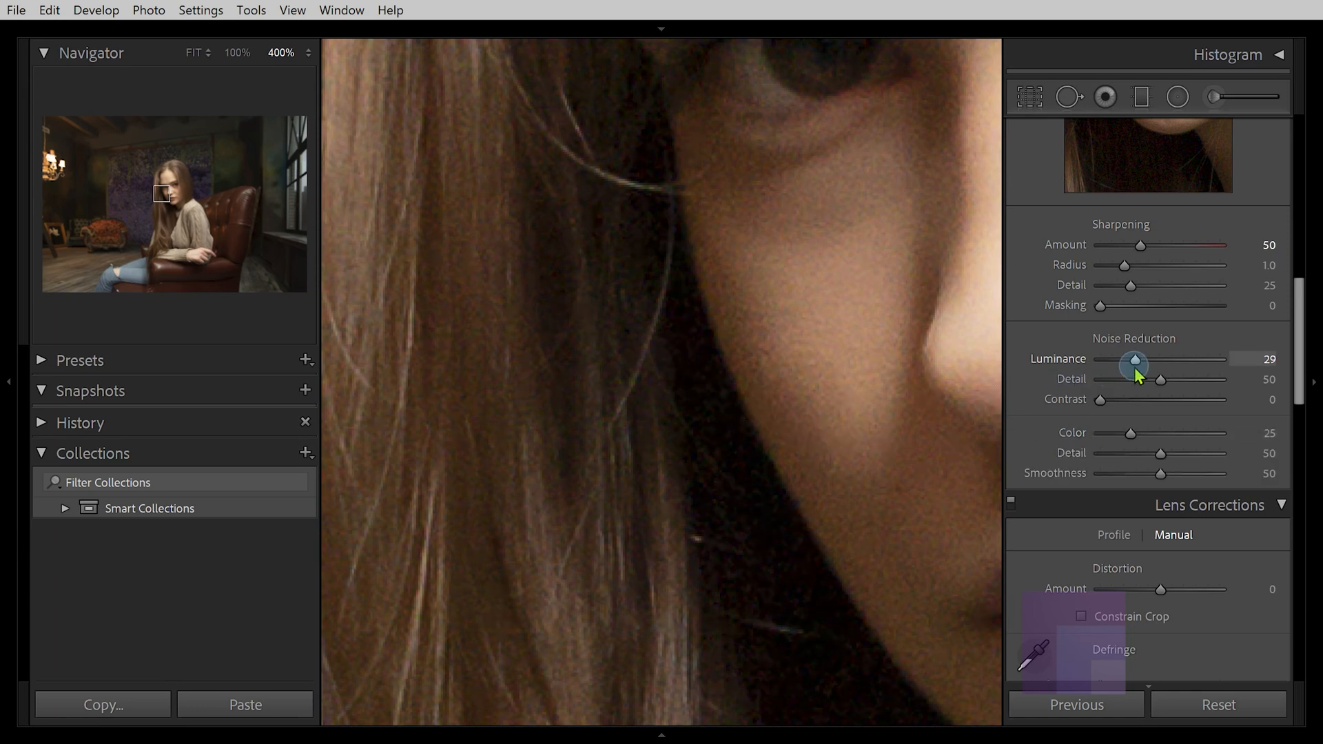
# Rework Luminance to about 31, drop Luminance Detail to 0, then push Luminance much higher
pyautogui.moveTo(1134, 358); pyautogui.dragTo(1100, 358)
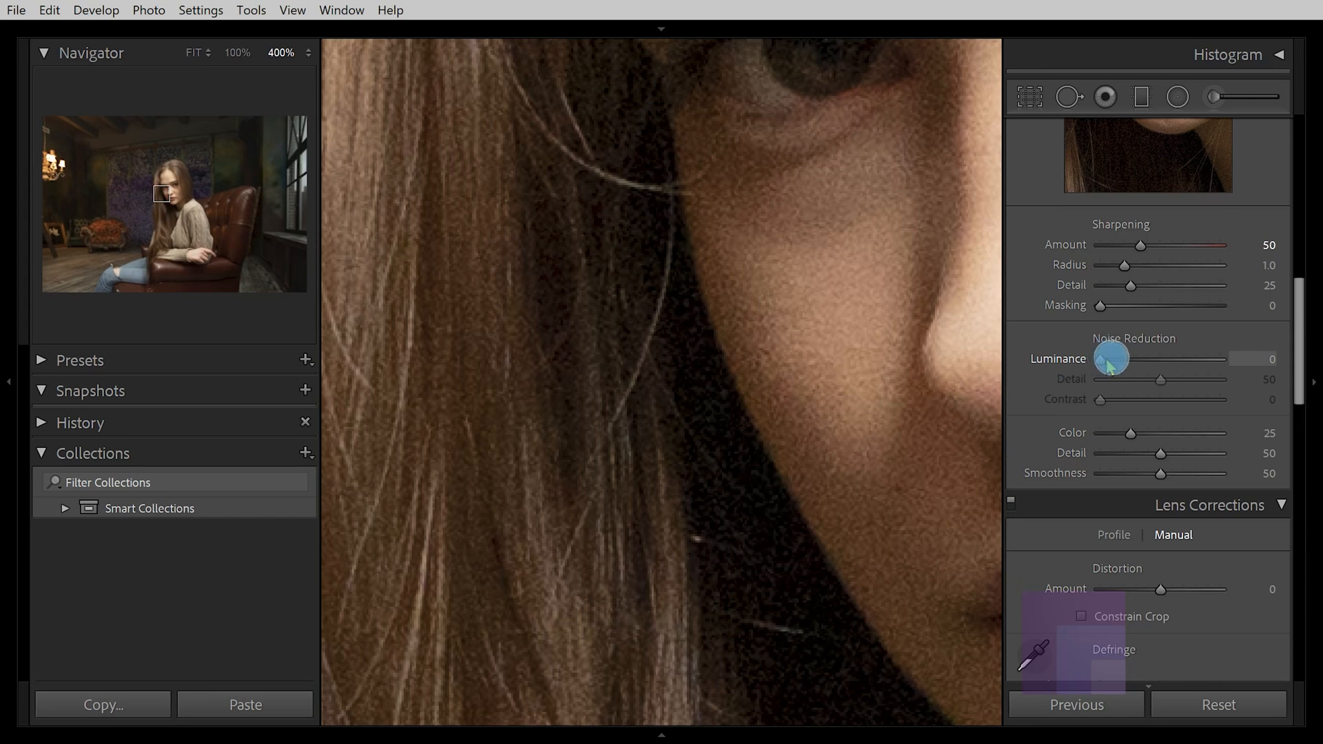
pyautogui.moveTo(1098, 358); pyautogui.dragTo(1146, 358)
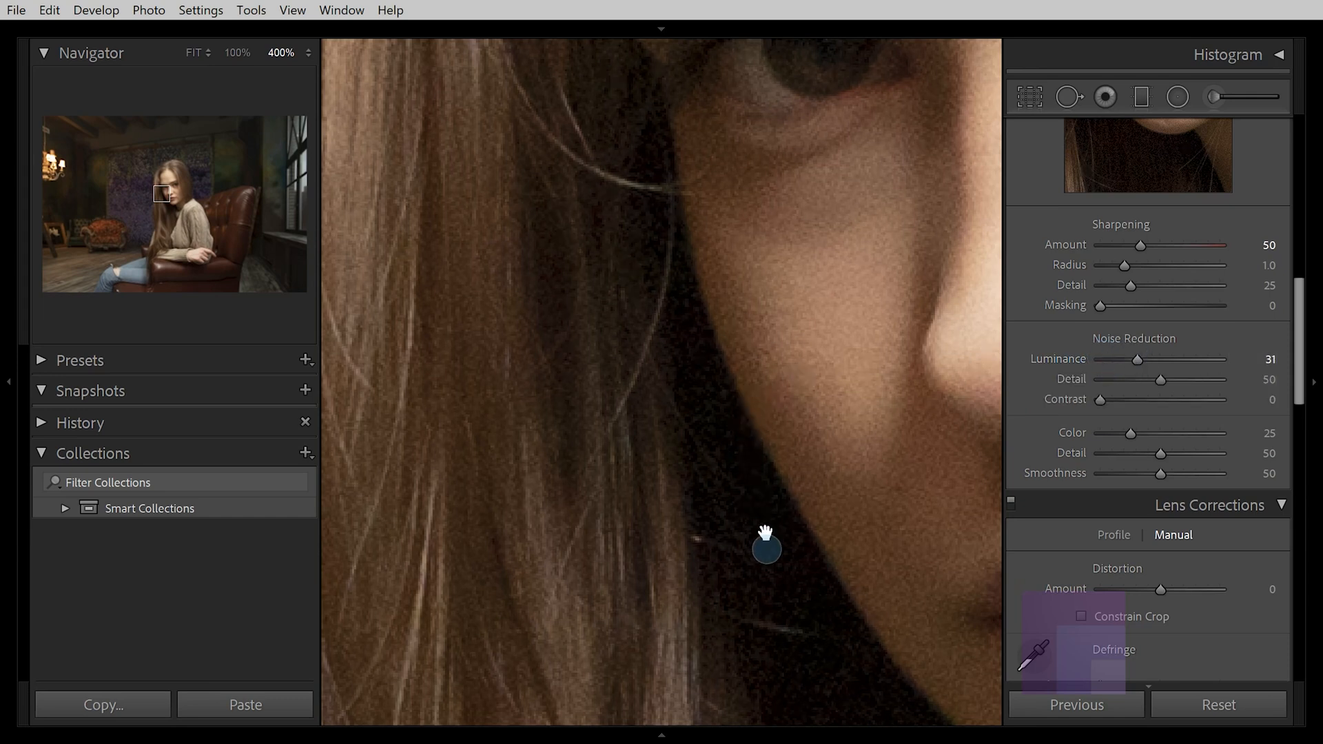
pyautogui.moveTo(766, 546); pyautogui.dragTo(614, 221)
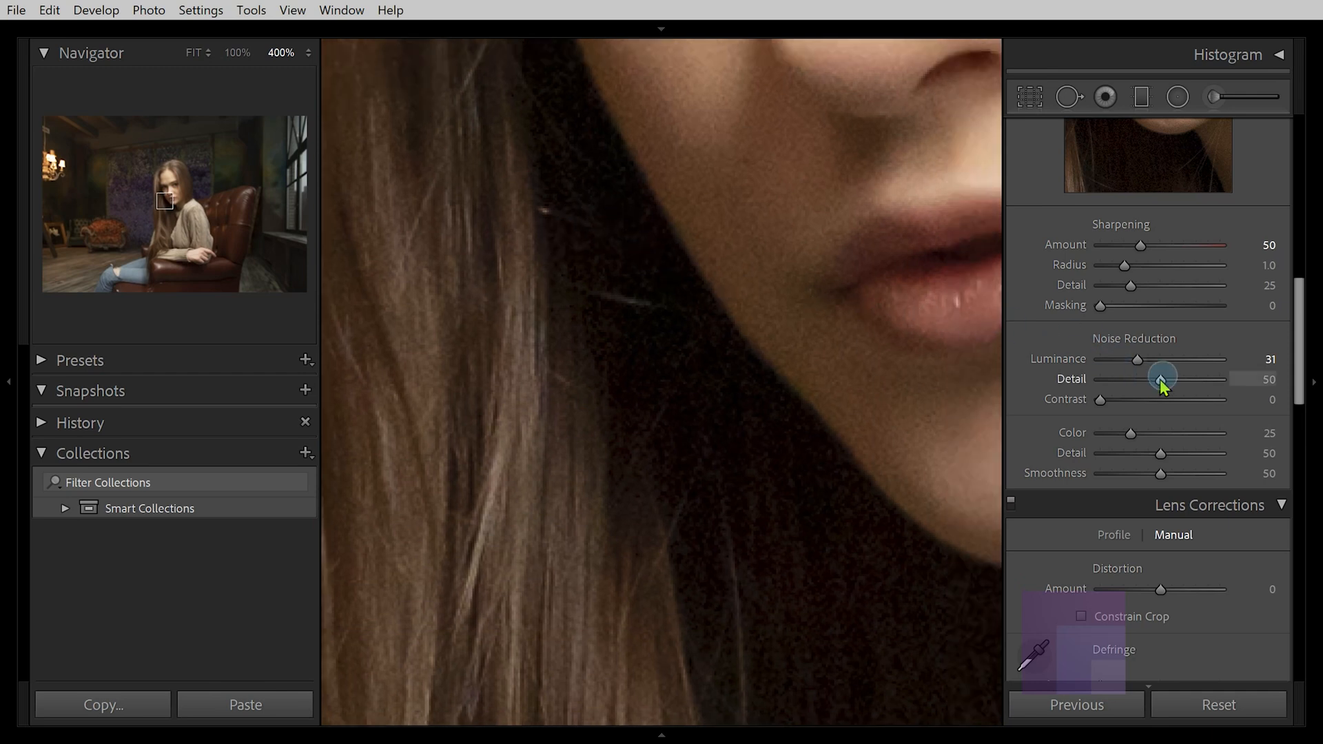
pyautogui.moveTo(1161, 380); pyautogui.dragTo(1097, 379)
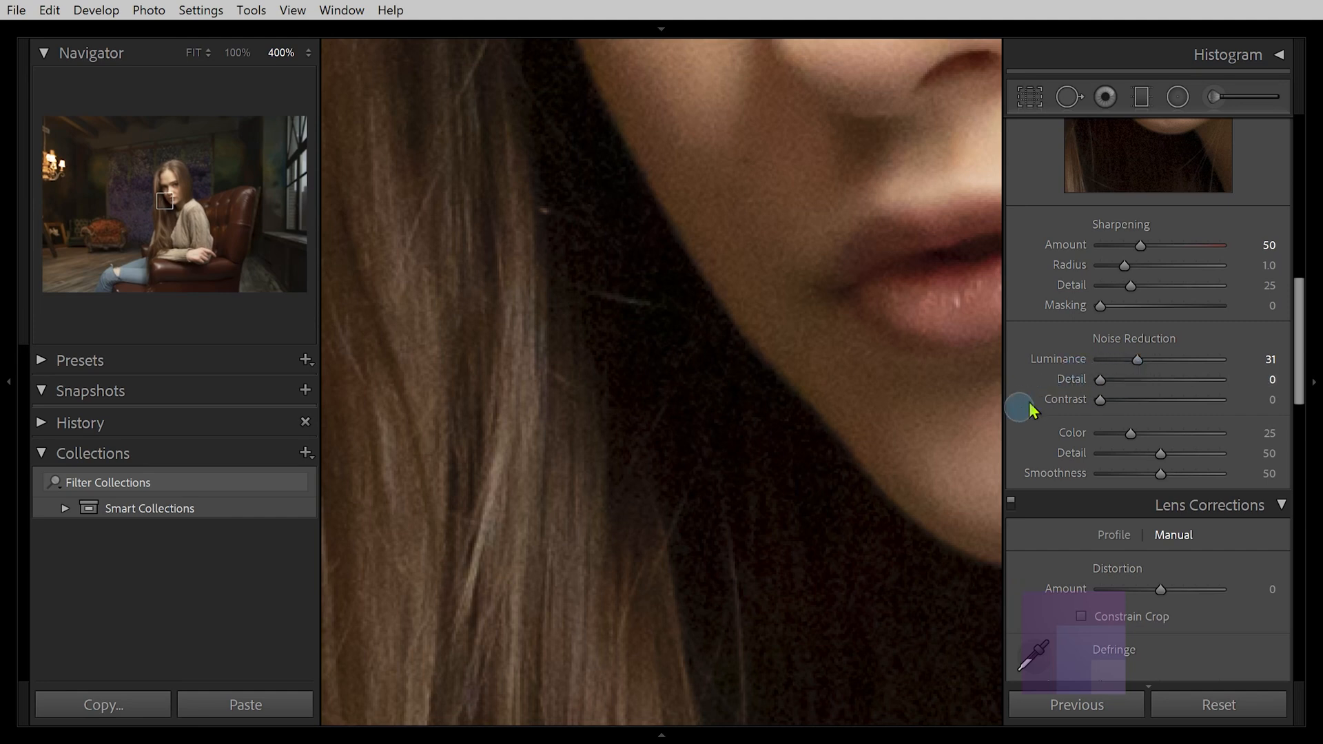
pyautogui.moveTo(721, 494)
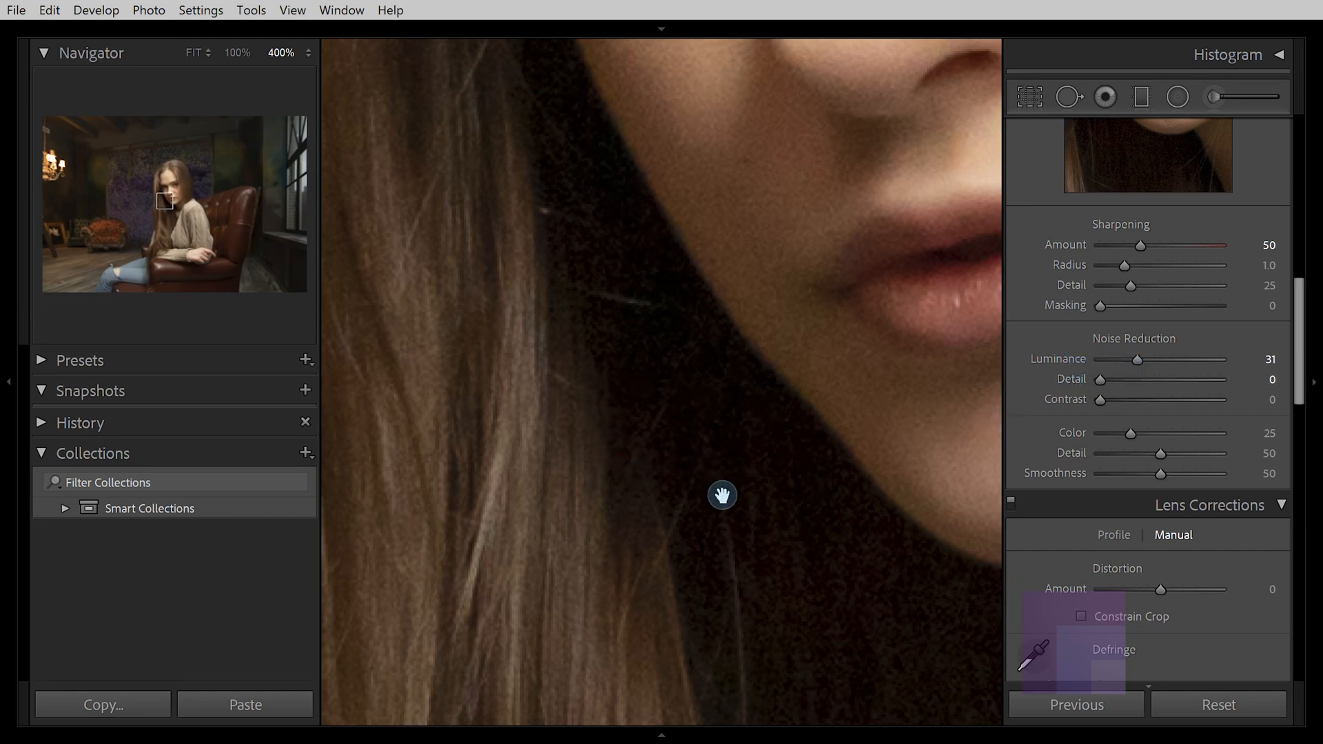
pyautogui.moveTo(1139, 358); pyautogui.dragTo(1145, 358)
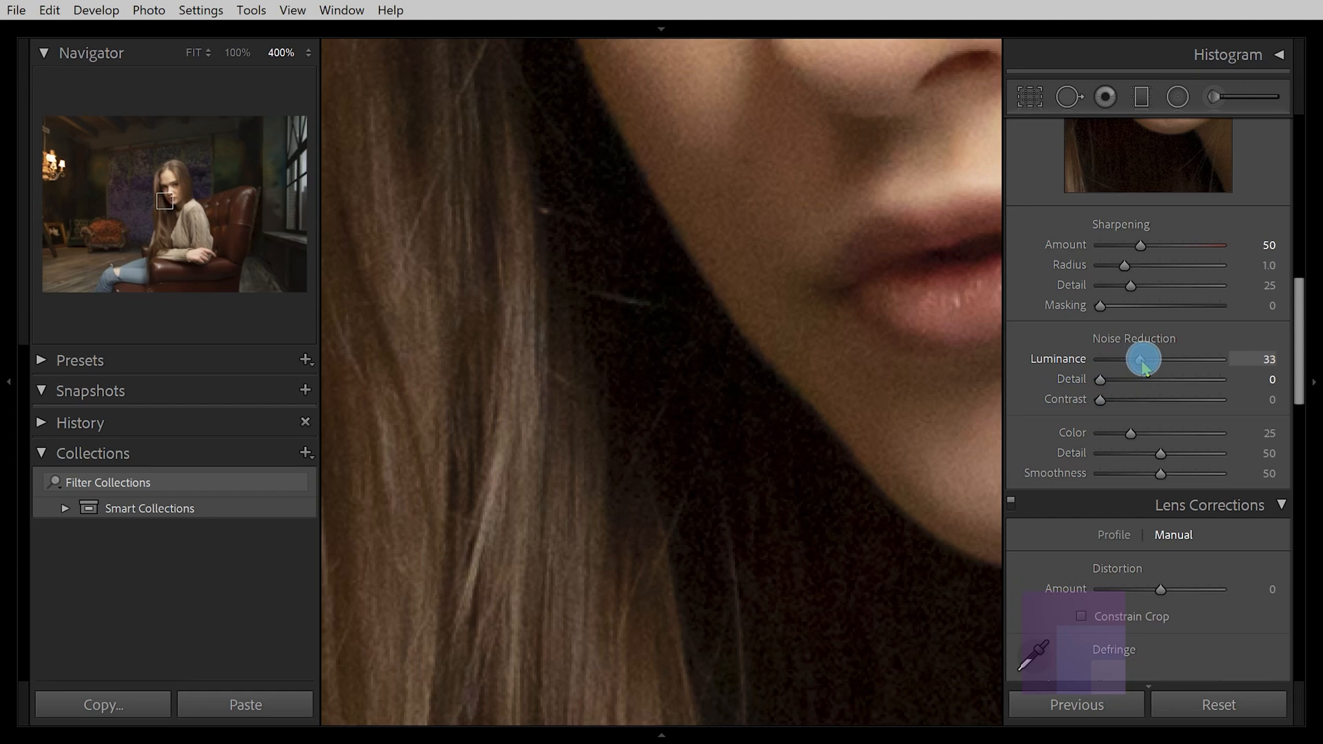
pyautogui.moveTo(1143, 358); pyautogui.dragTo(1219, 358)
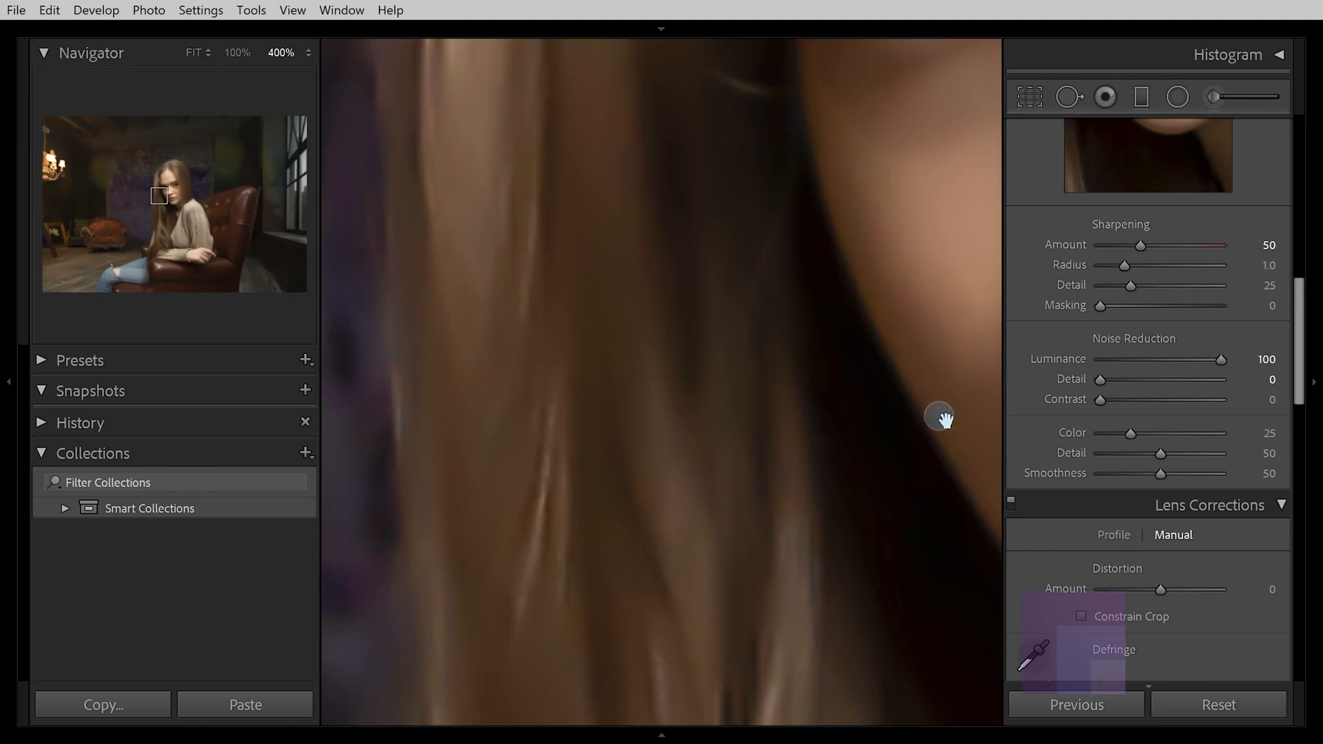
pyautogui.moveTo(591, 244)
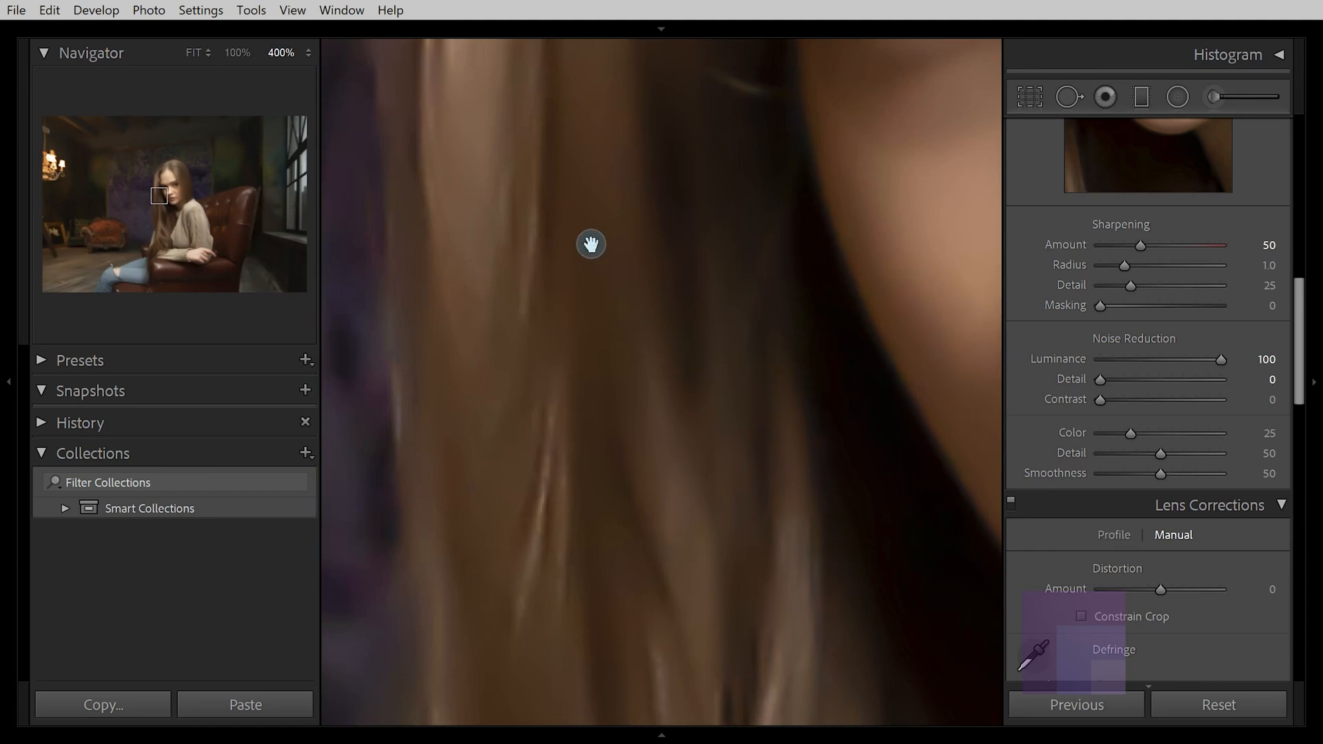
# Switch to the Before/After side-by-side view to compare at luminance 100
pyautogui.press('y')
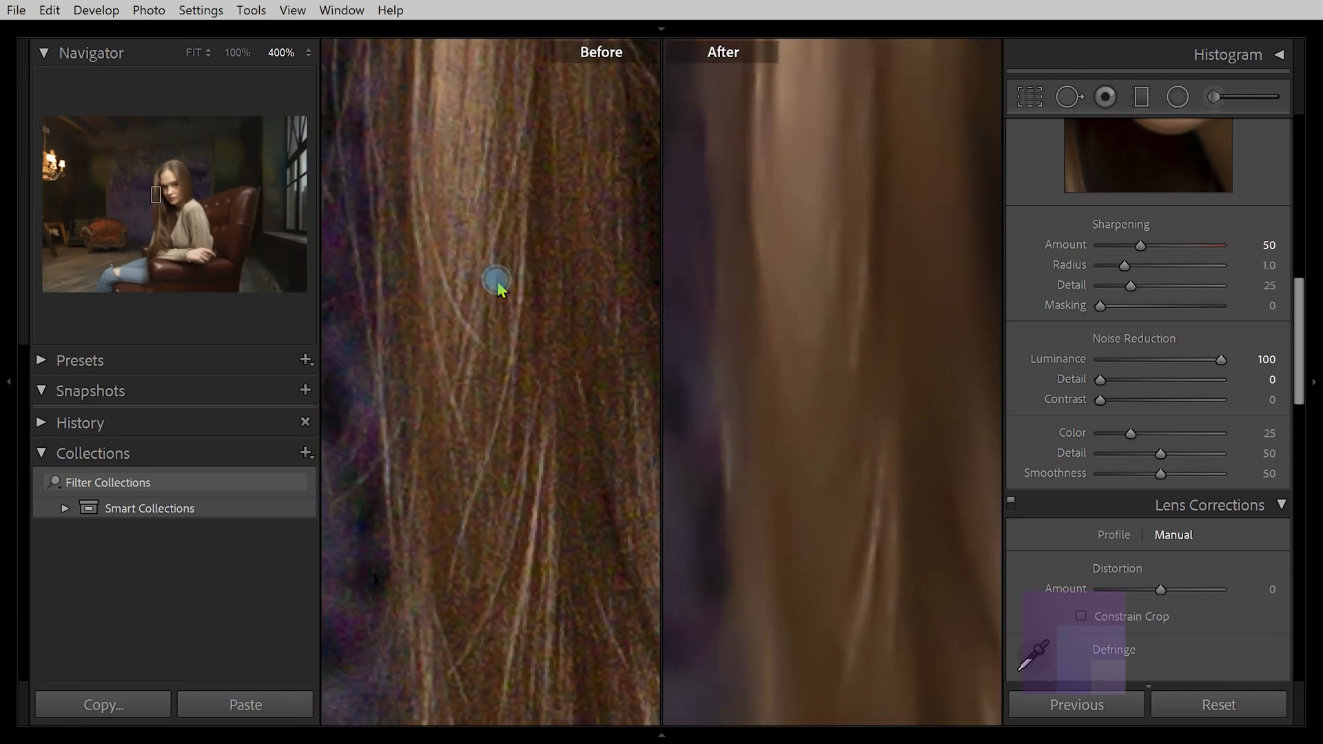
pyautogui.moveTo(856, 352)
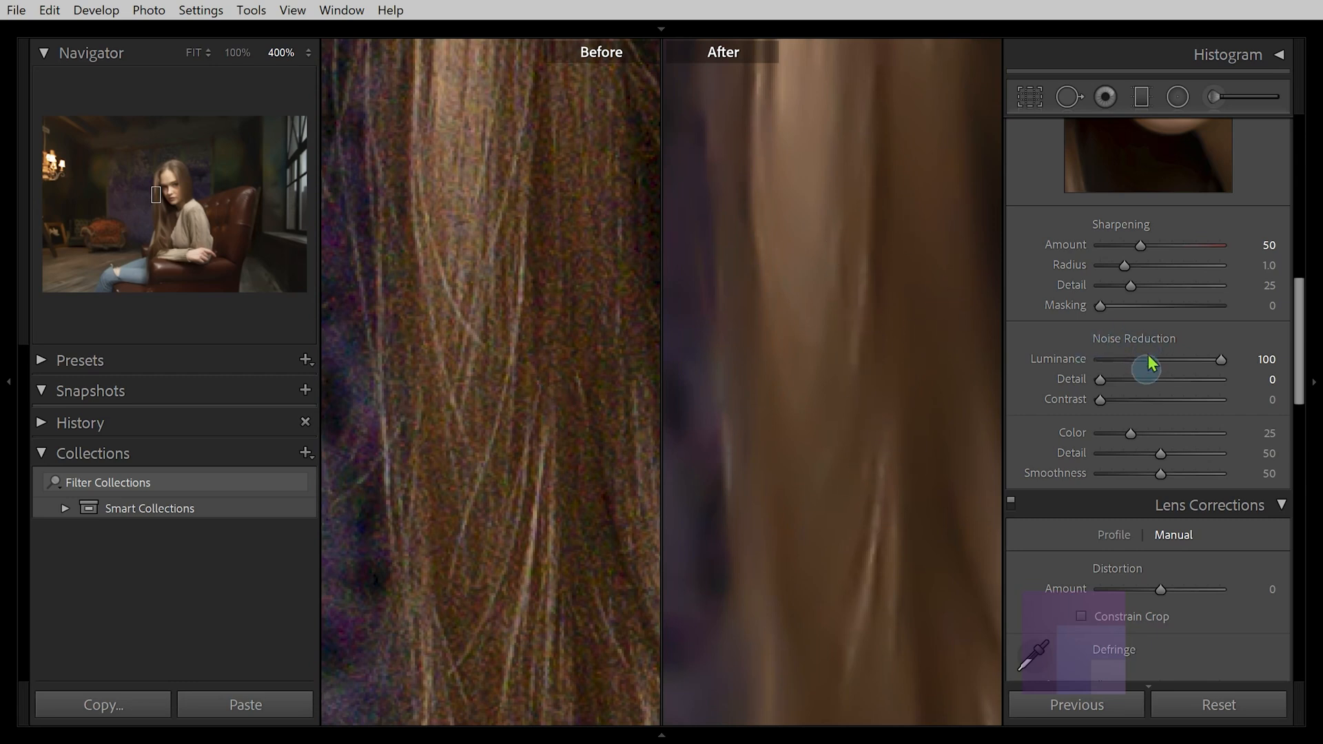
# Push Luminance Detail to maximum, then bring it back down to 50
pyautogui.moveTo(1101, 379); pyautogui.dragTo(1166, 379)
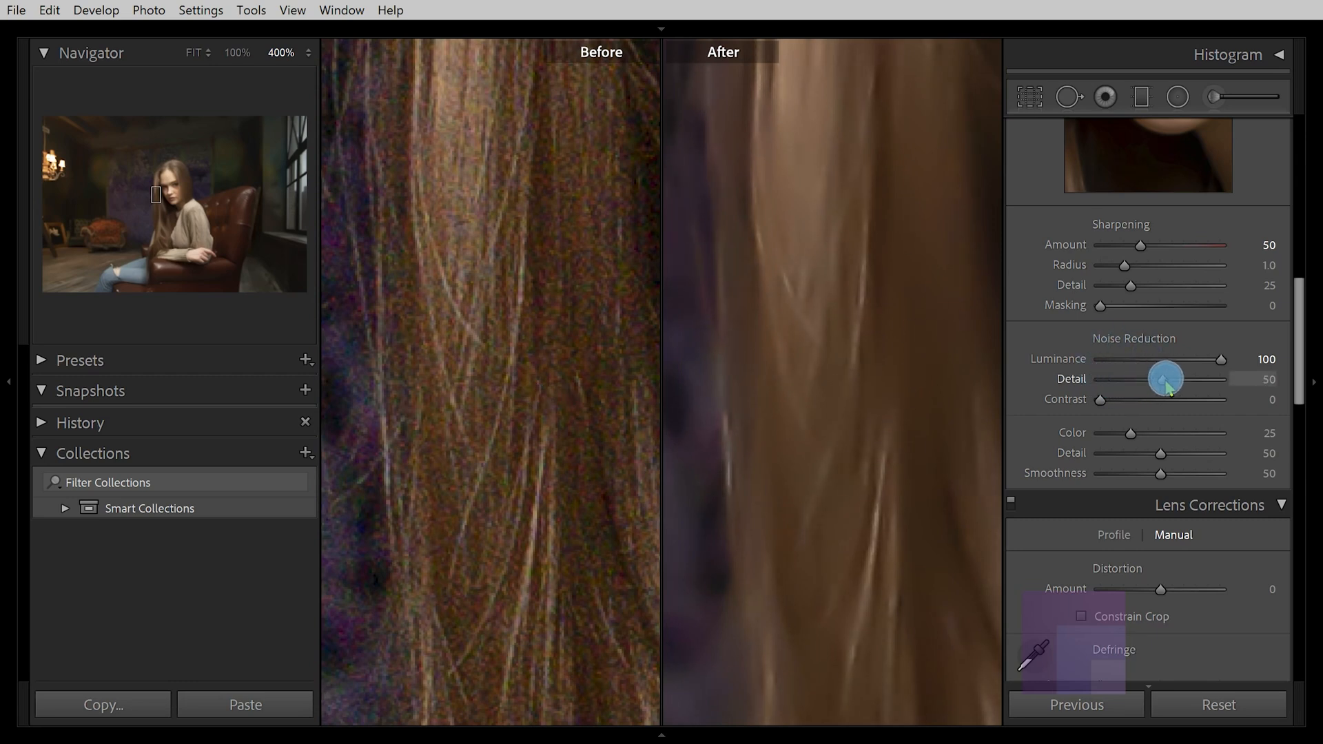
pyautogui.moveTo(1130, 380); pyautogui.dragTo(1224, 380)
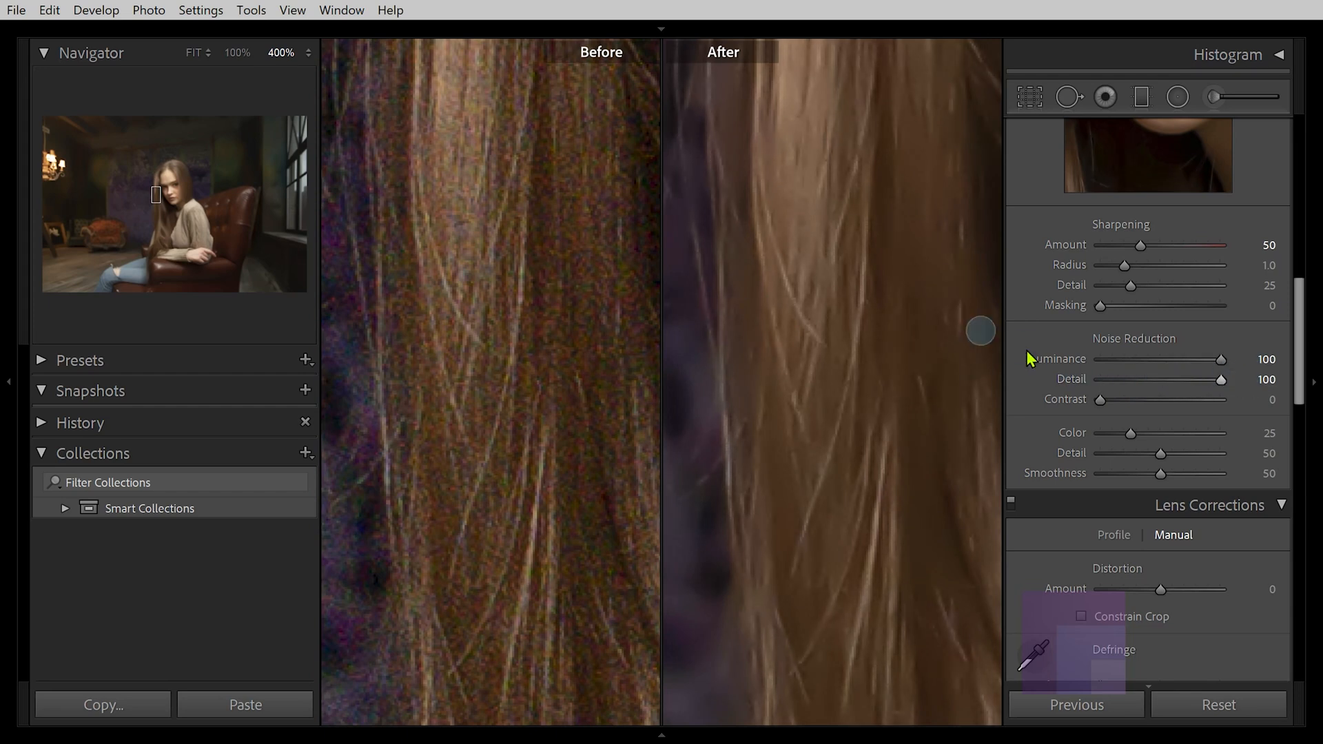
pyautogui.moveTo(819, 424)
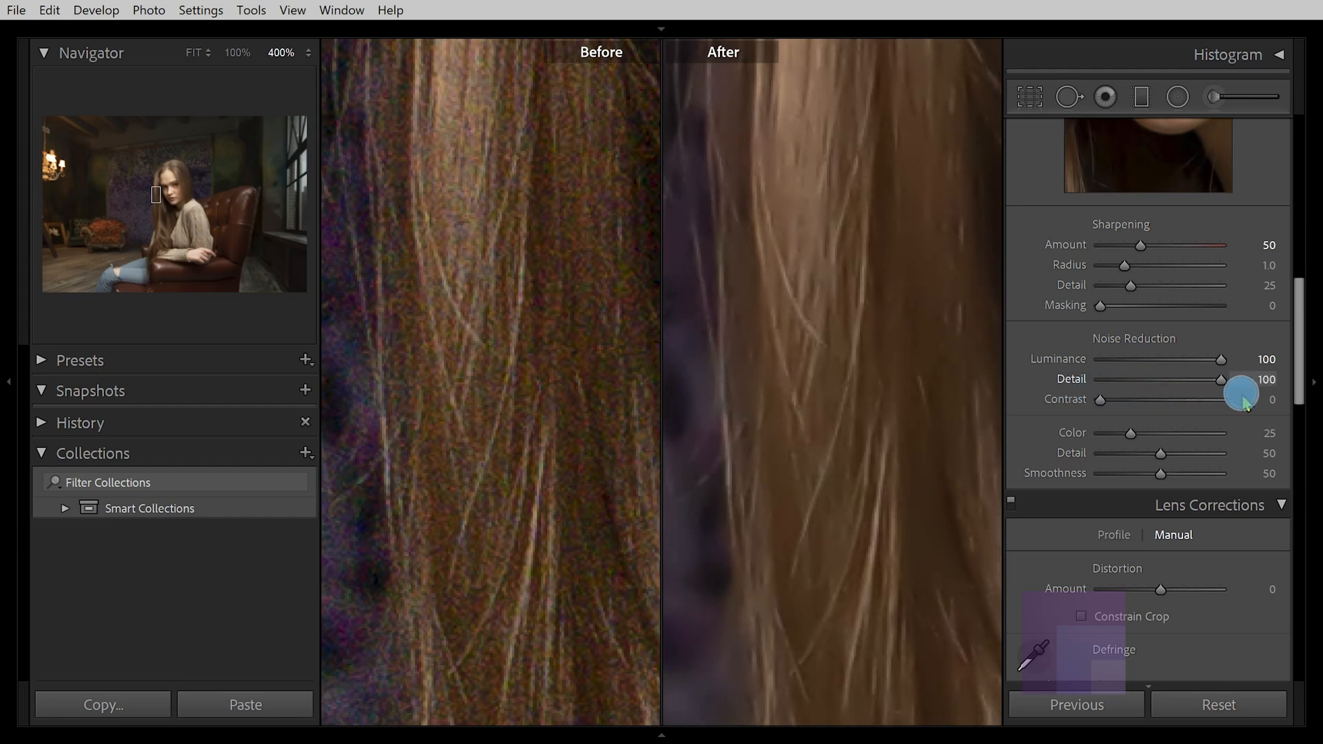
pyautogui.moveTo(1241, 379); pyautogui.dragTo(1160, 379)
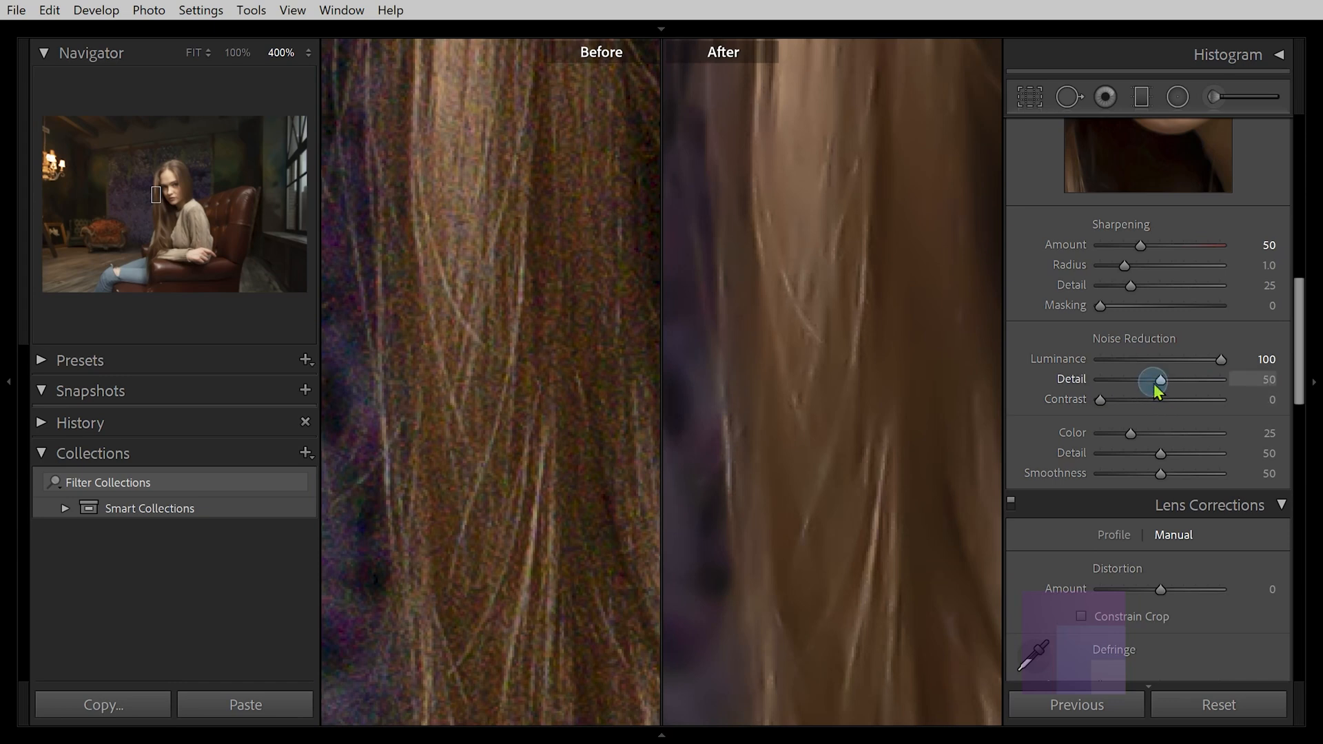
pyautogui.moveTo(1158, 381)
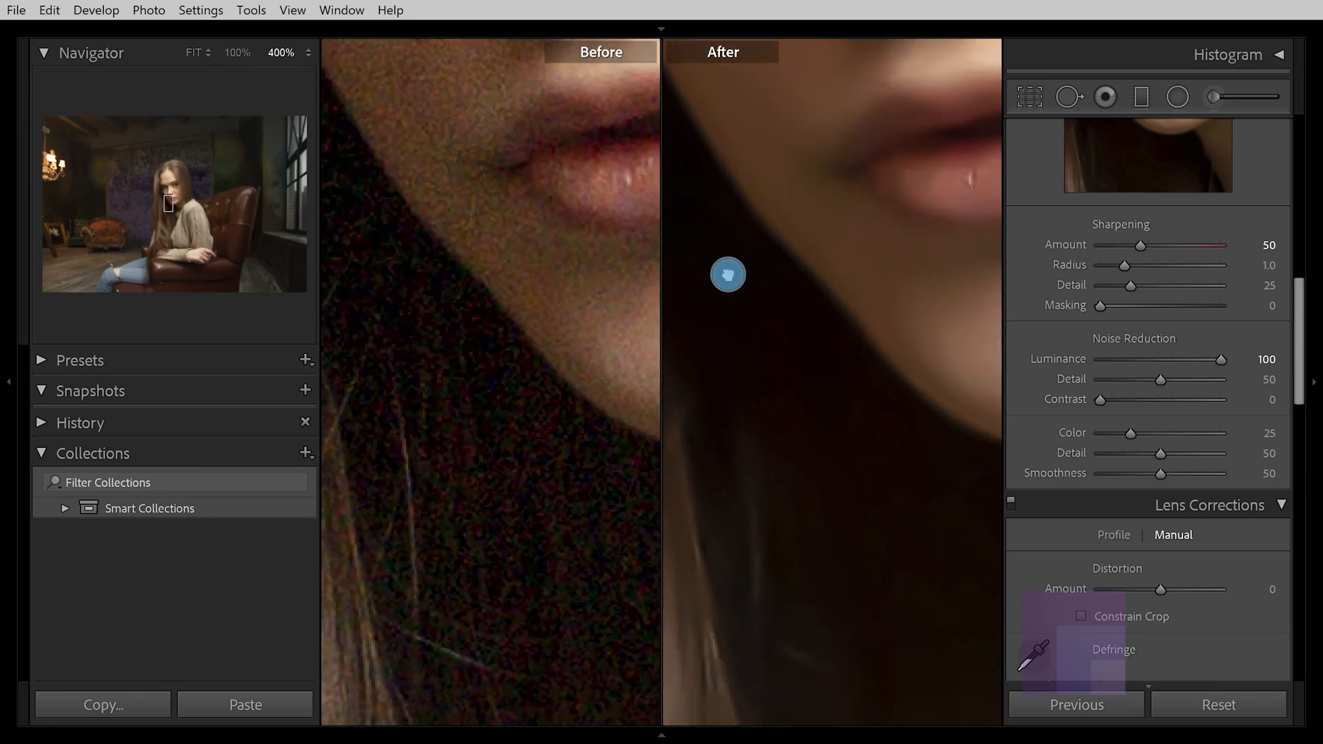
# Pan to the lips and chin, then lower Luminance Detail from maximum to about 63
pyautogui.moveTo(728, 274); pyautogui.dragTo(886, 539)
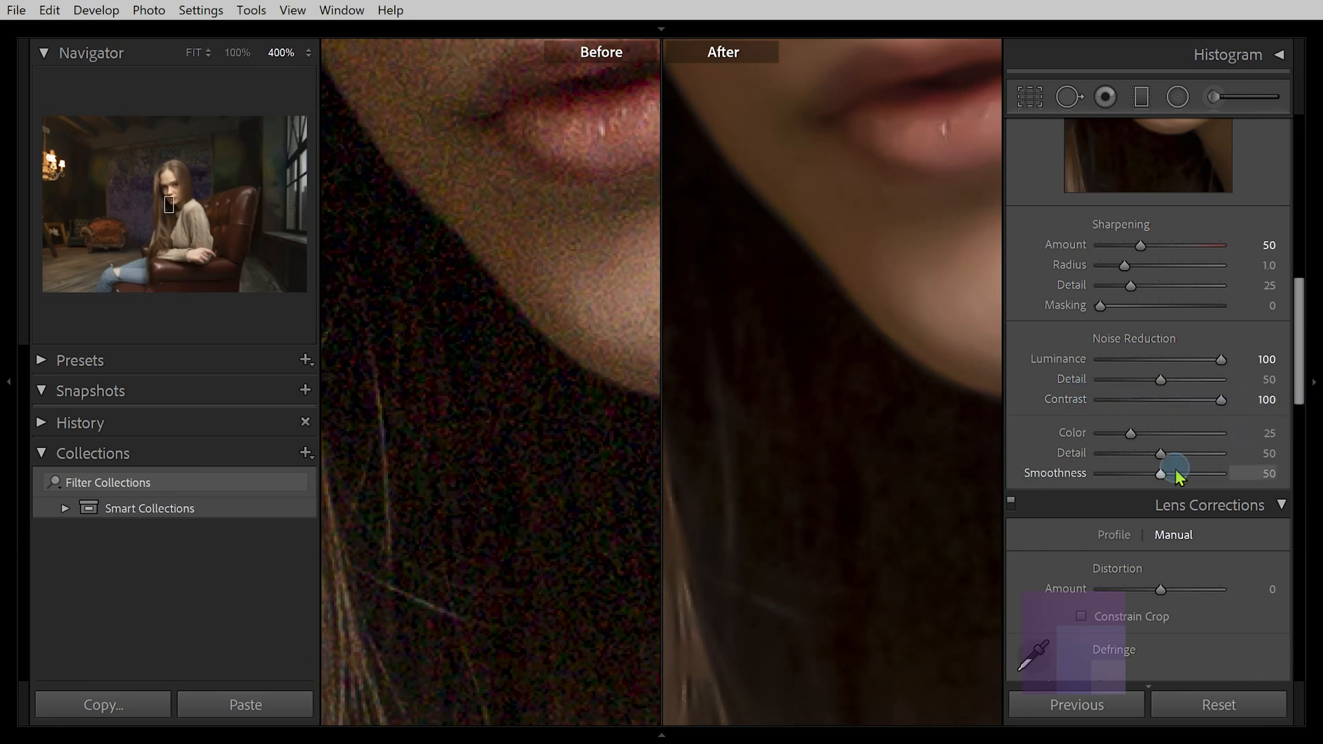
pyautogui.moveTo(837, 485)
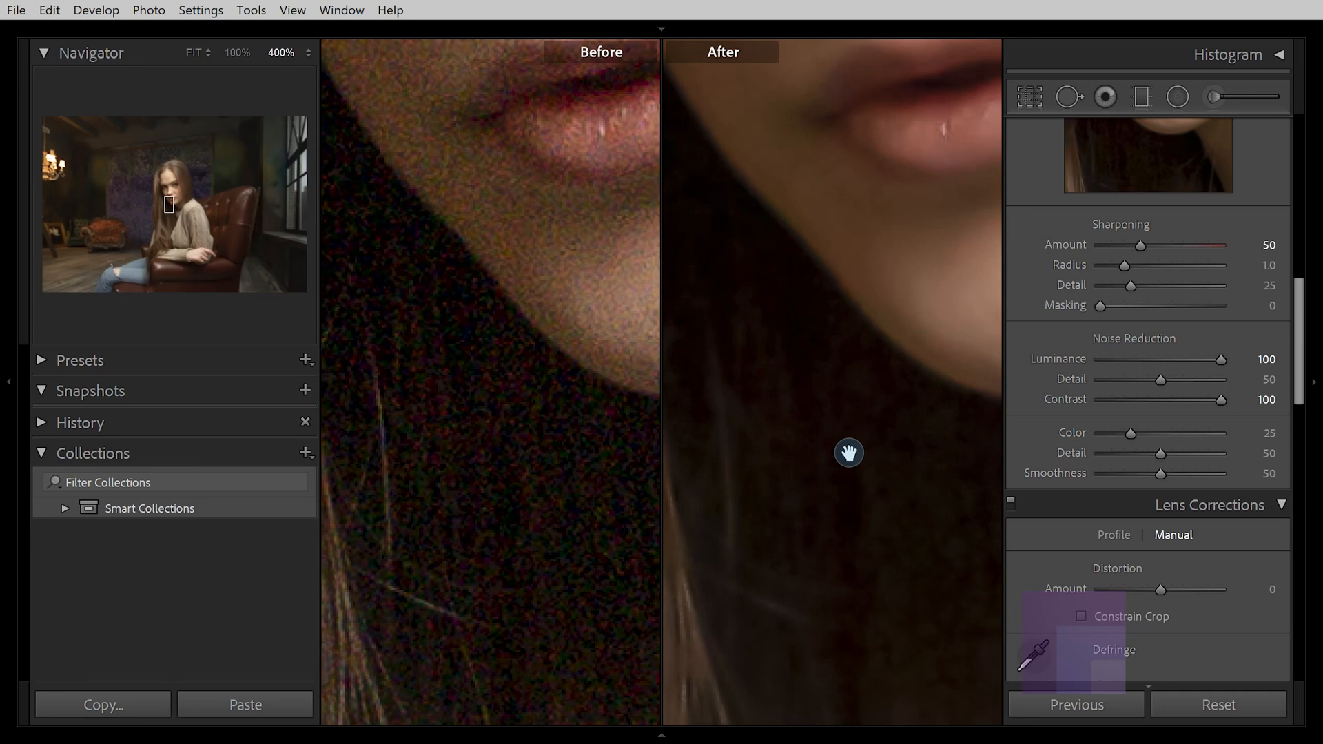
pyautogui.moveTo(838, 448)
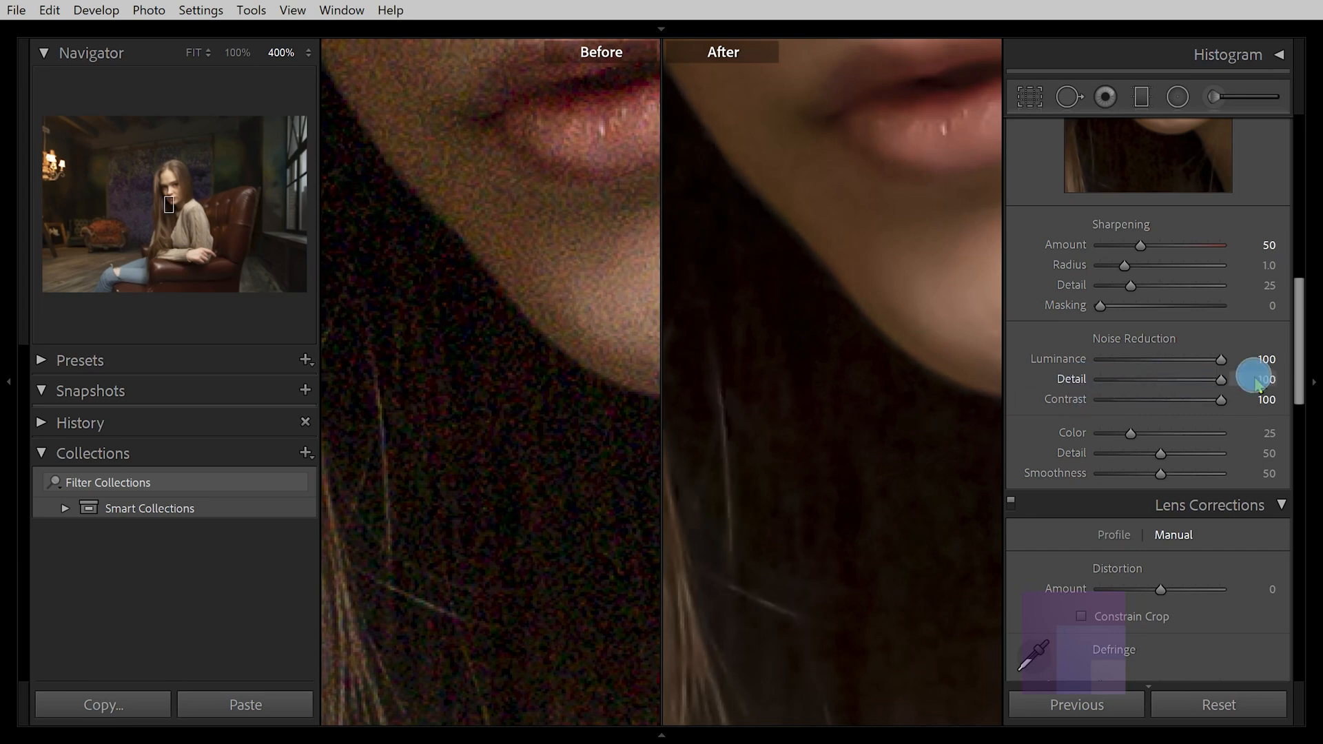
pyautogui.moveTo(1240, 379); pyautogui.dragTo(1180, 379)
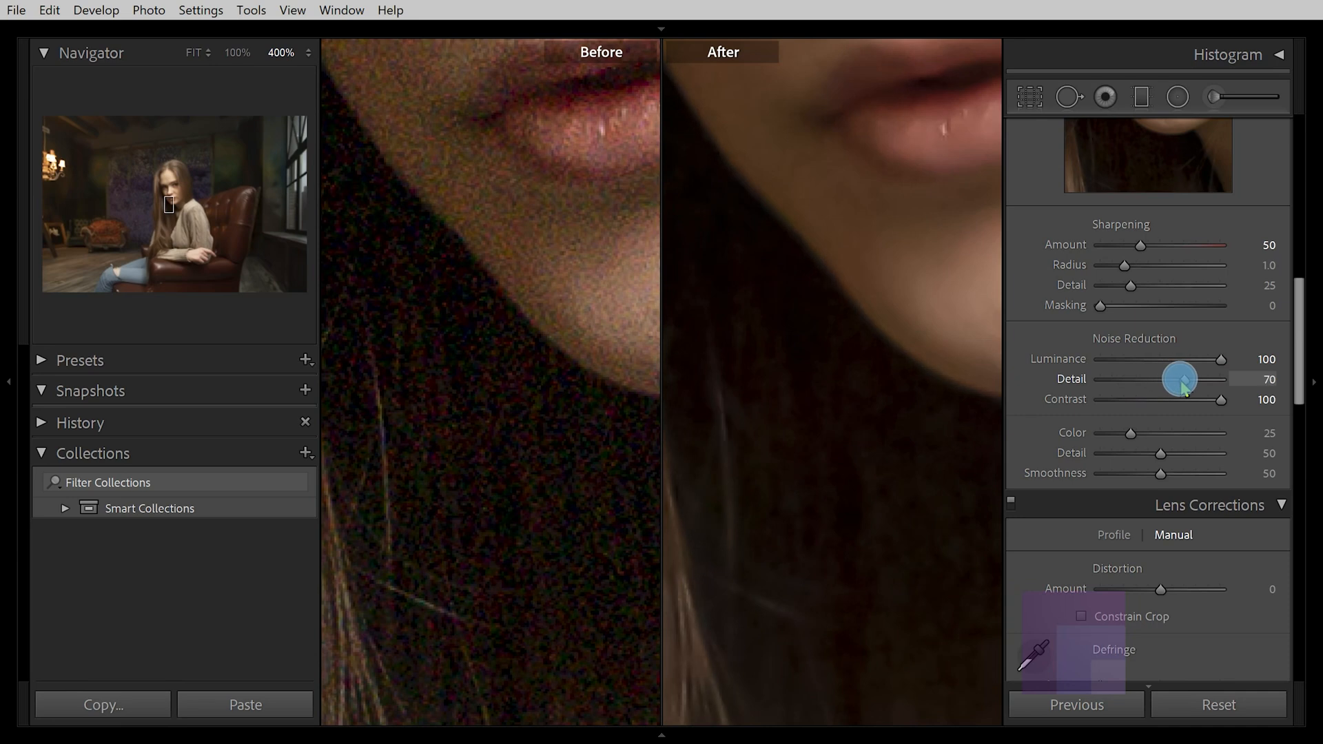
pyautogui.moveTo(1179, 378); pyautogui.dragTo(1157, 413)
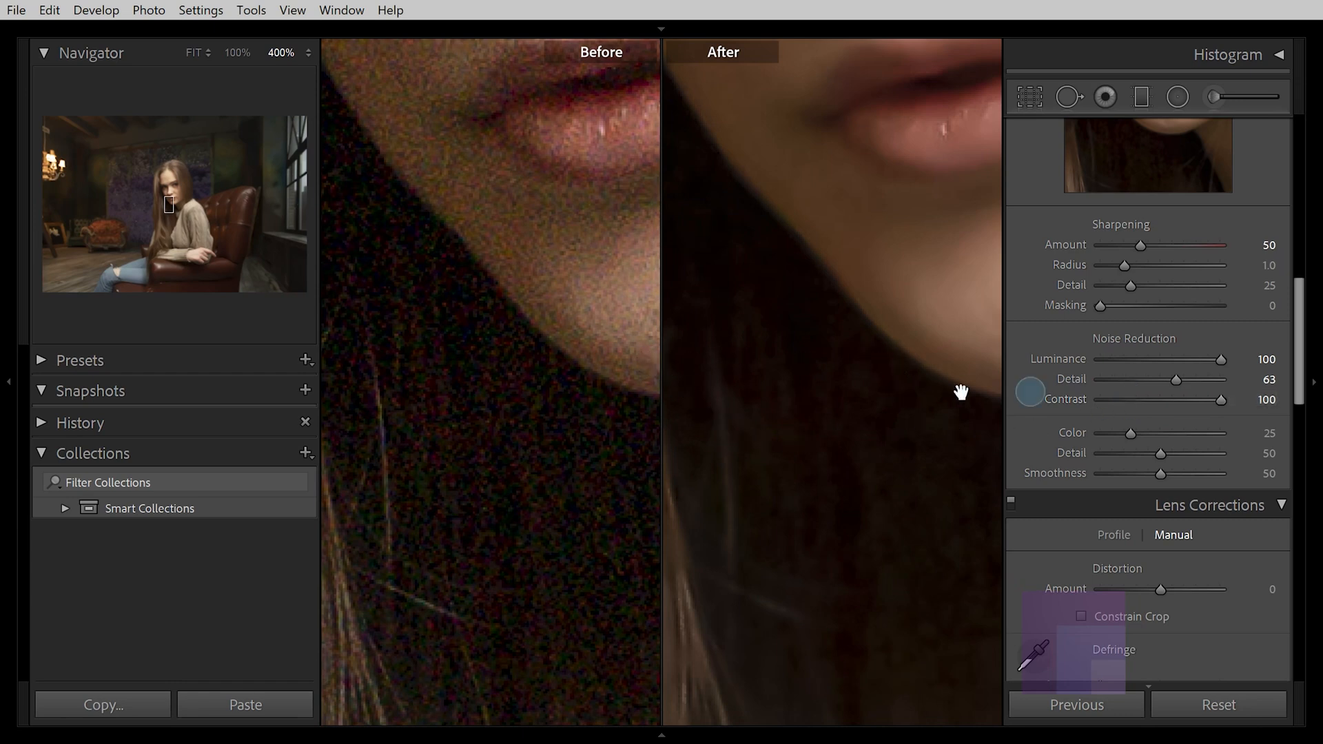
# Turn Luminance noise reduction off to 0 and raise Color noise reduction gradually to 100
pyautogui.moveTo(1213, 358); pyautogui.dragTo(1100, 358)
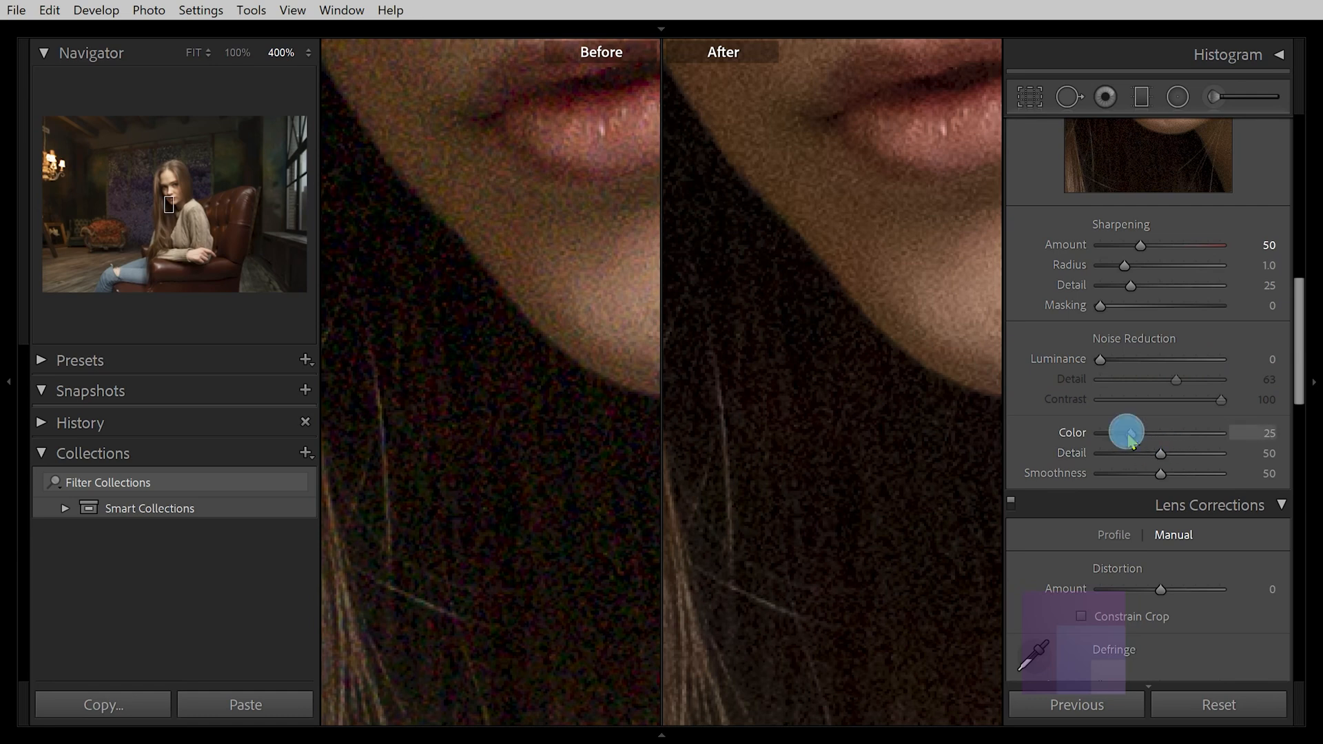
pyautogui.moveTo(1126, 432); pyautogui.dragTo(1137, 432)
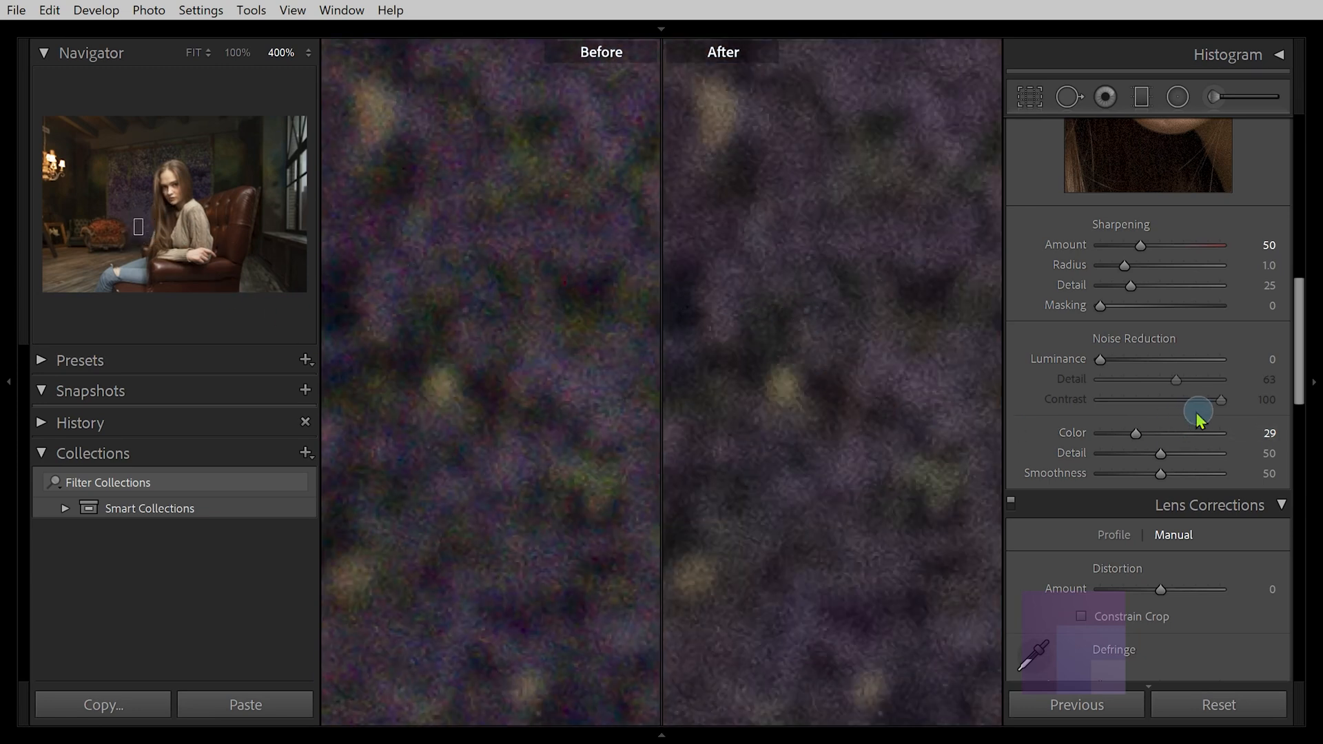
pyautogui.moveTo(1160, 433); pyautogui.dragTo(1194, 433)
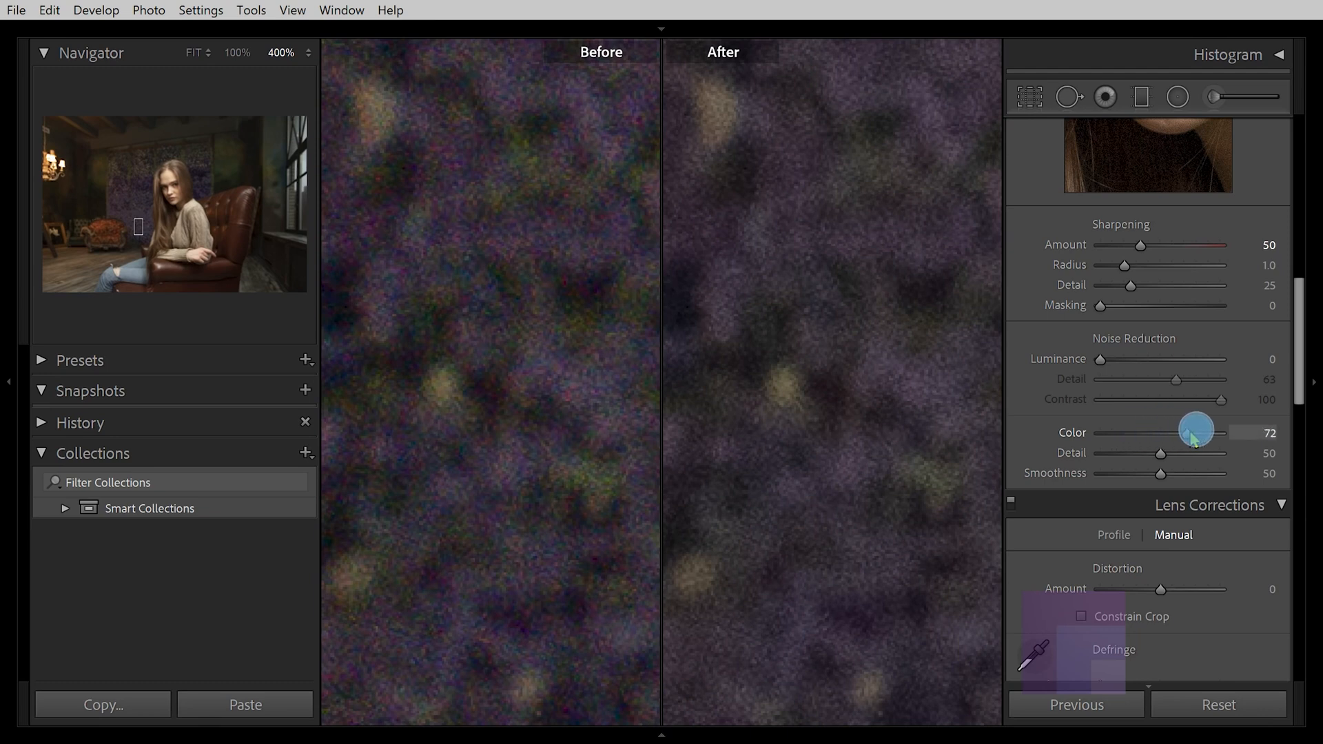
pyautogui.moveTo(1196, 433); pyautogui.dragTo(1228, 433)
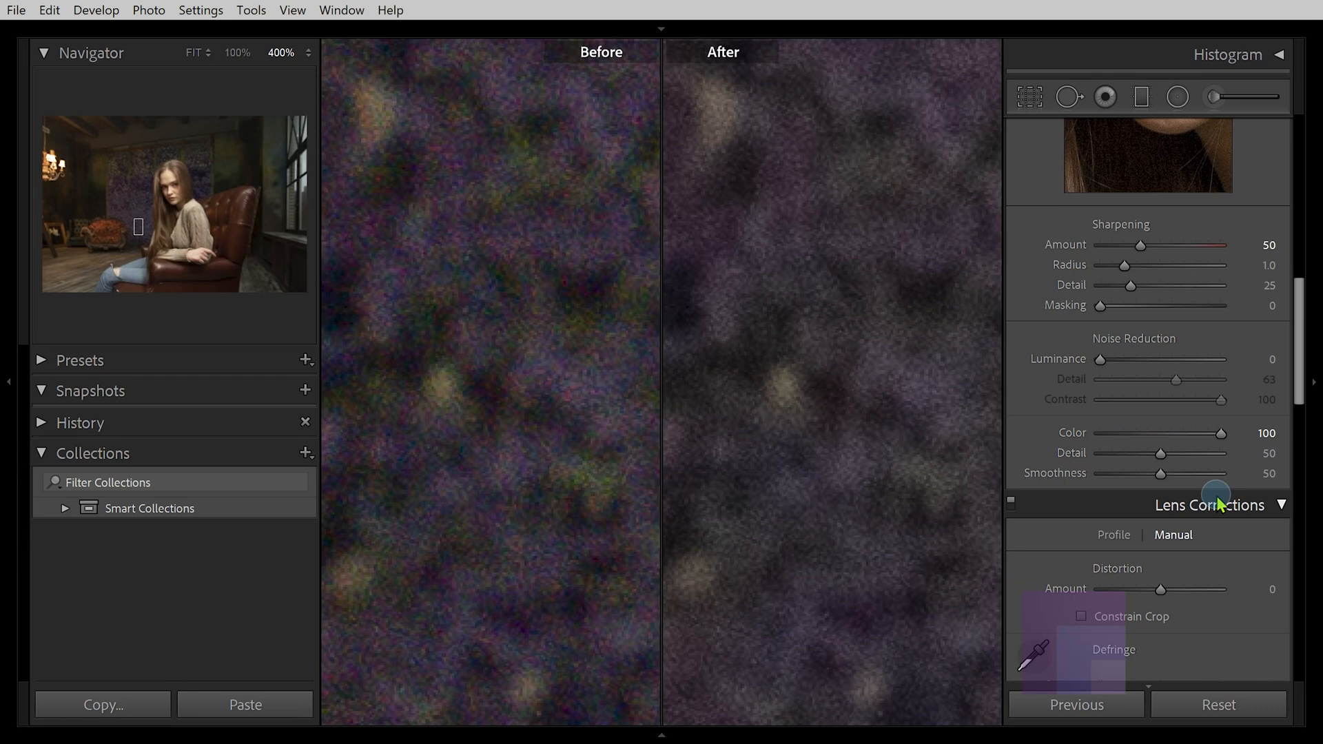
pyautogui.moveTo(509, 472)
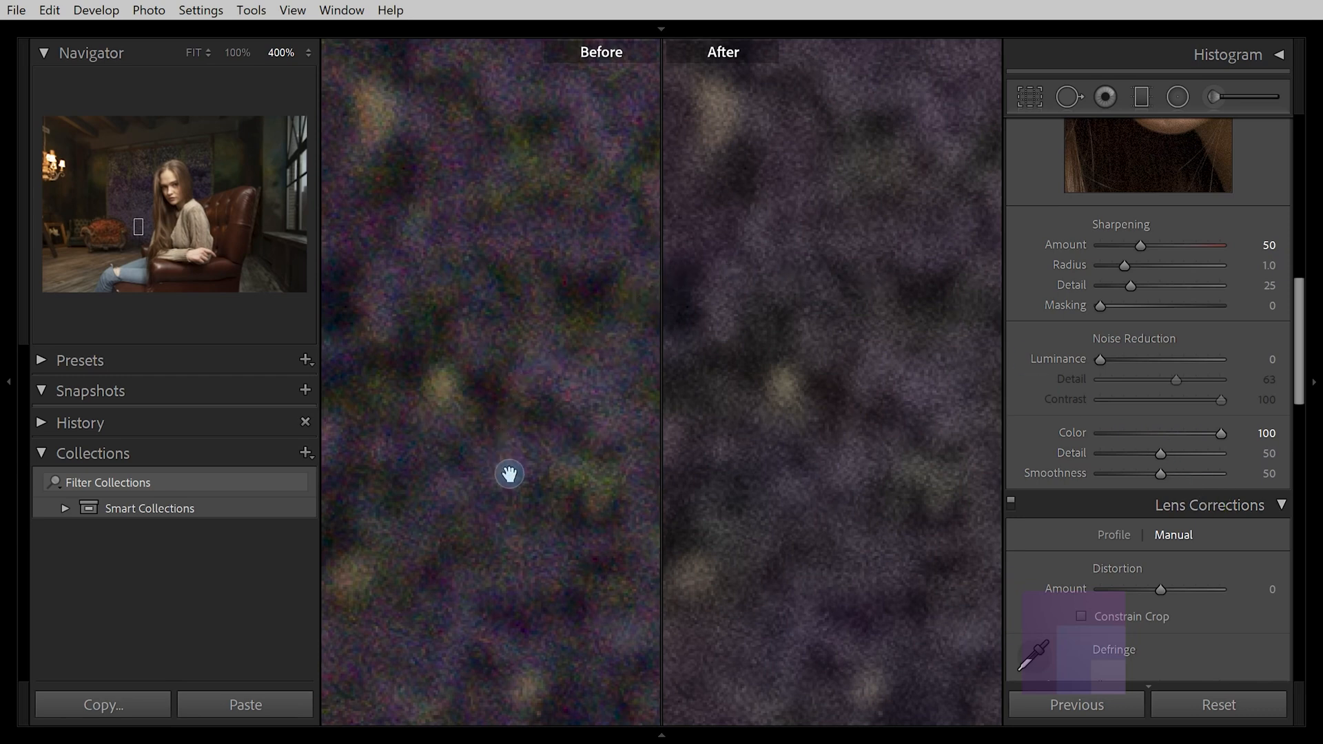
pyautogui.moveTo(494, 390)
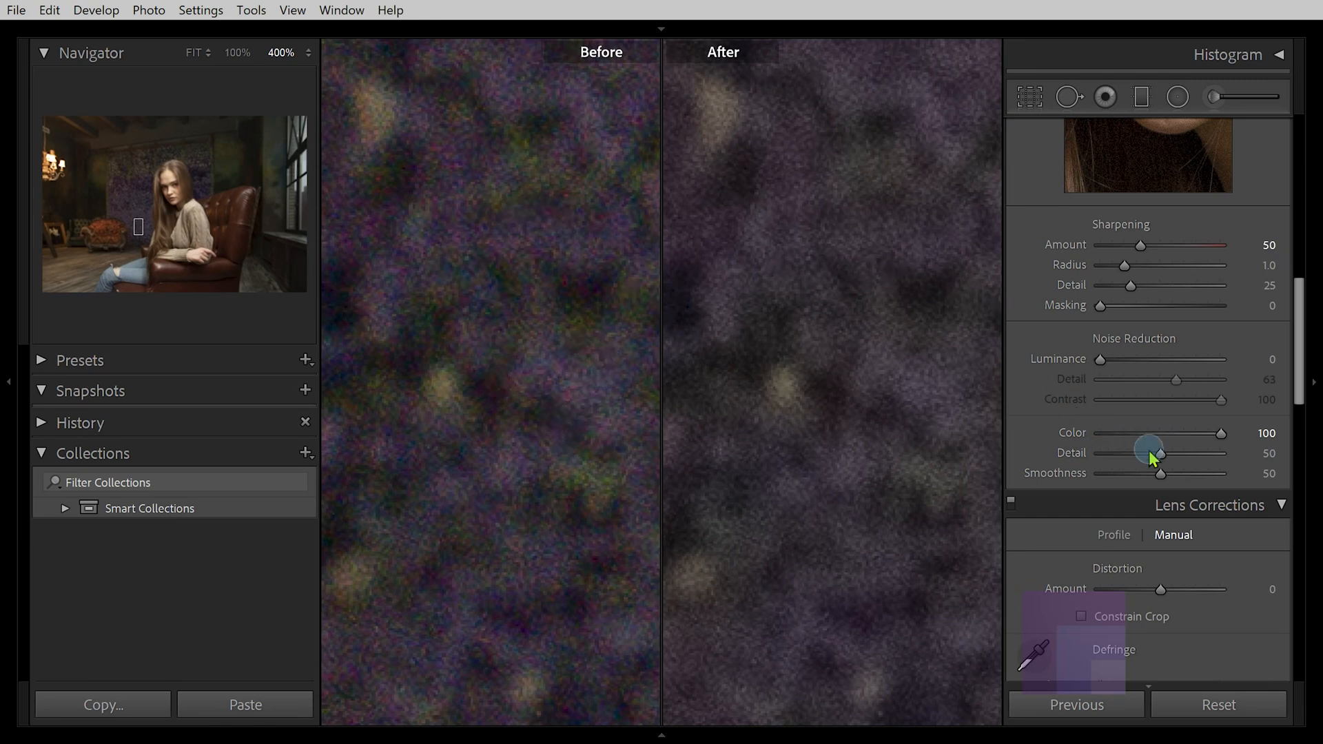
# Zero Color Detail and Smoothness, drop Color to 0, then raise it back to 100
pyautogui.moveTo(1150, 453); pyautogui.dragTo(1122, 454)
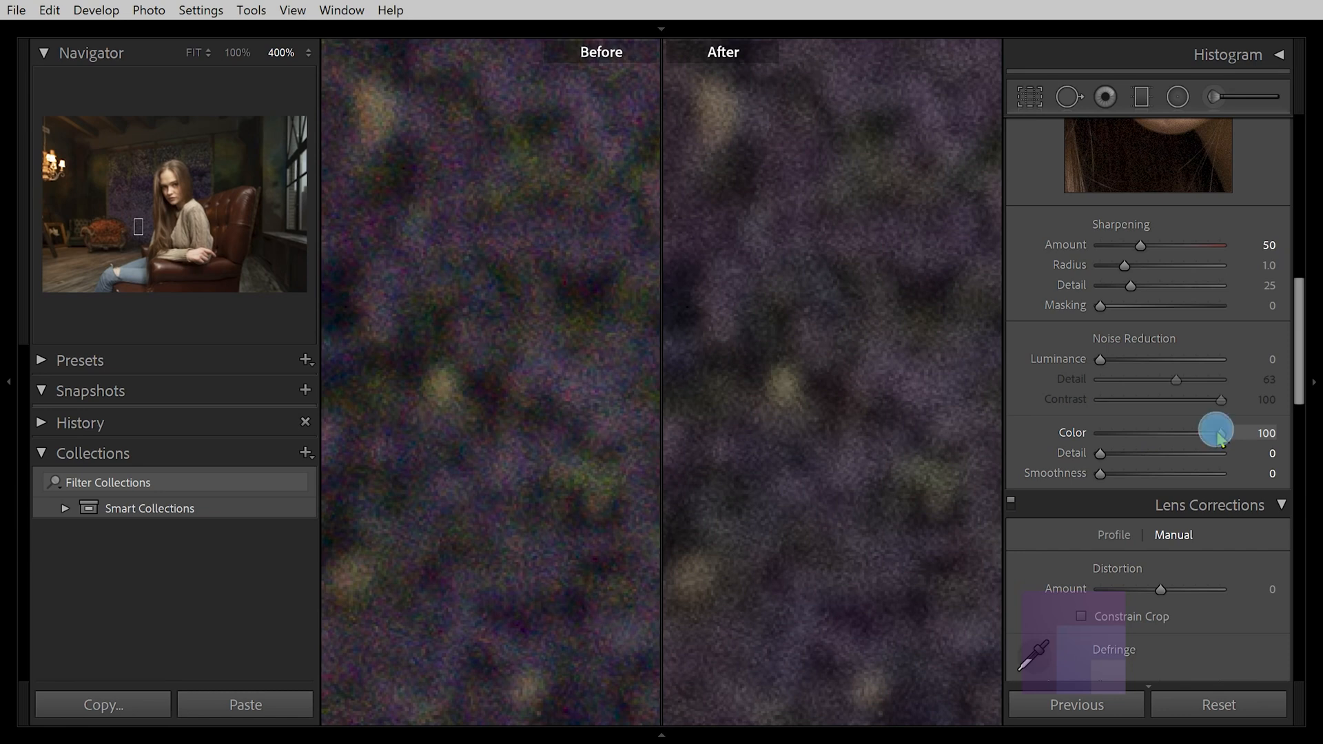
pyautogui.moveTo(1218, 432); pyautogui.dragTo(1125, 432)
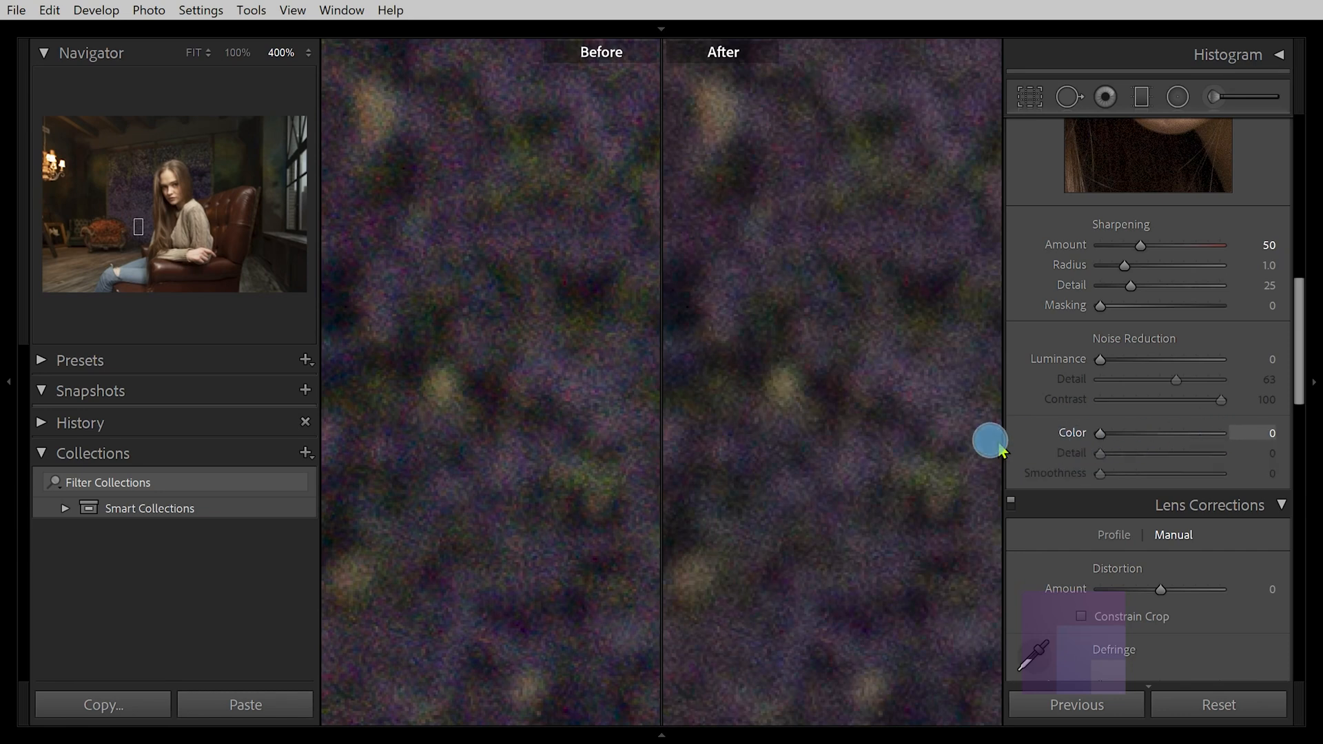
pyautogui.moveTo(1101, 436)
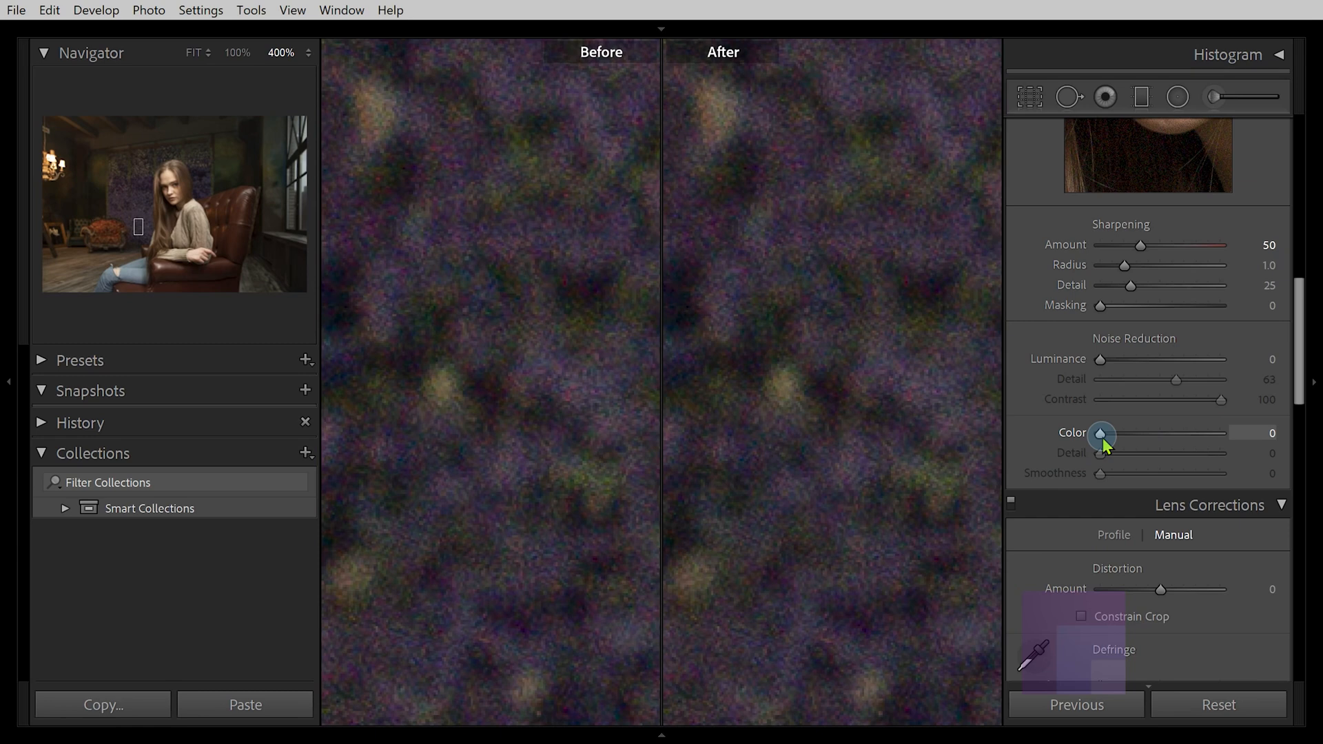
pyautogui.moveTo(1101, 433); pyautogui.dragTo(1128, 433)
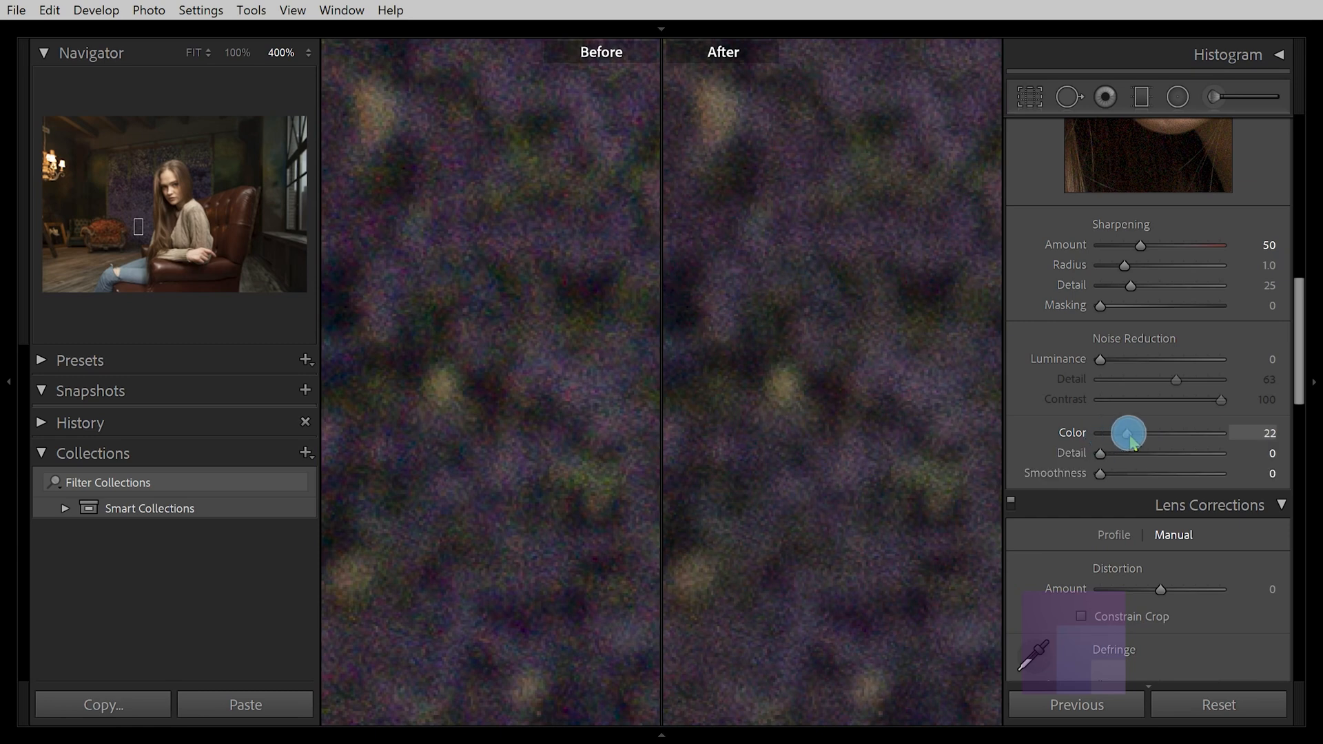
pyautogui.moveTo(1128, 432); pyautogui.dragTo(1243, 432)
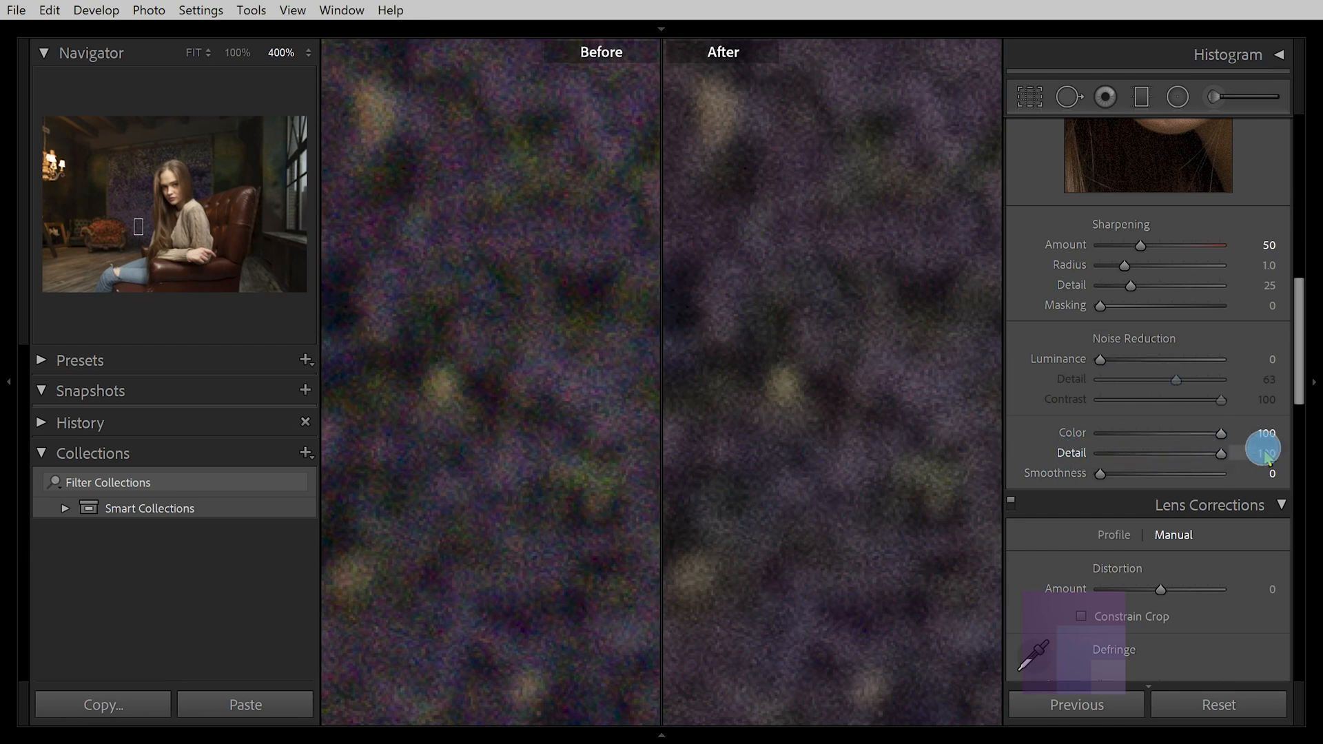
# Push the colour noise Detail slider to its maximum of 100
pyautogui.moveTo(1236, 454); pyautogui.dragTo(1276, 453)
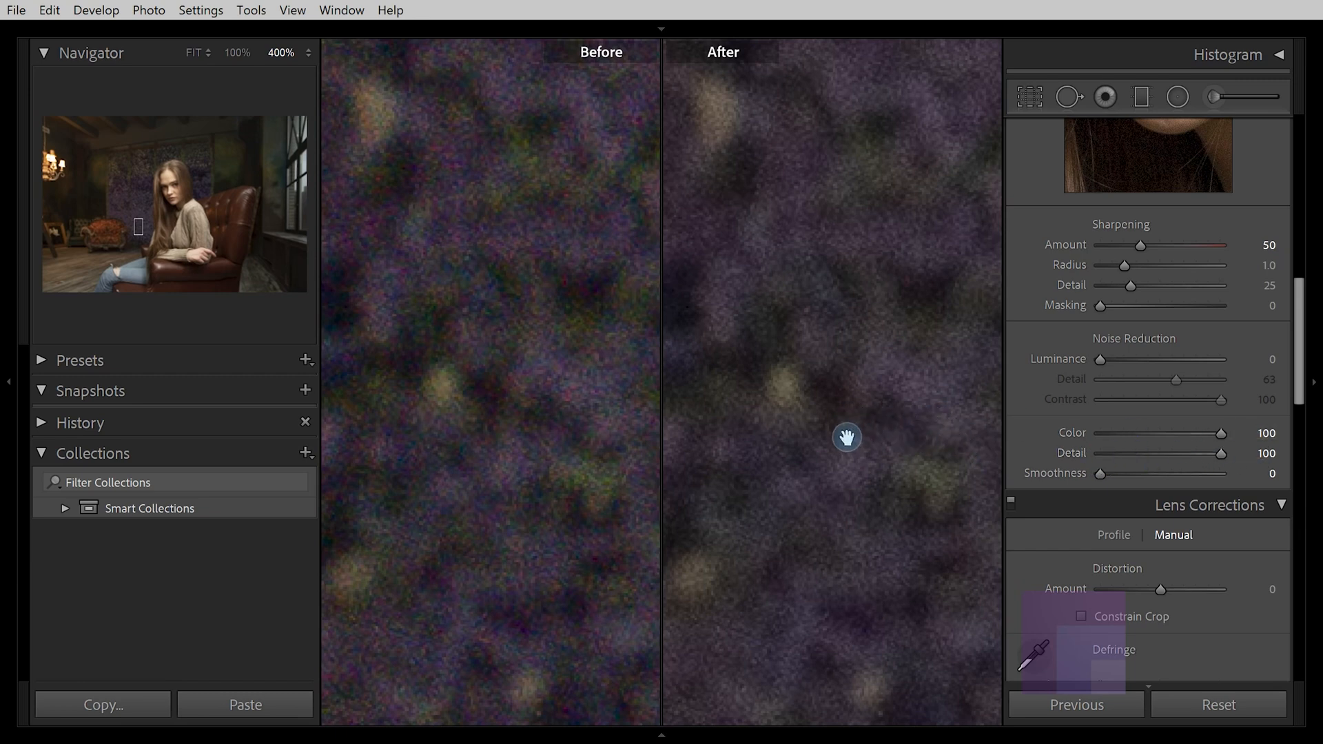
pyautogui.moveTo(899, 431)
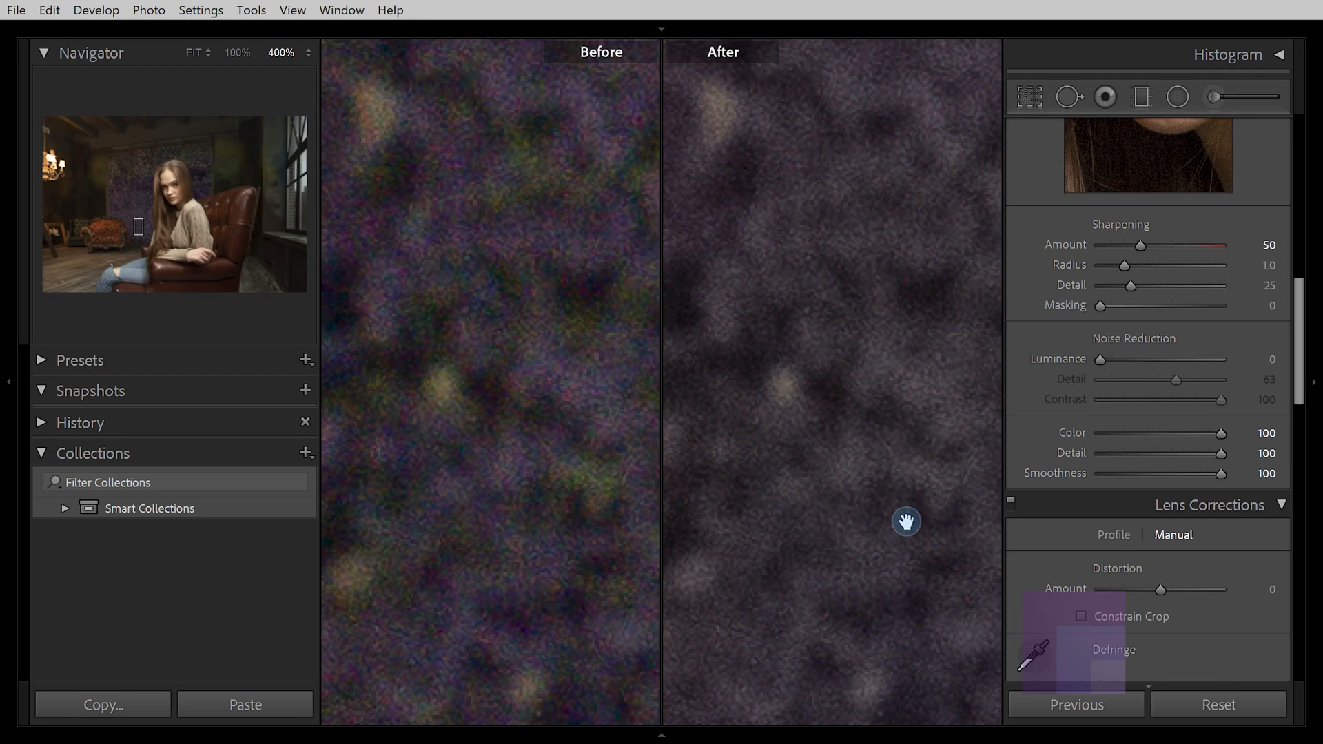
pyautogui.moveTo(900, 506)
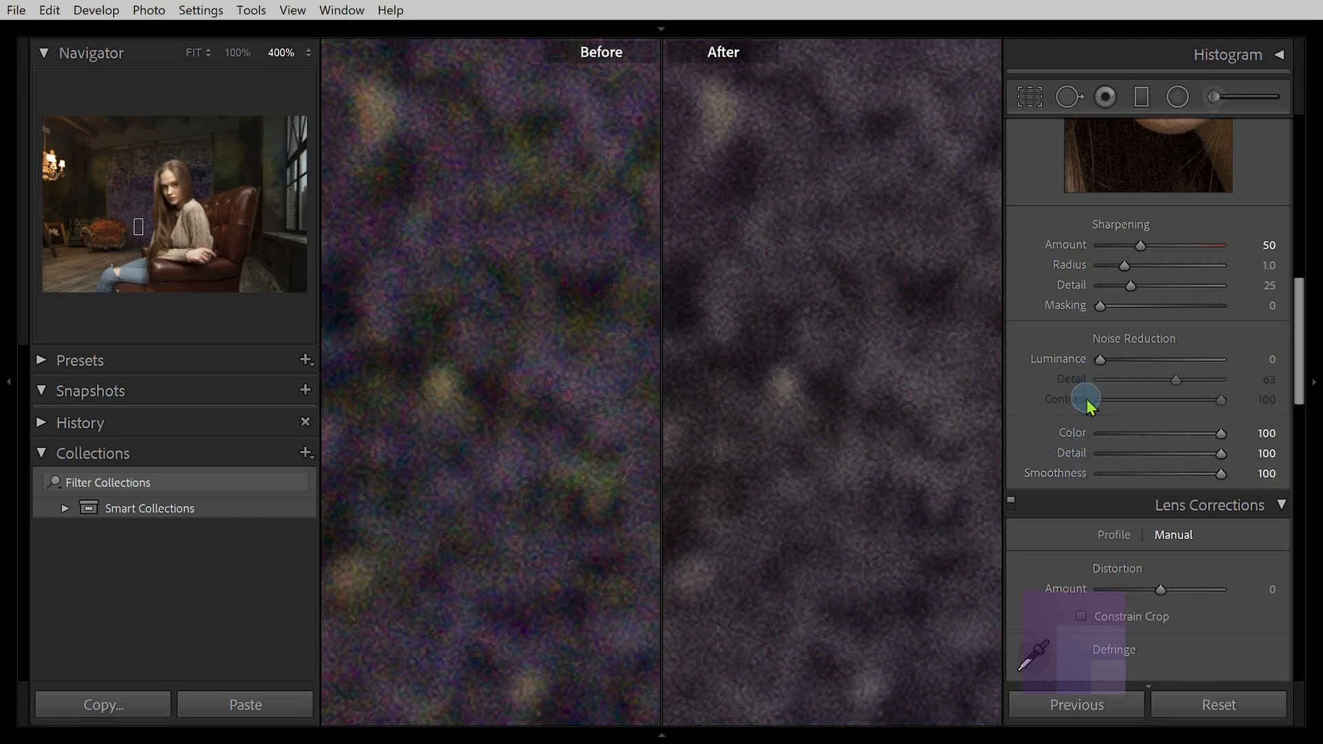
pyautogui.moveTo(1087, 413)
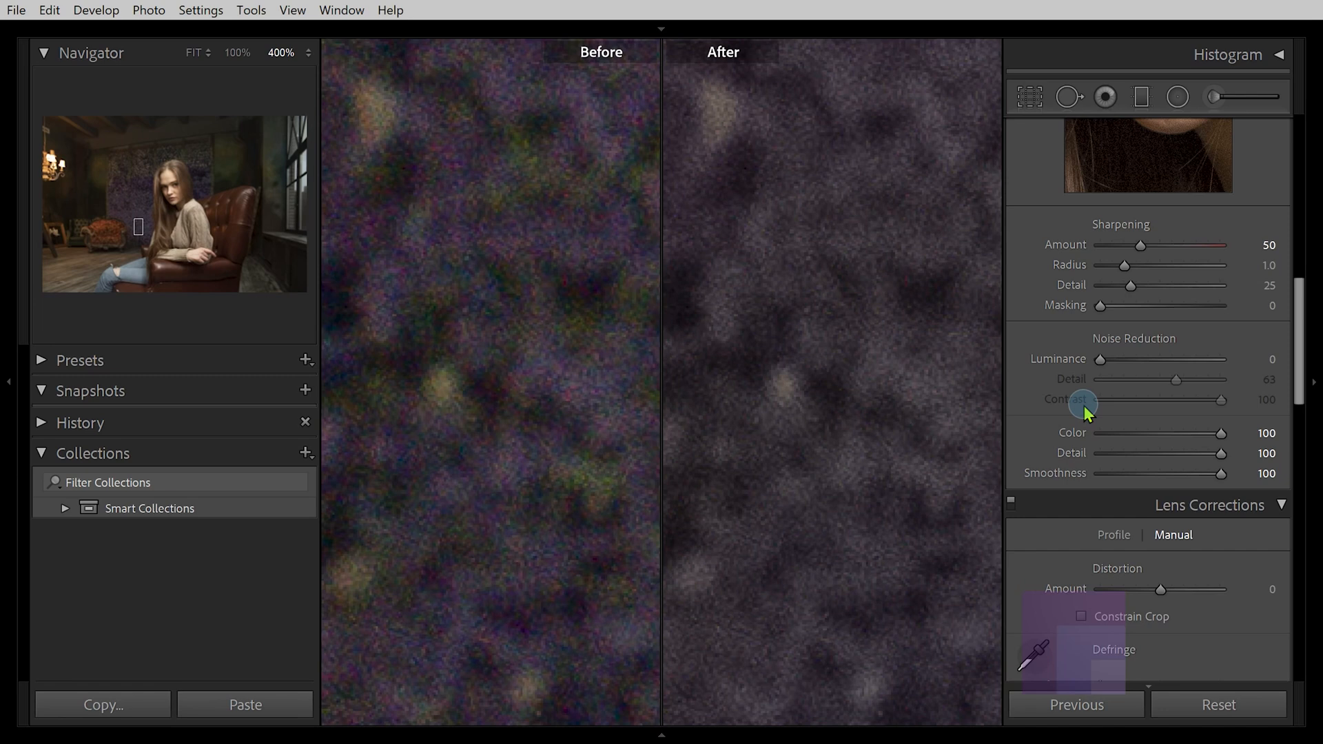
pyautogui.moveTo(1135, 397)
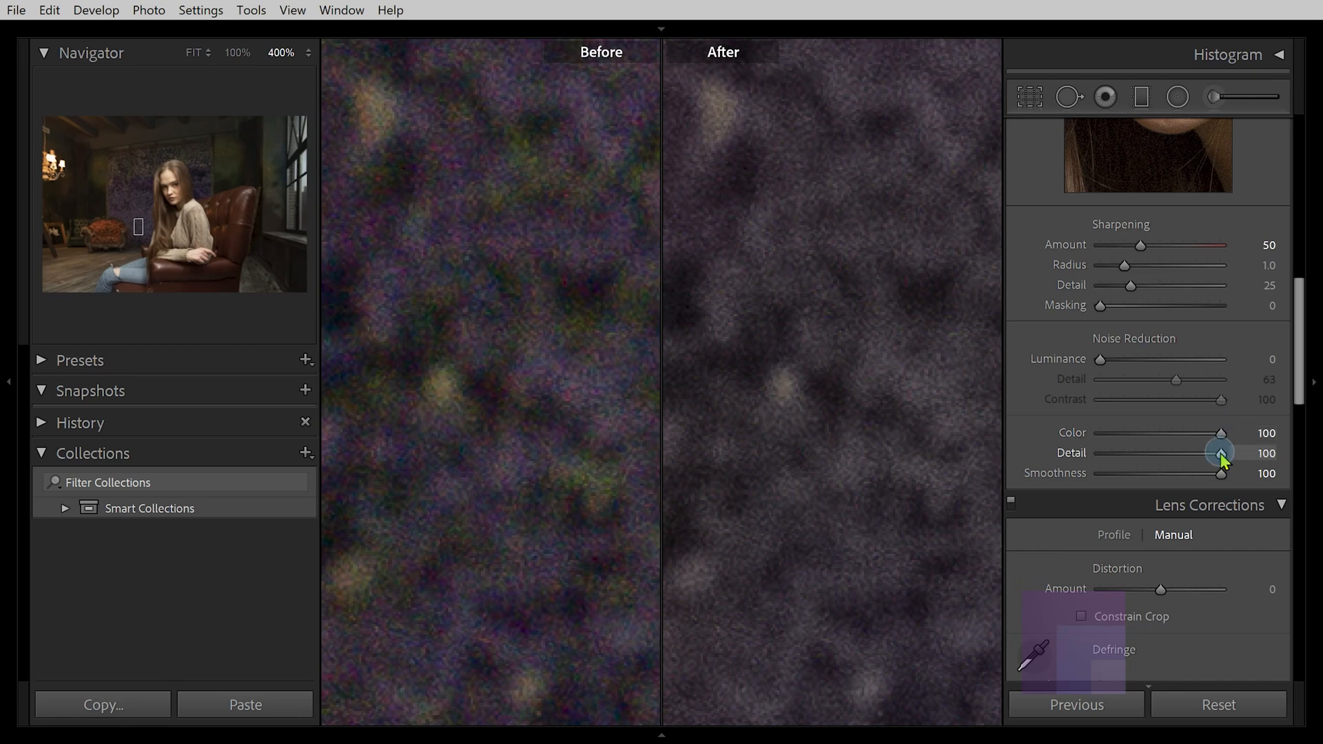
# Toggle colour Detail between 0 and 100, then lower colour noise reduction to 25
pyautogui.moveTo(1219, 453); pyautogui.dragTo(1121, 454)
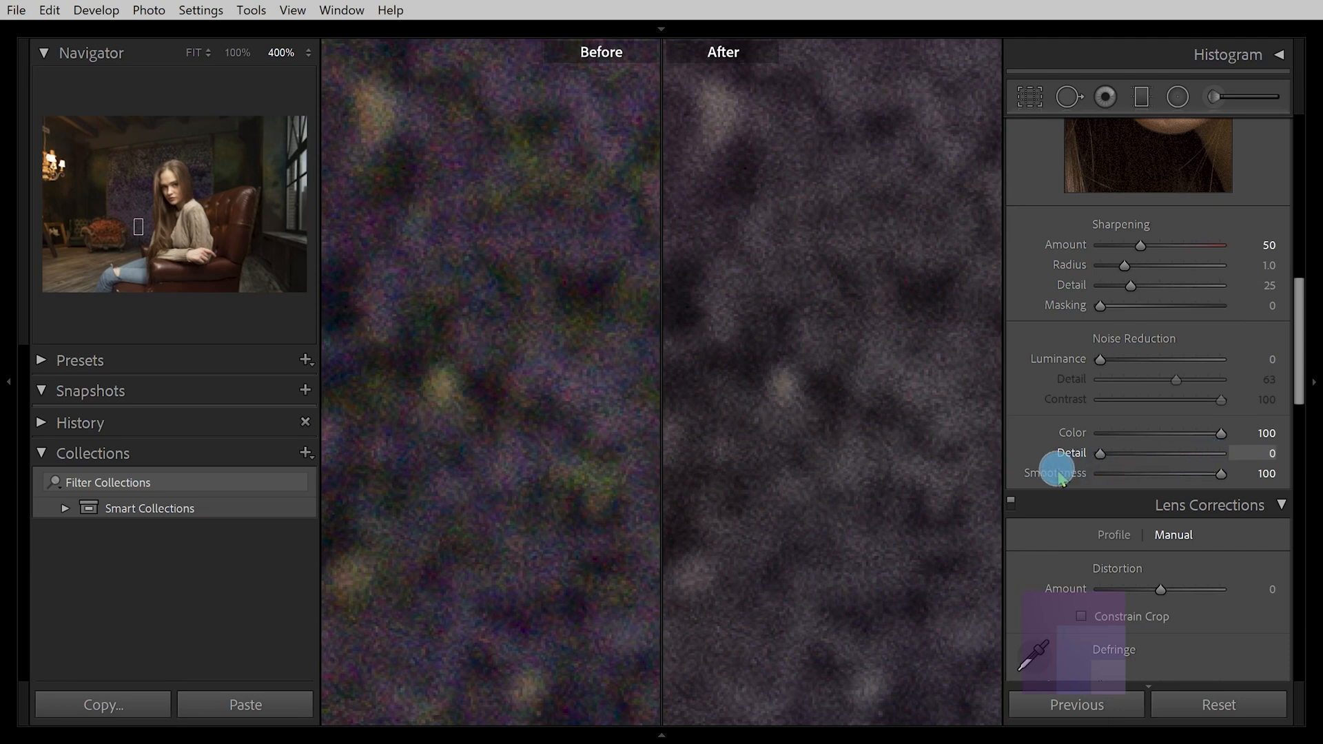
pyautogui.moveTo(1120, 453); pyautogui.dragTo(1219, 454)
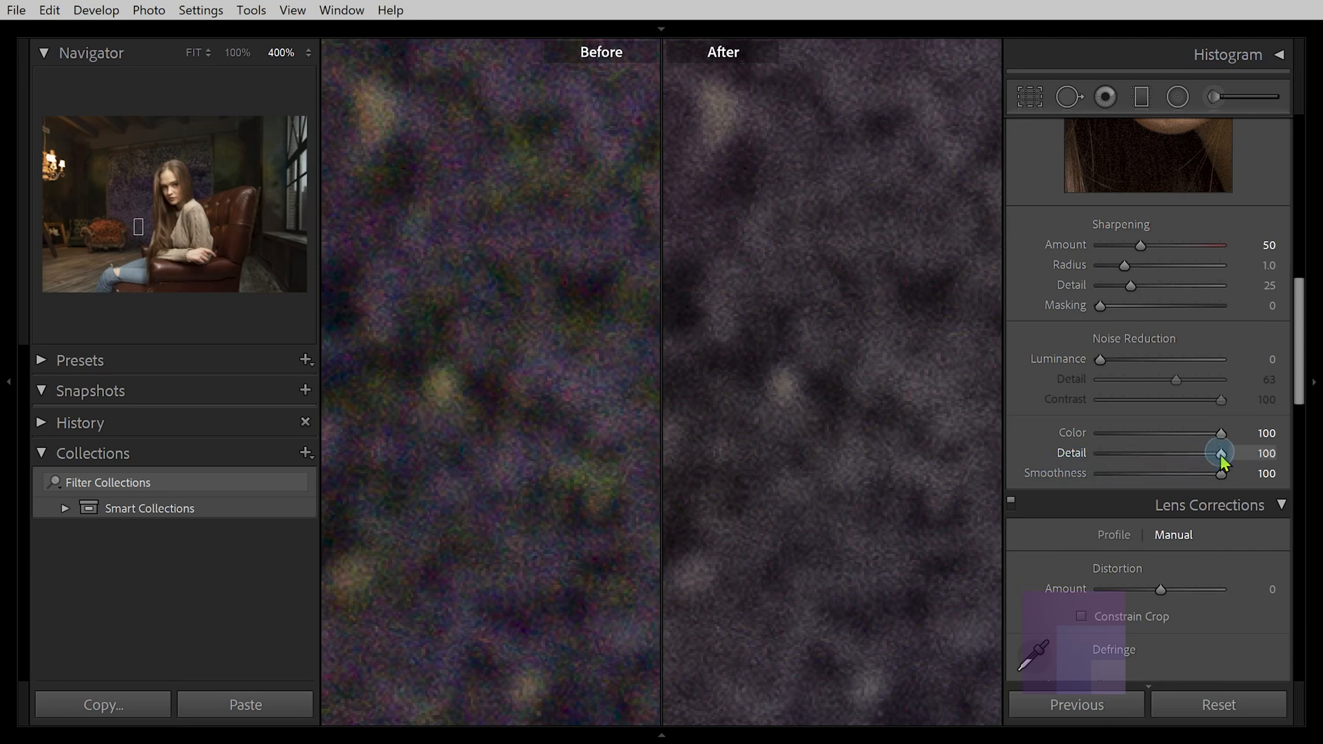
pyautogui.moveTo(1121, 374)
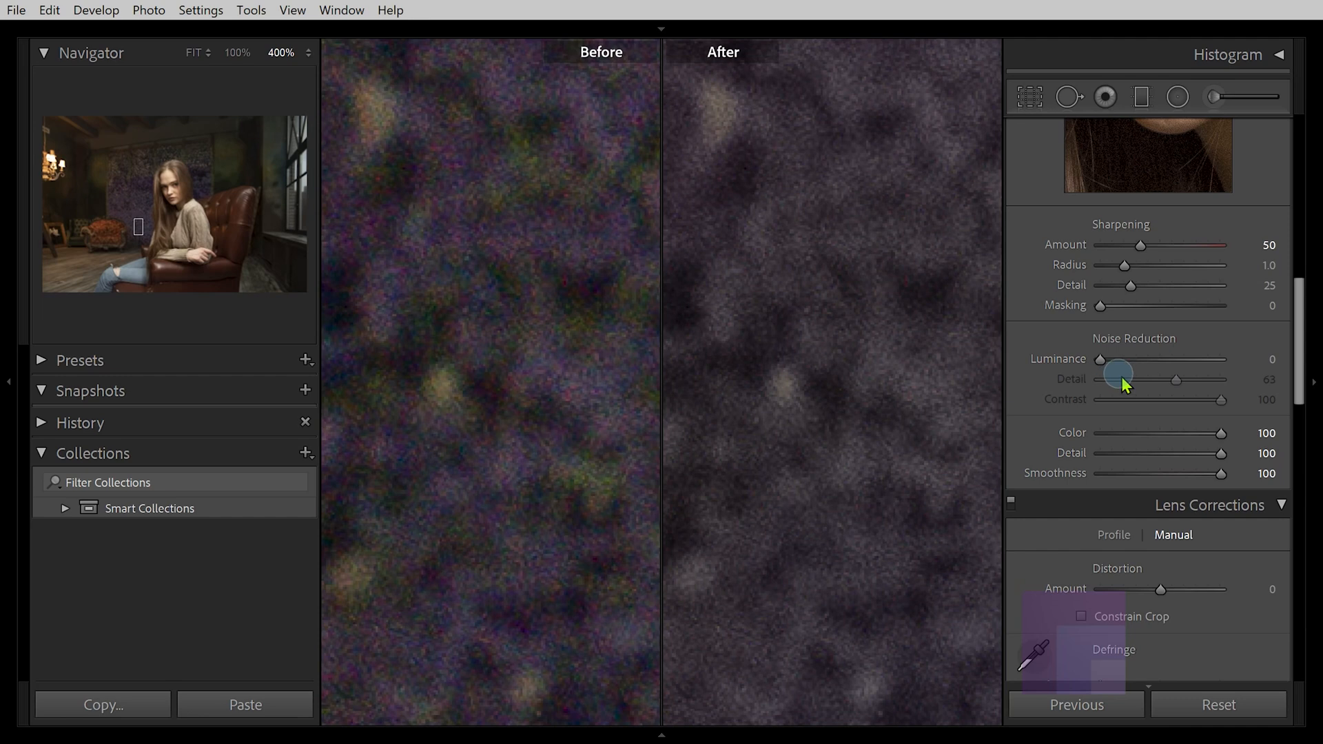
pyautogui.moveTo(1100, 424)
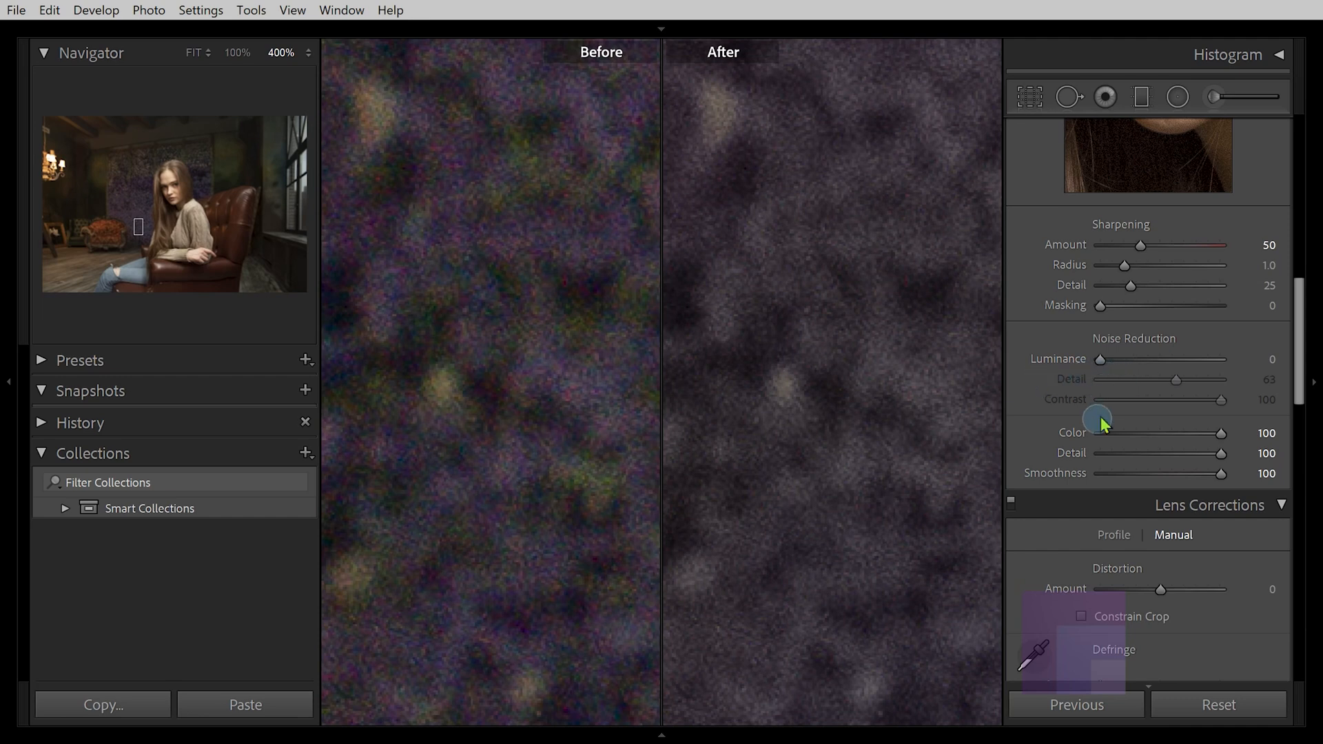
pyautogui.moveTo(1131, 459)
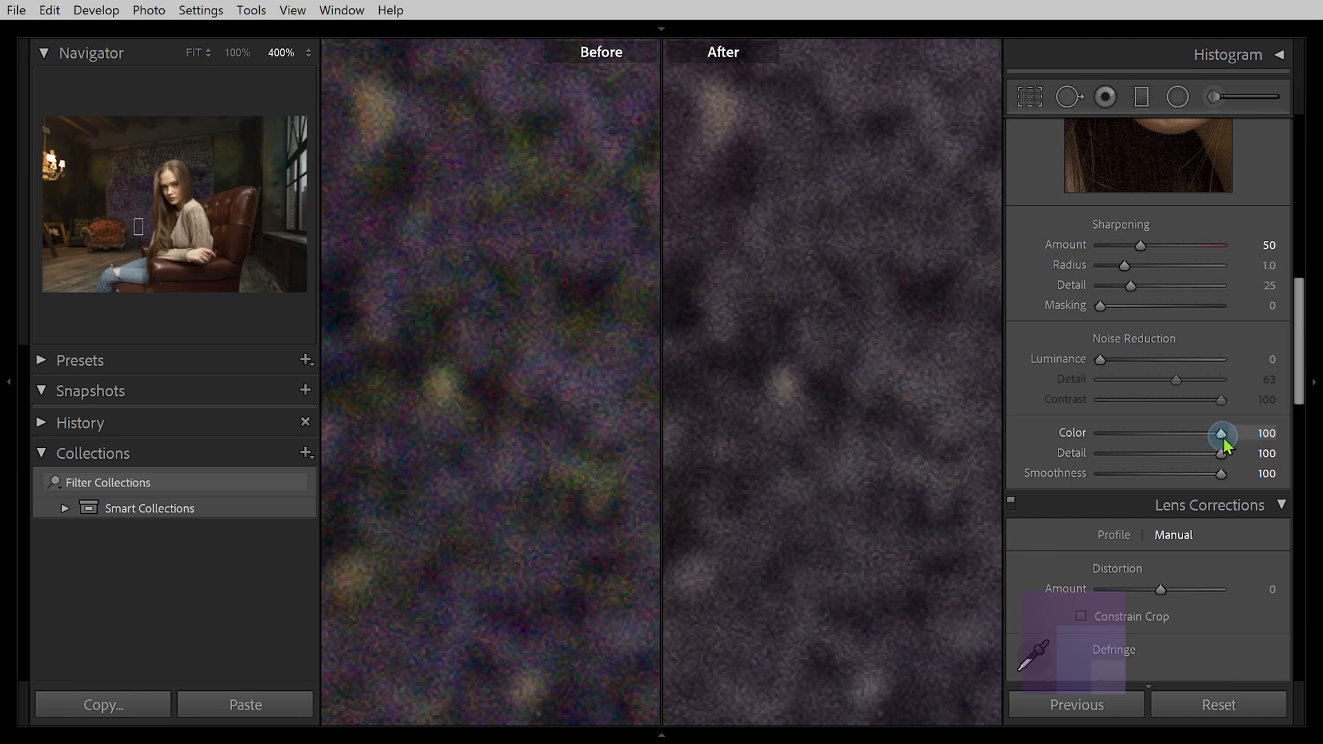
pyautogui.moveTo(1222, 432); pyautogui.dragTo(1134, 432)
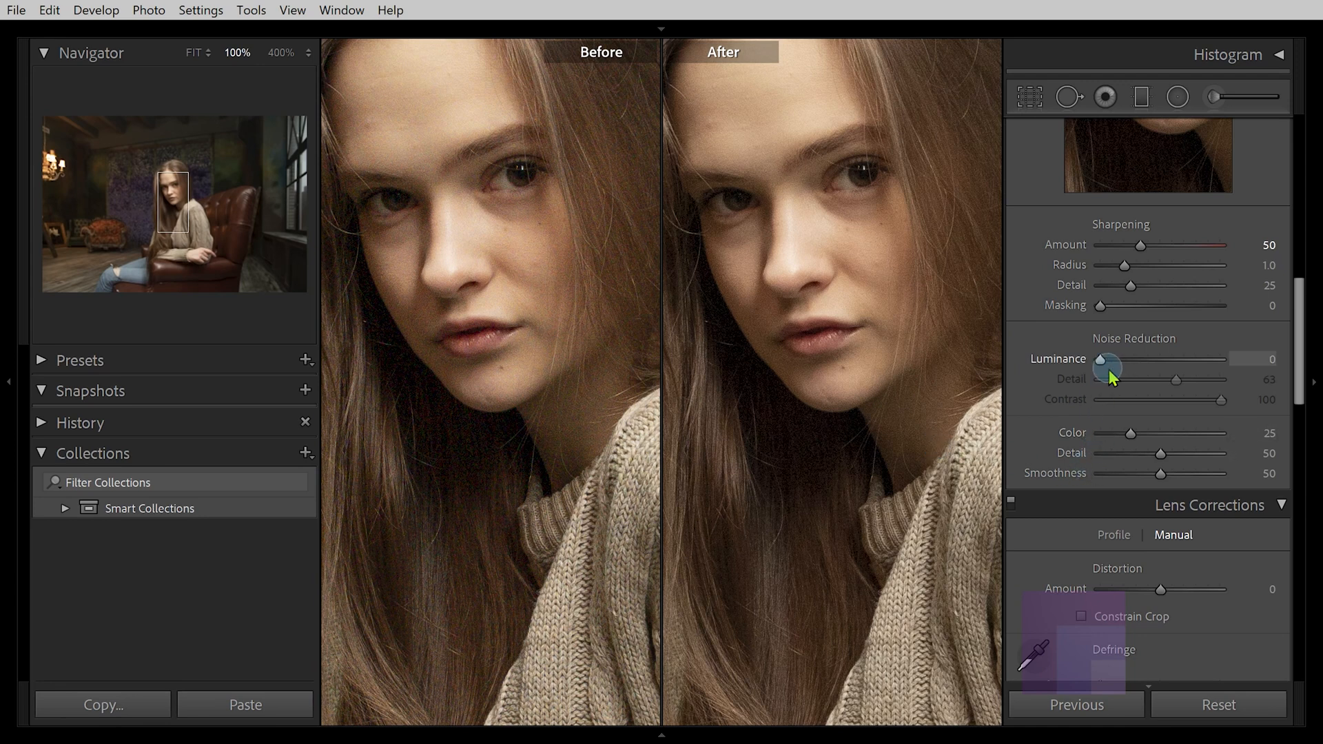
# Test luminance noise reduction values, moving from 24 and 21 up to 87
pyautogui.moveTo(1105, 360); pyautogui.dragTo(1122, 360)
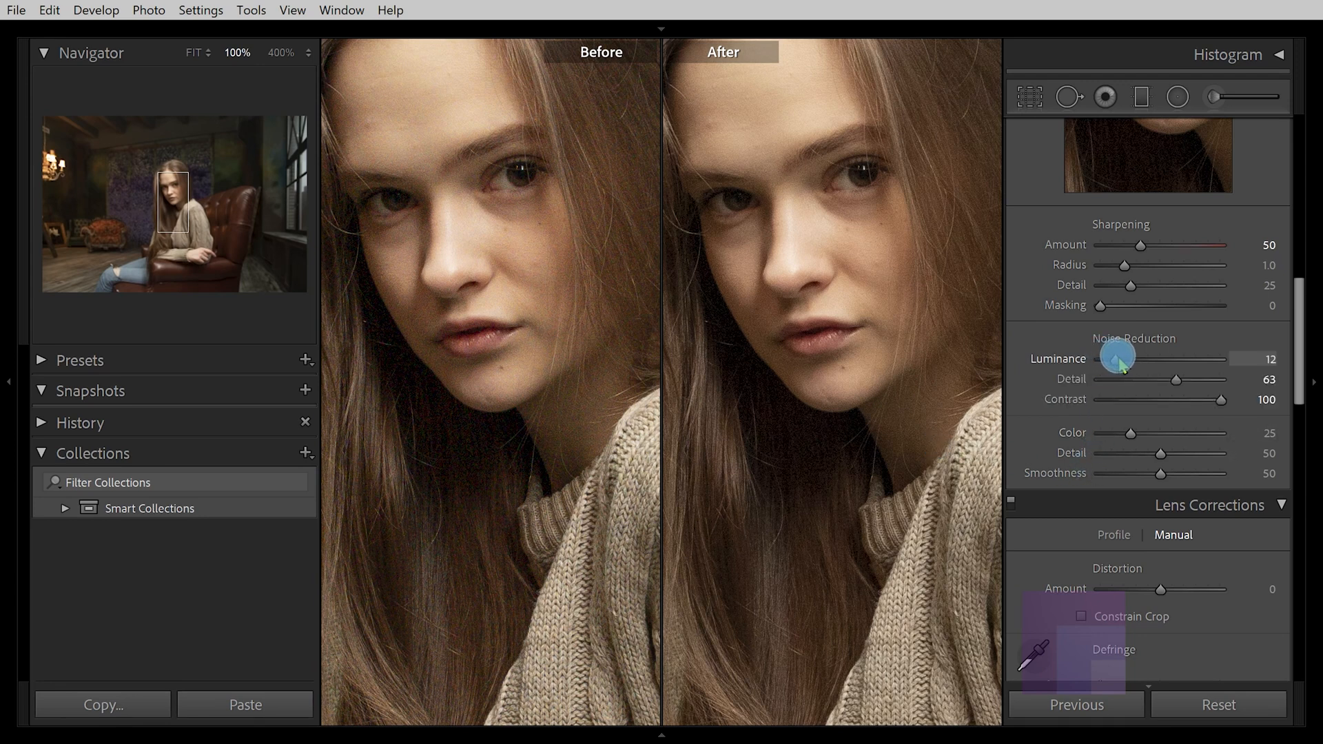
pyautogui.moveTo(1117, 358); pyautogui.dragTo(1129, 358)
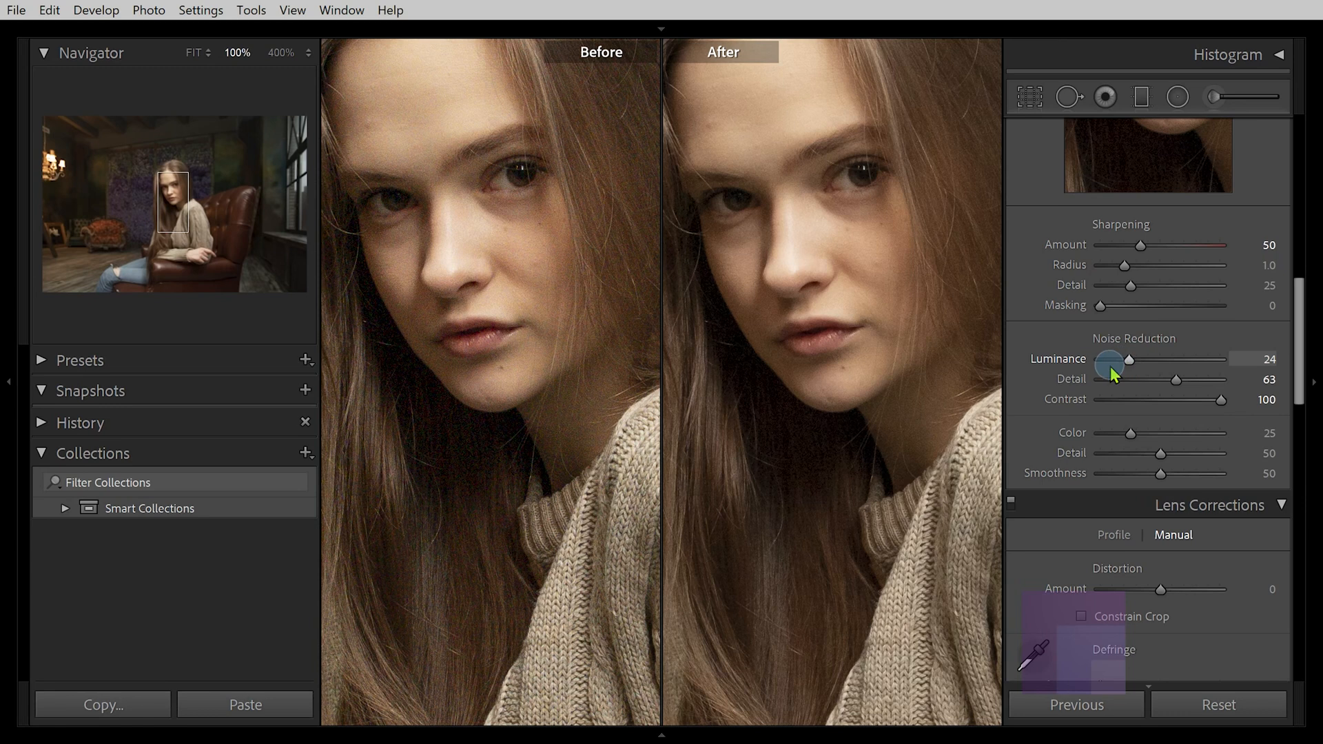
pyautogui.moveTo(1131, 369)
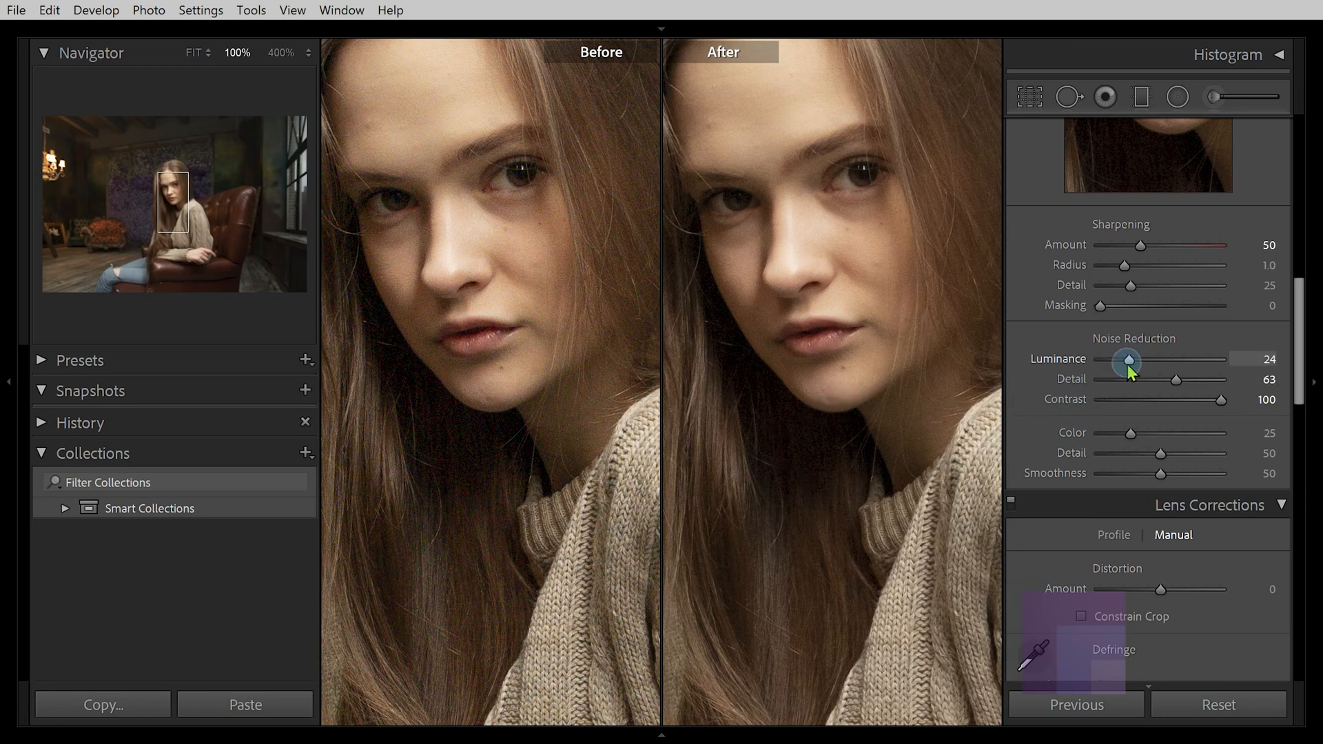
pyautogui.moveTo(1131, 360); pyautogui.dragTo(1124, 360)
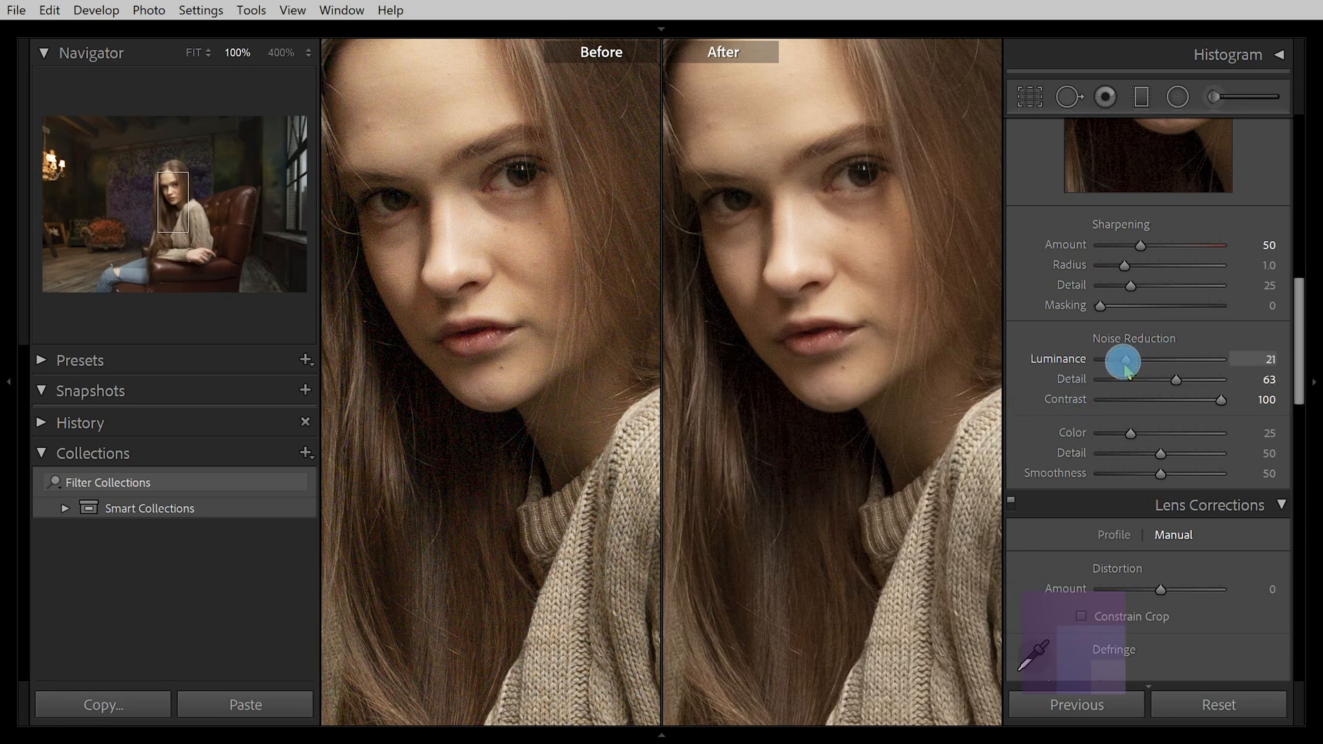
pyautogui.moveTo(1122, 360); pyautogui.dragTo(1202, 357)
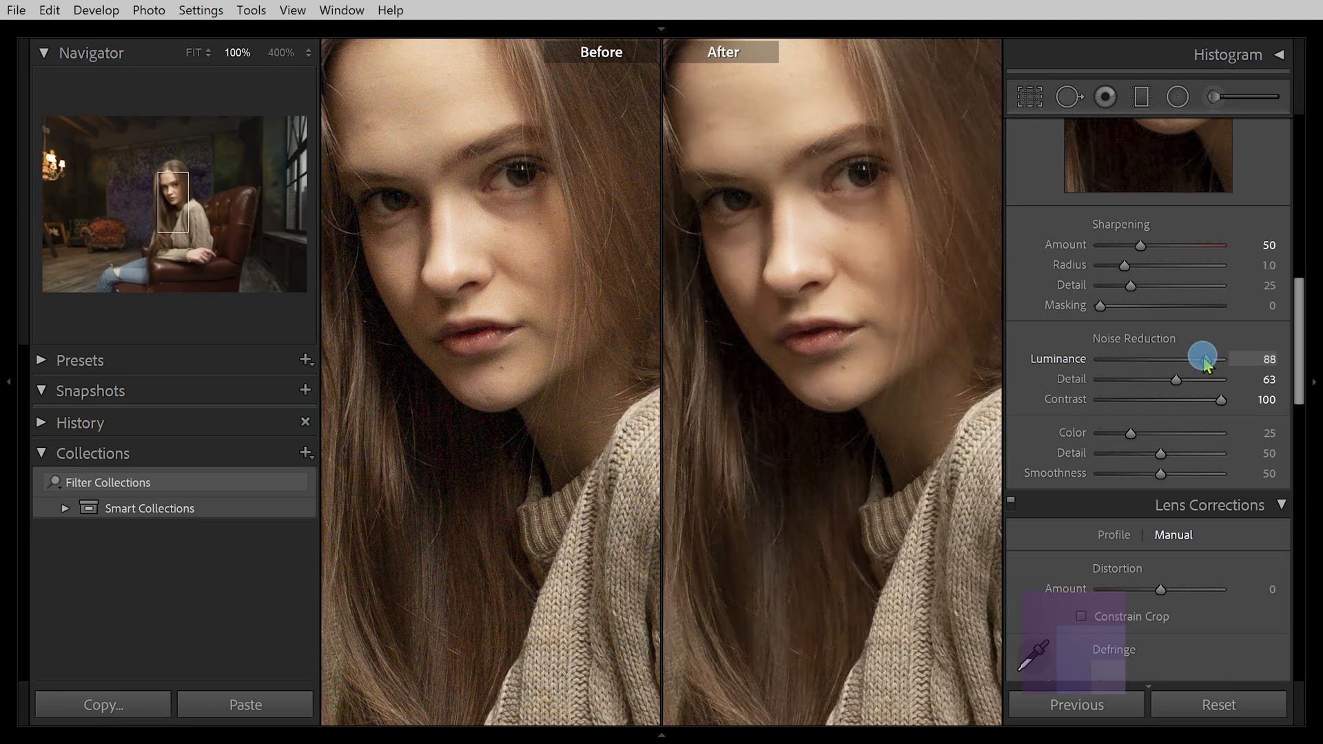
pyautogui.moveTo(1202, 359); pyautogui.dragTo(1193, 358)
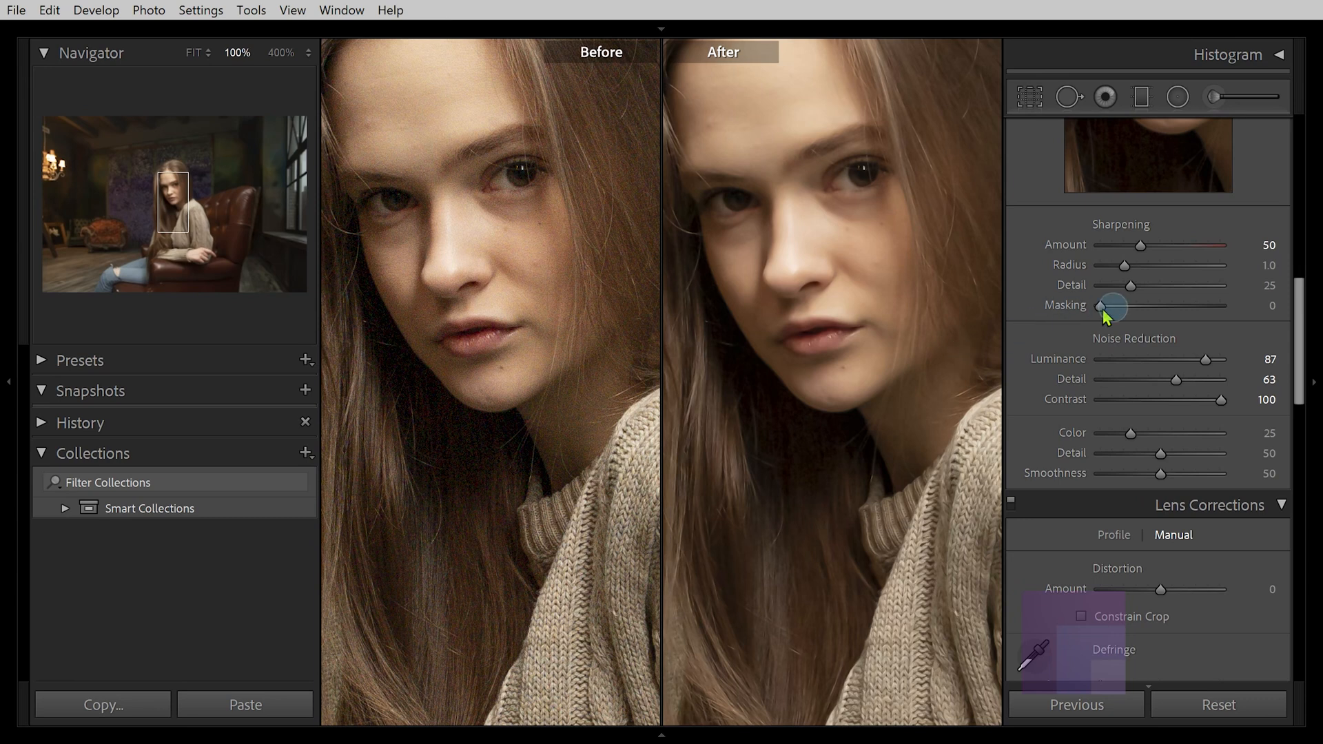
pyautogui.moveTo(1206, 358)
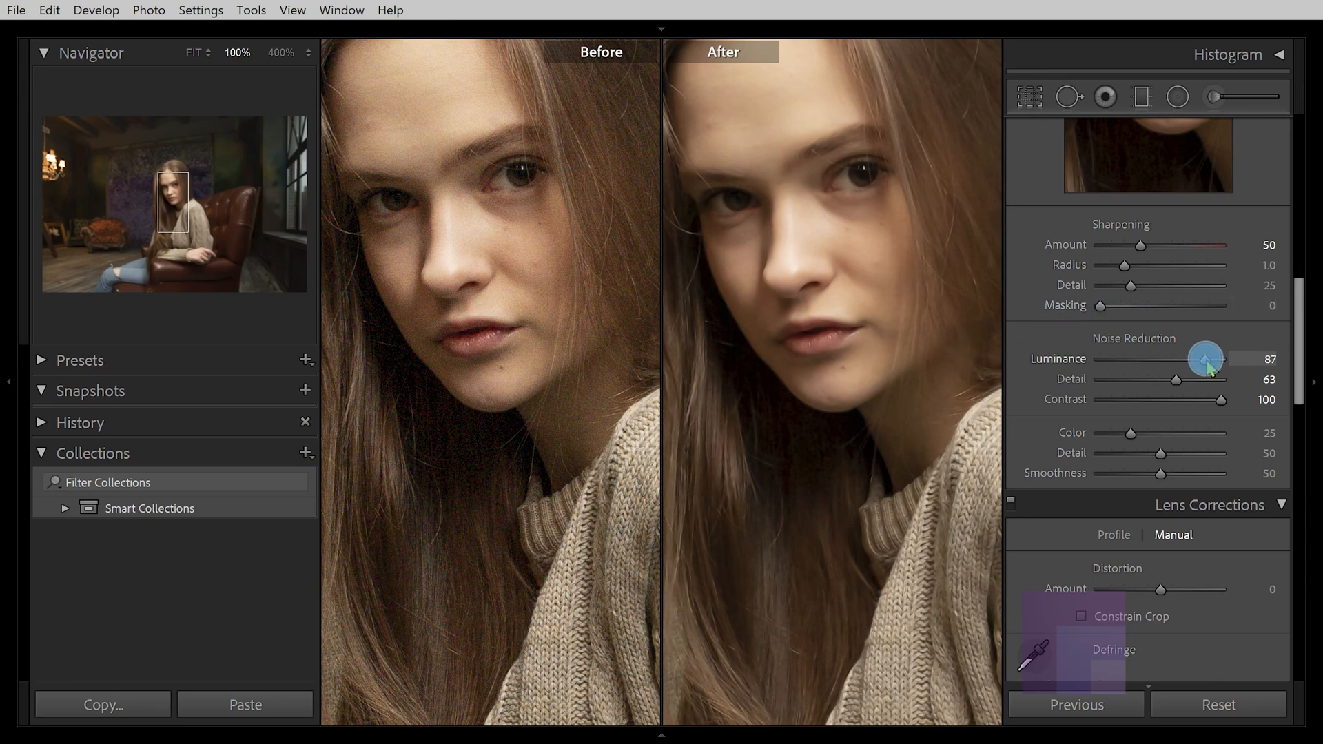
# Settle luminance noise reduction at 21 and raise luminance Detail to 100
pyautogui.moveTo(1204, 357); pyautogui.dragTo(1134, 357)
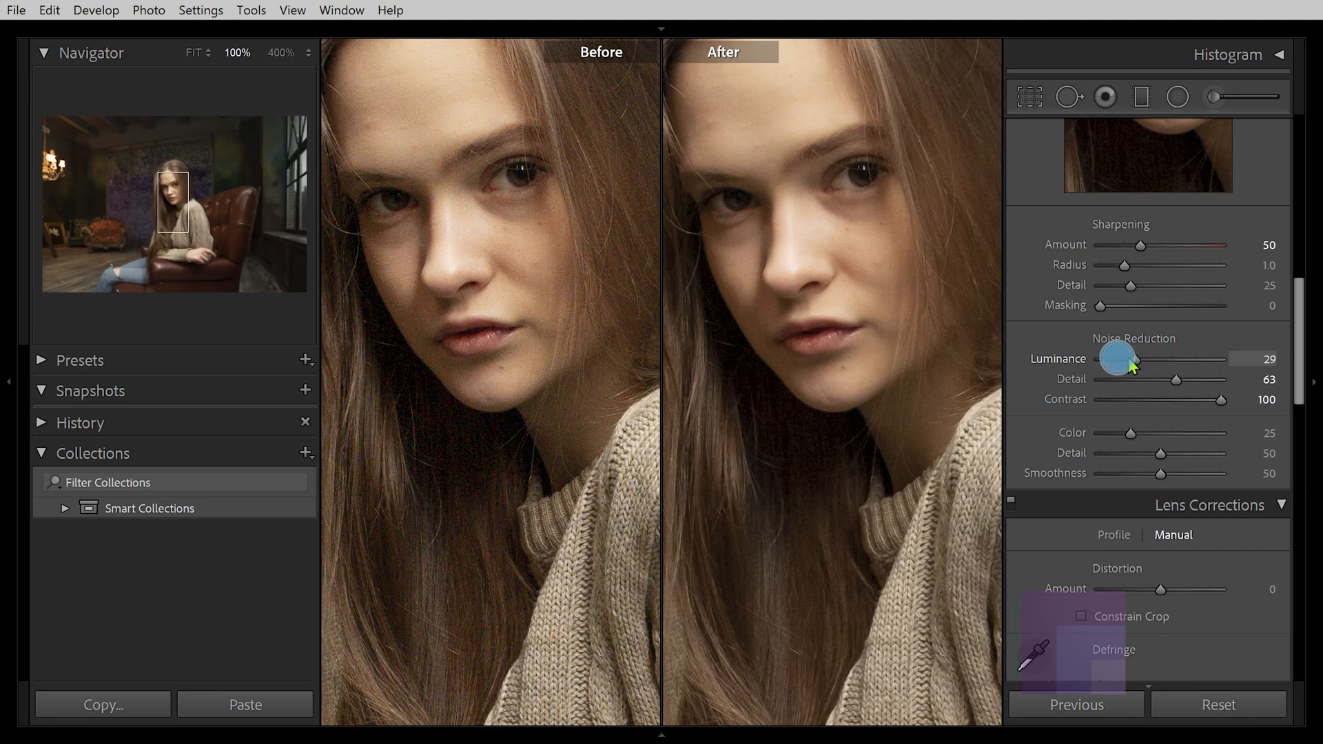
pyautogui.moveTo(1134, 358); pyautogui.dragTo(1122, 358)
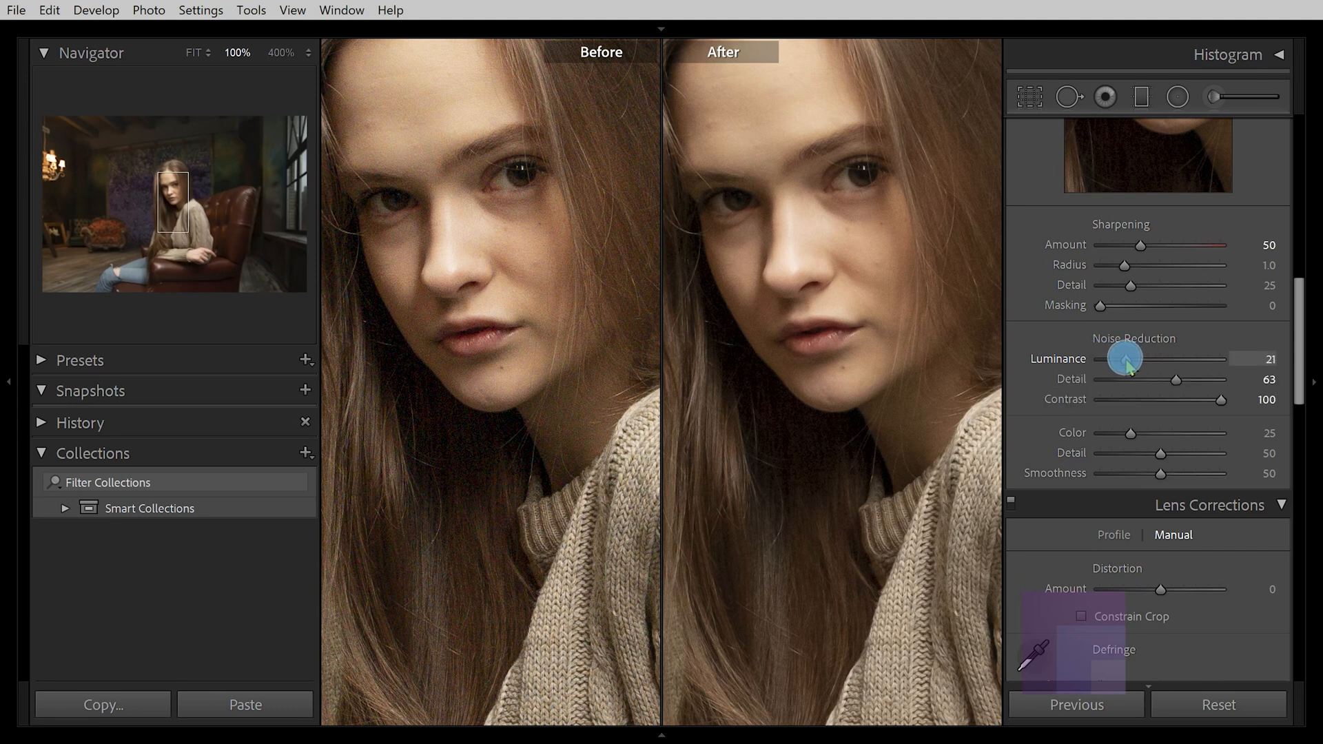
pyautogui.moveTo(1203, 379); pyautogui.dragTo(1228, 379)
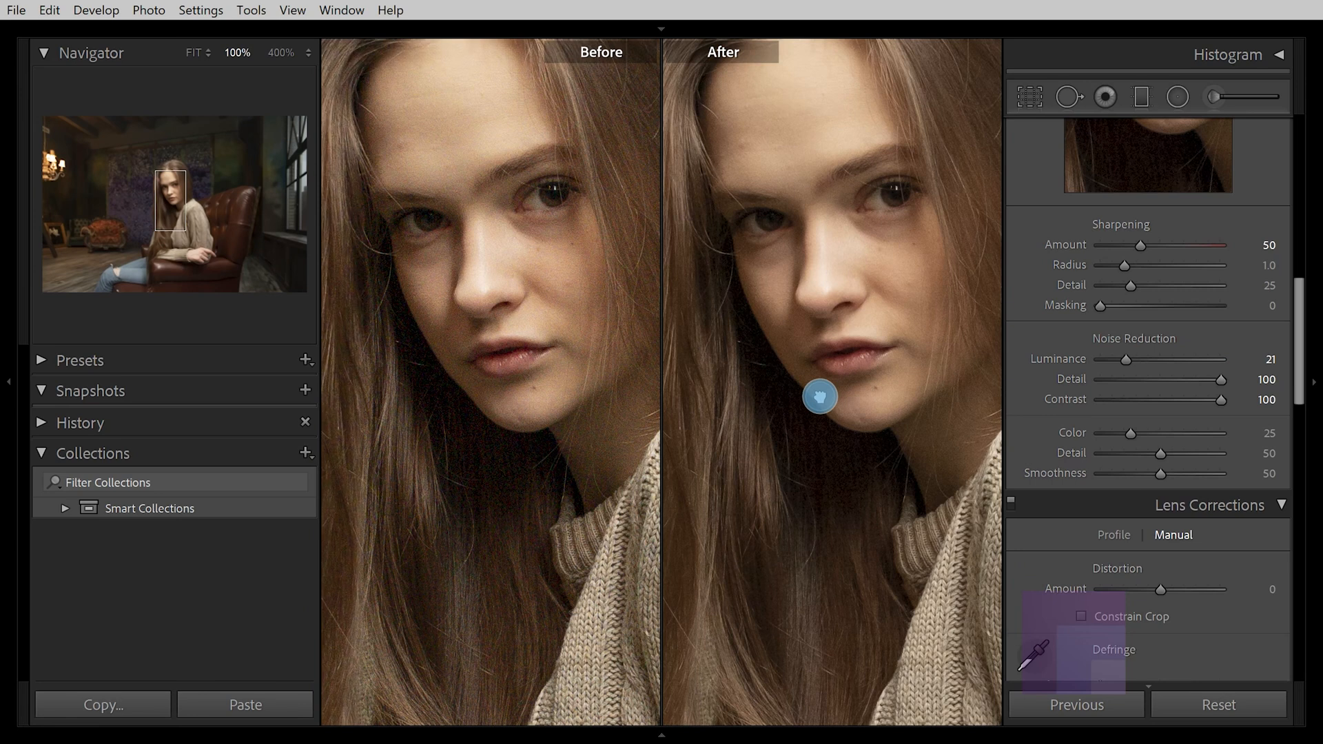
pyautogui.moveTo(850, 216)
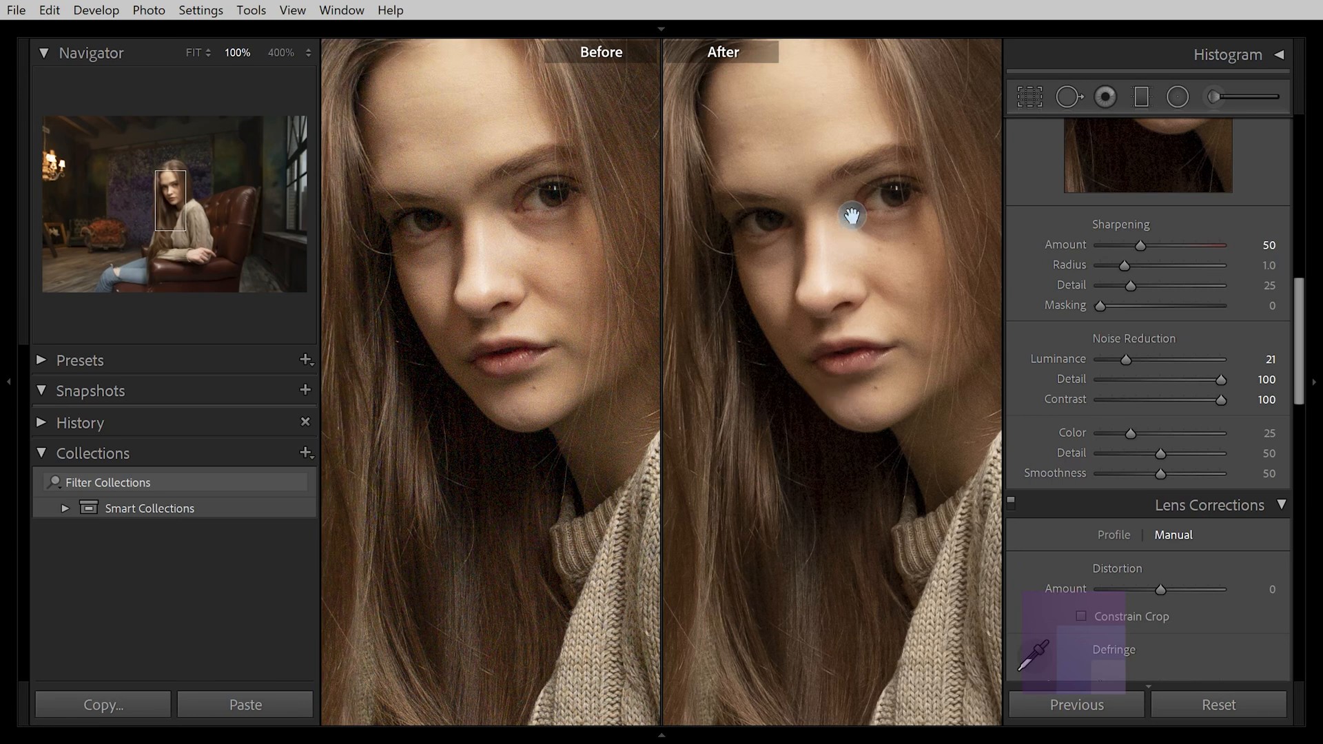